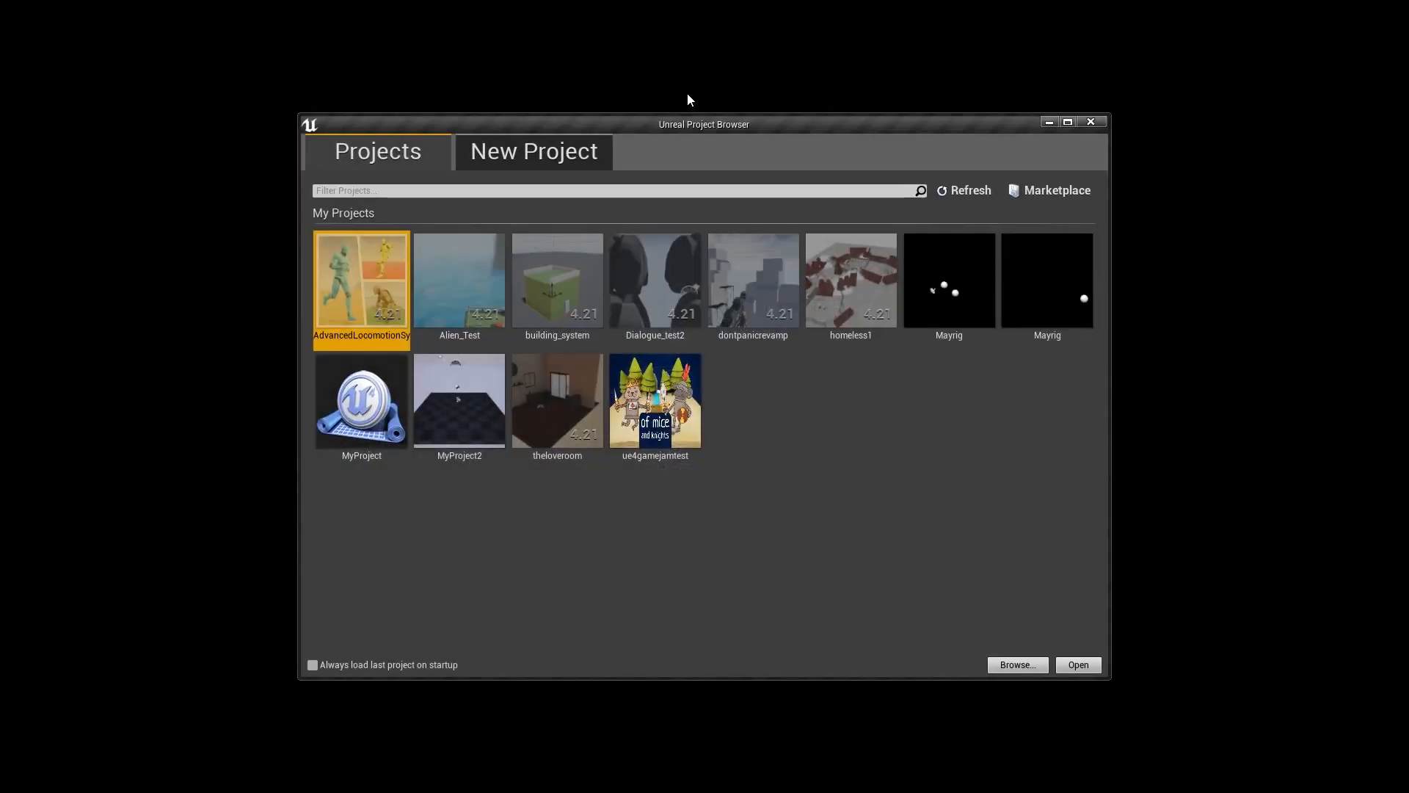
mouse_move(555, 152)
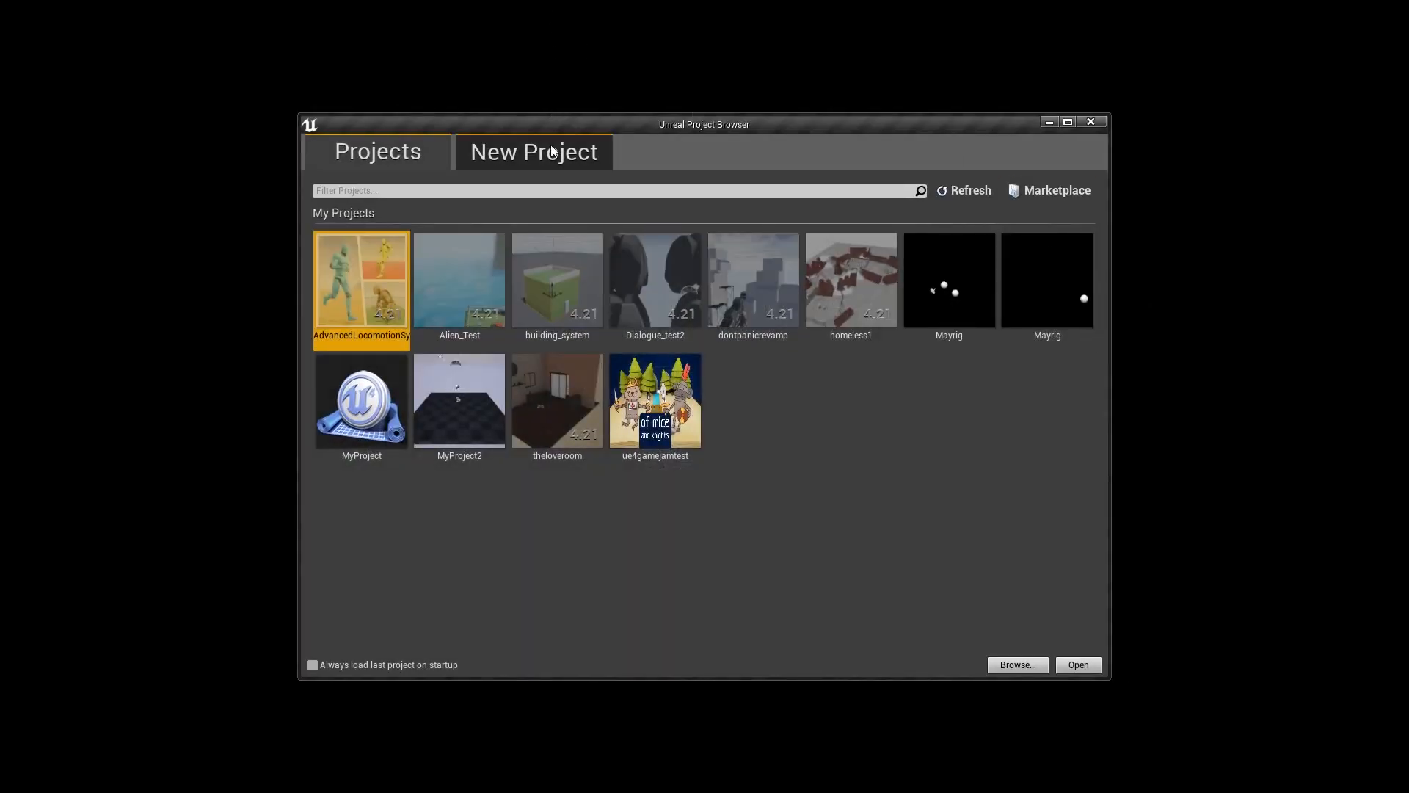
- Start a new project targeting Mobile / Tablet with Scalable 3D or 2D graphics quality
click(535, 151)
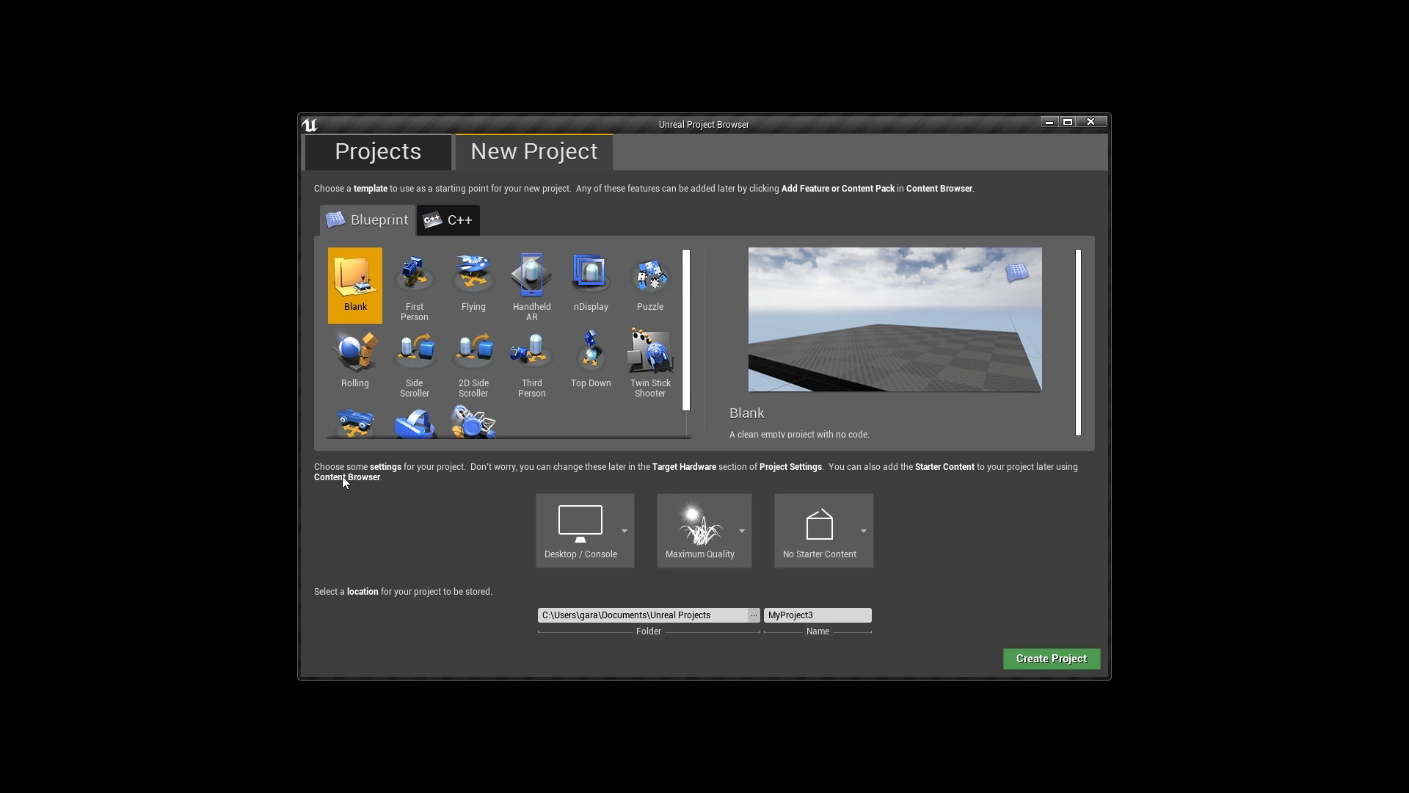
click(625, 532)
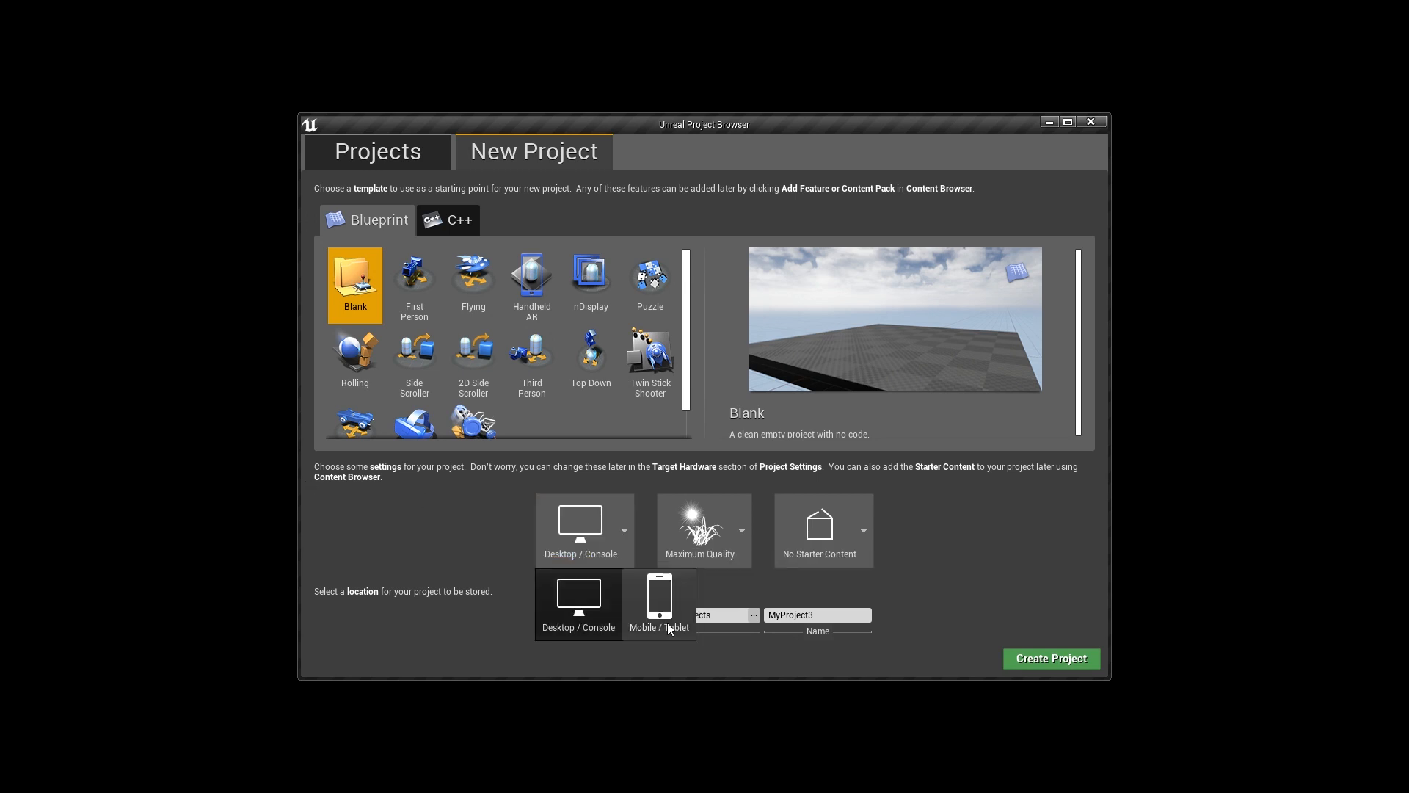
click(660, 604)
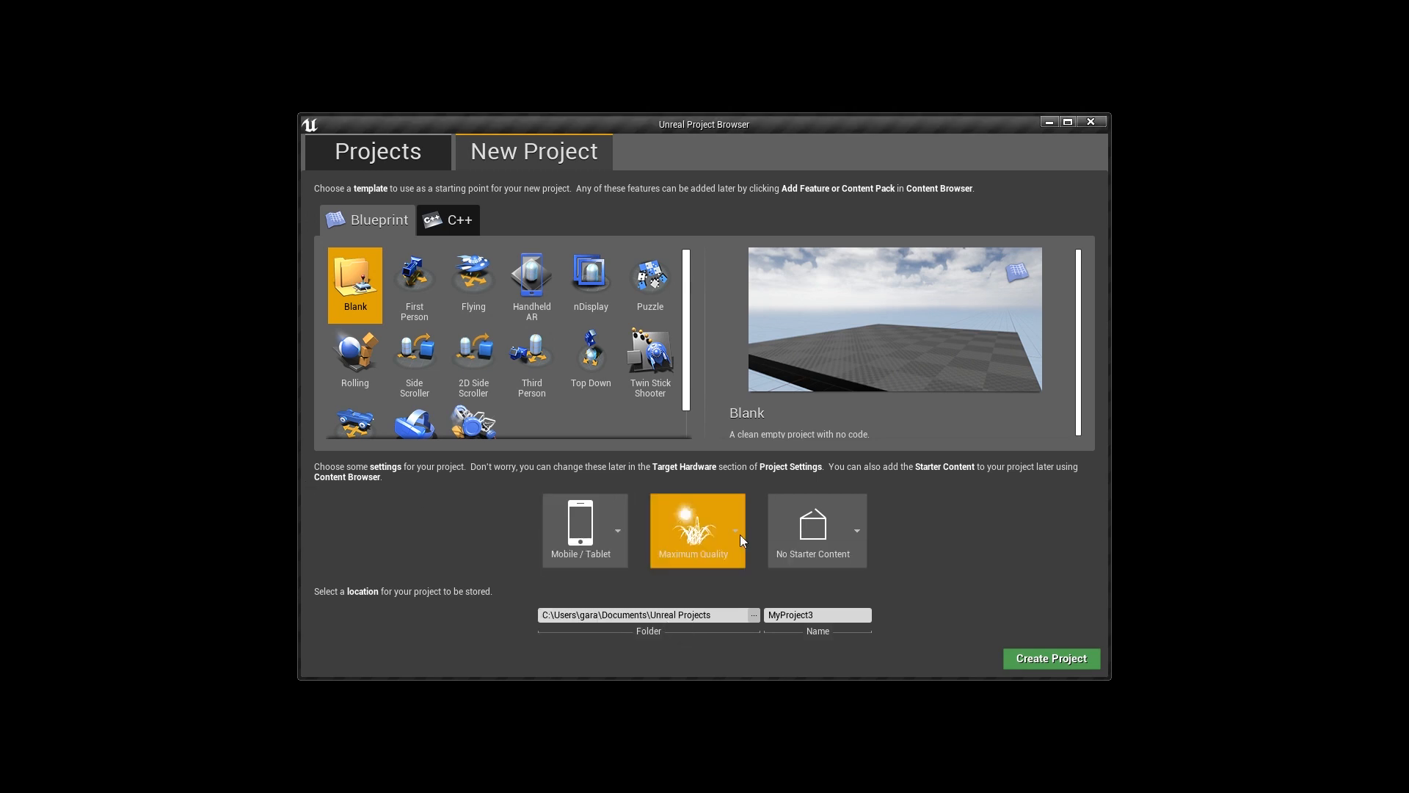
click(735, 531)
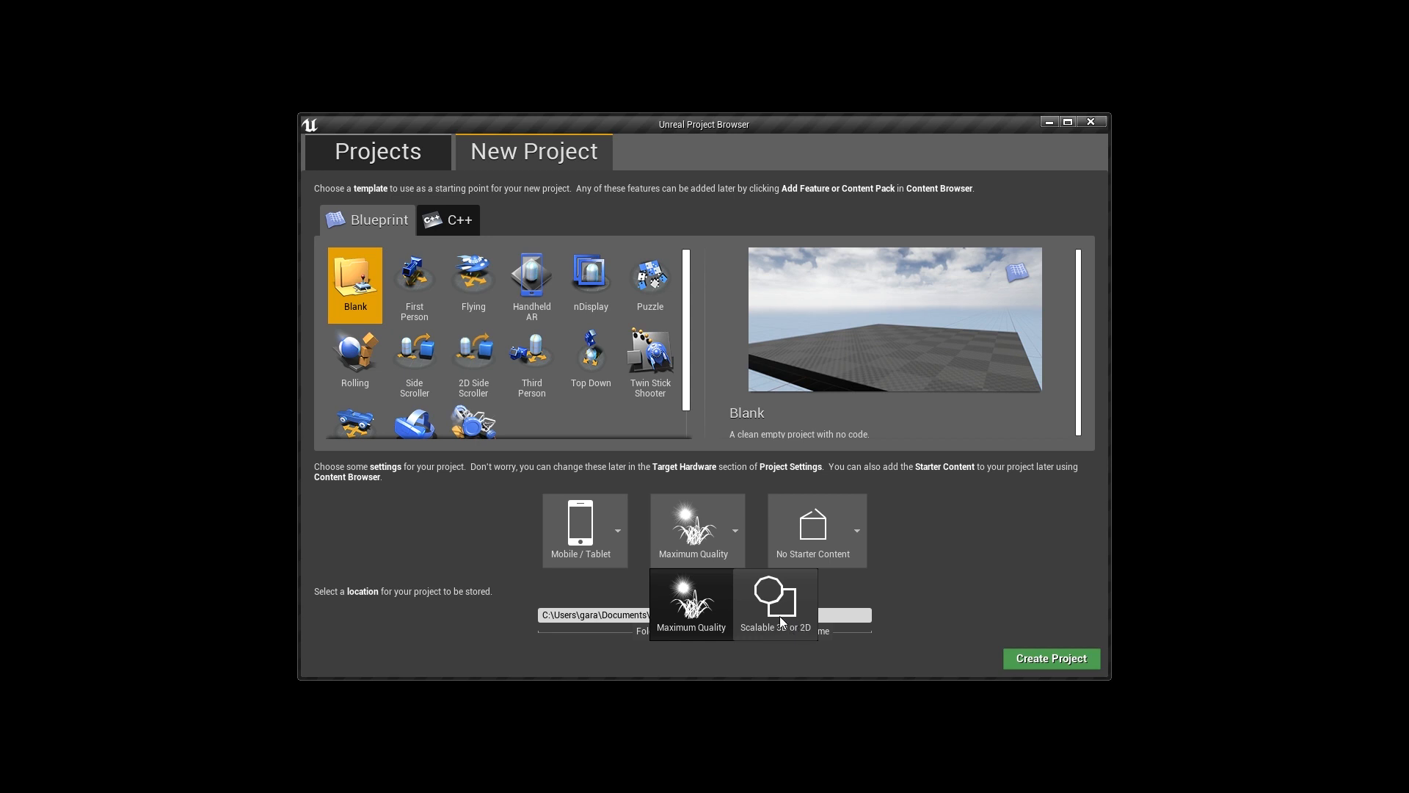
click(775, 603)
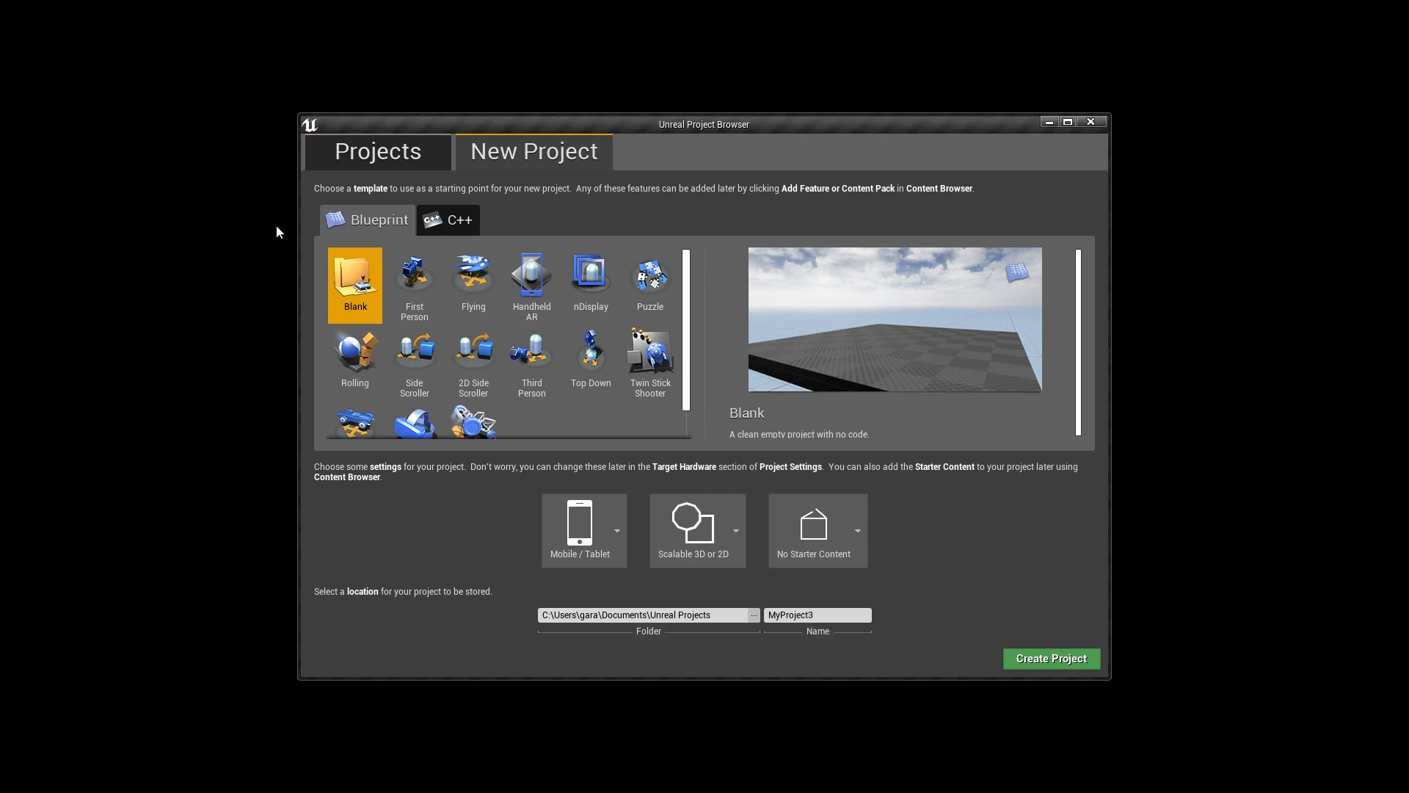
mouse_move(430, 216)
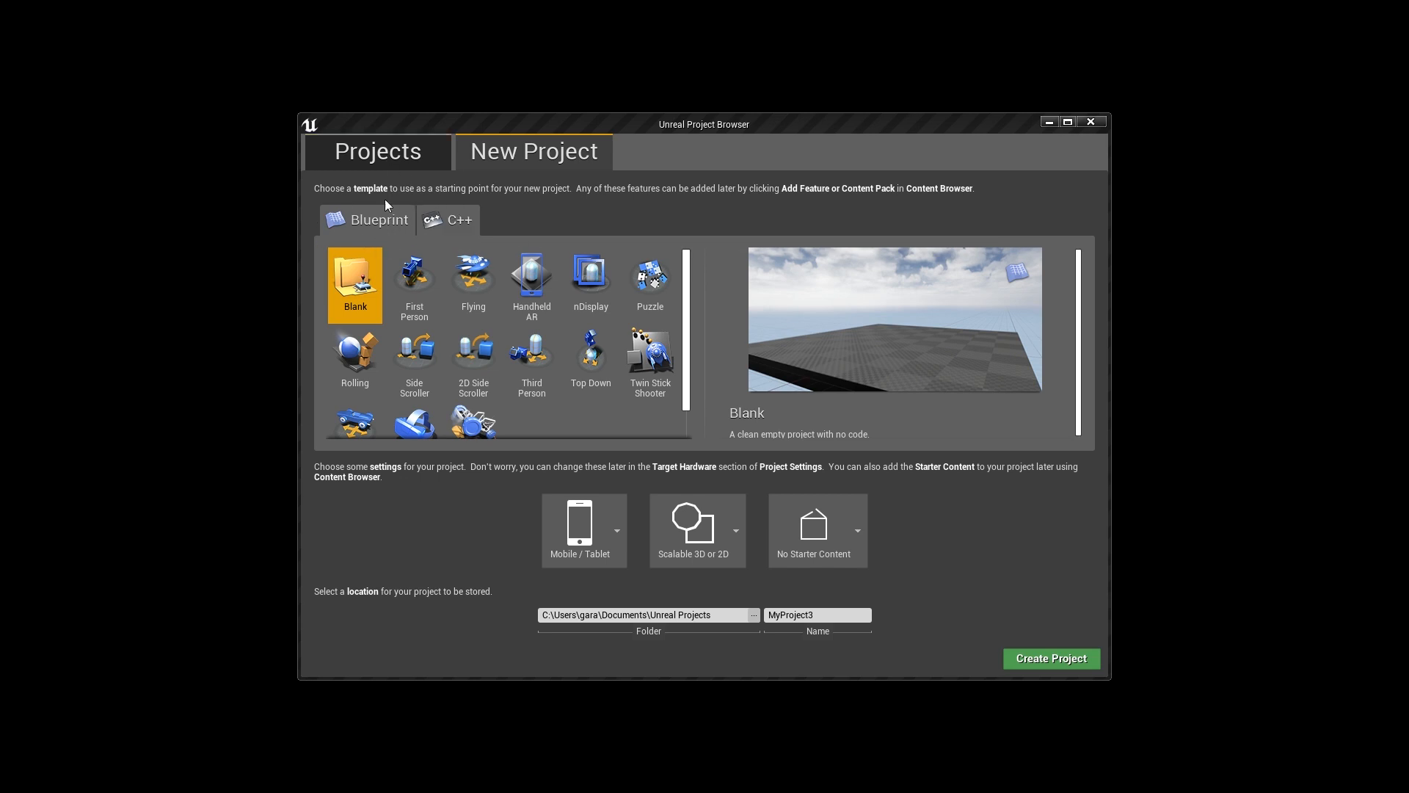
mouse_move(537, 218)
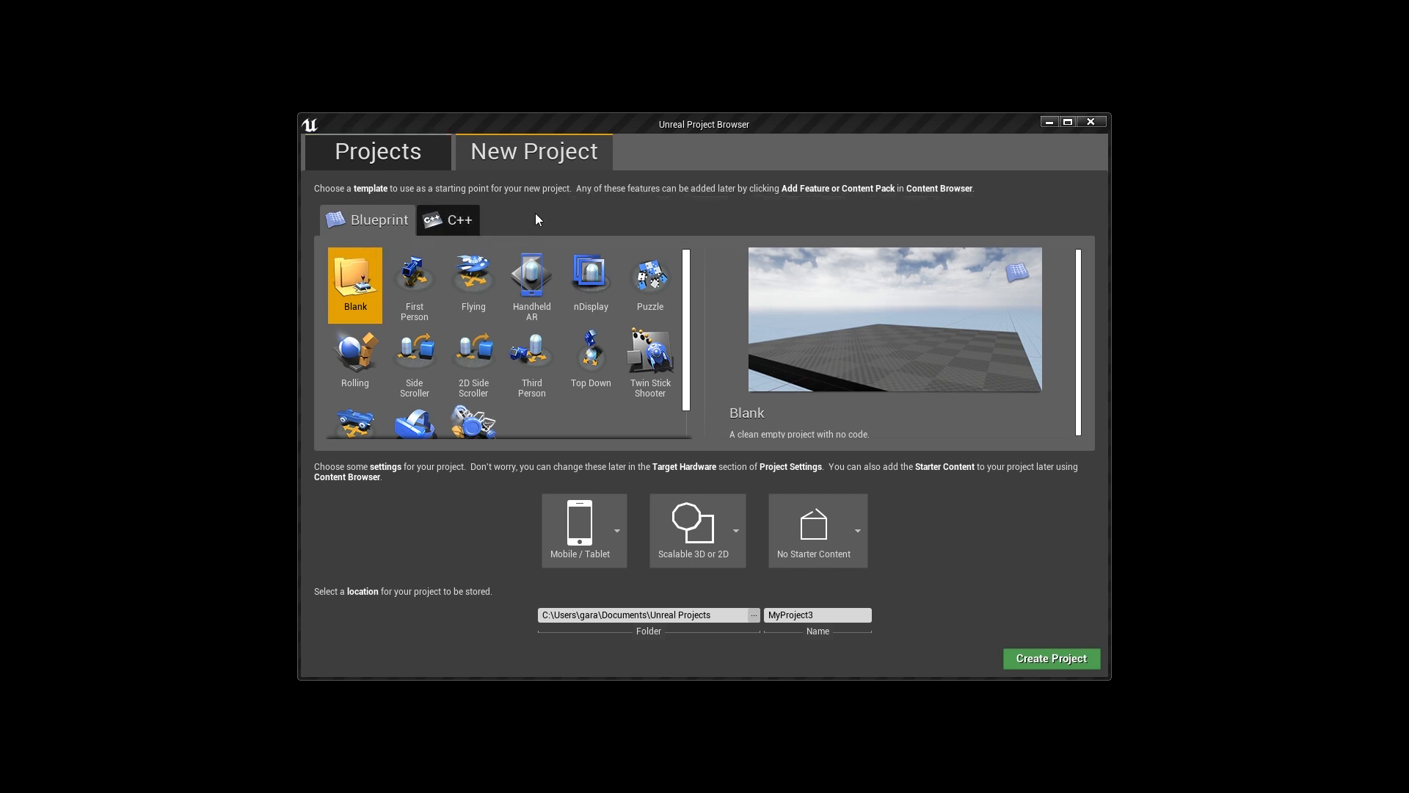
mouse_move(241, 234)
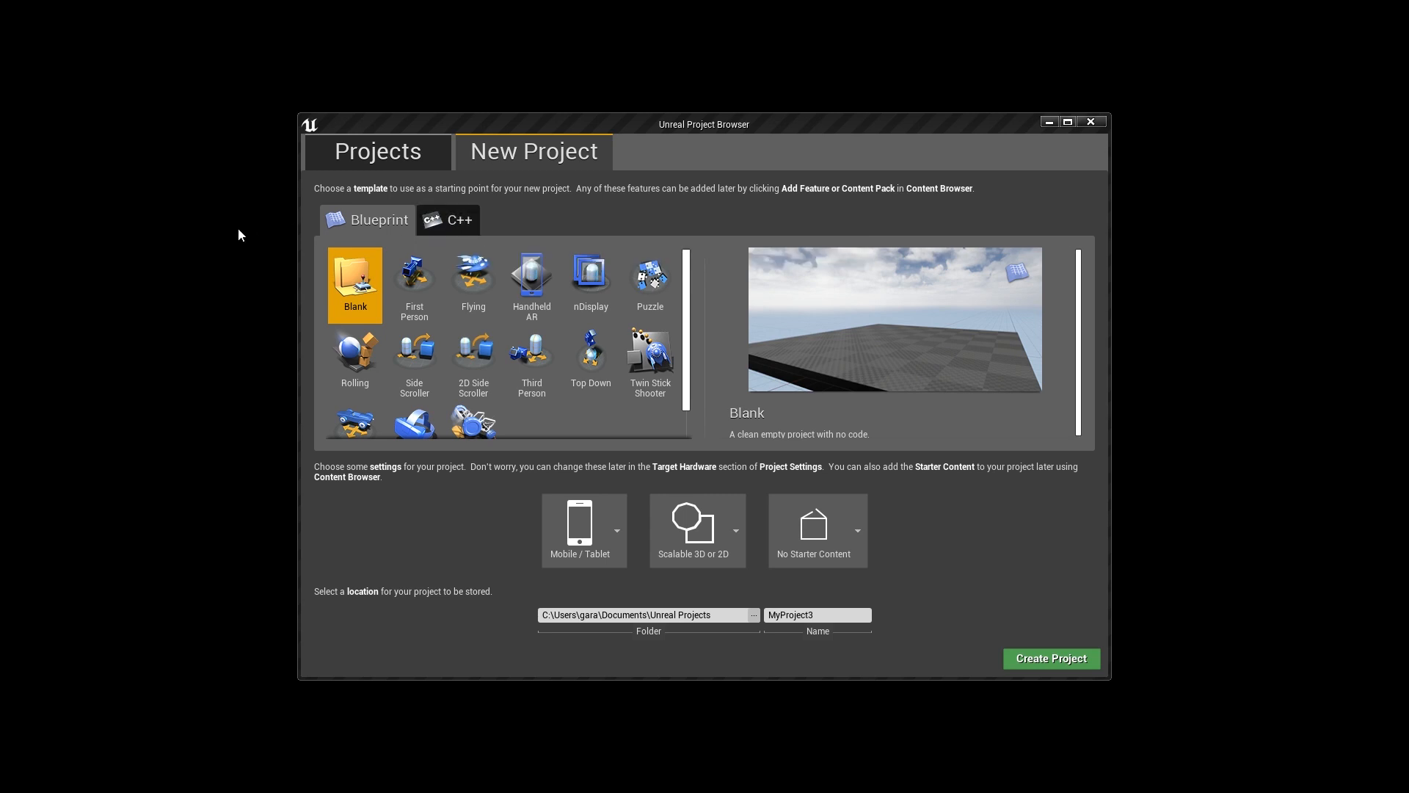
mouse_move(467, 229)
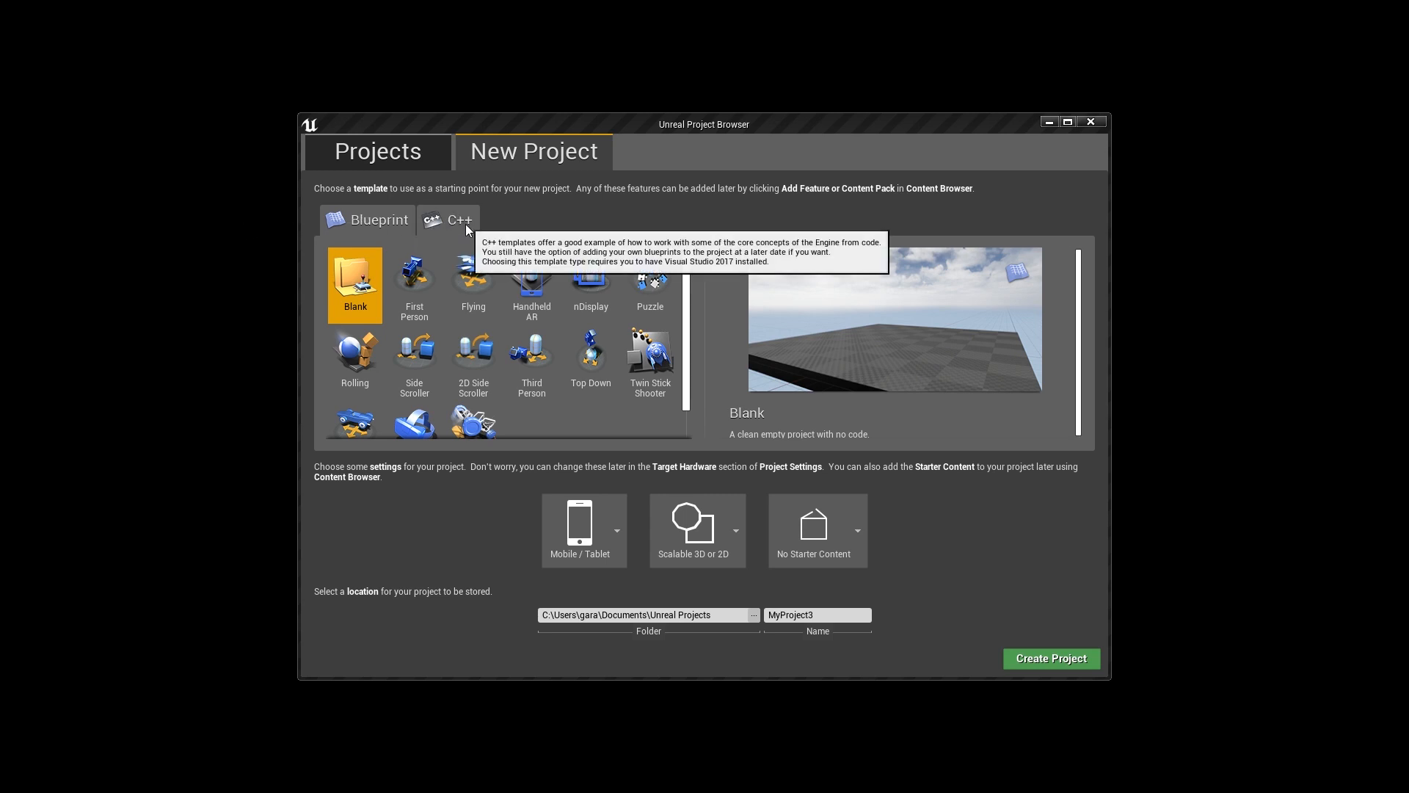
mouse_move(517, 231)
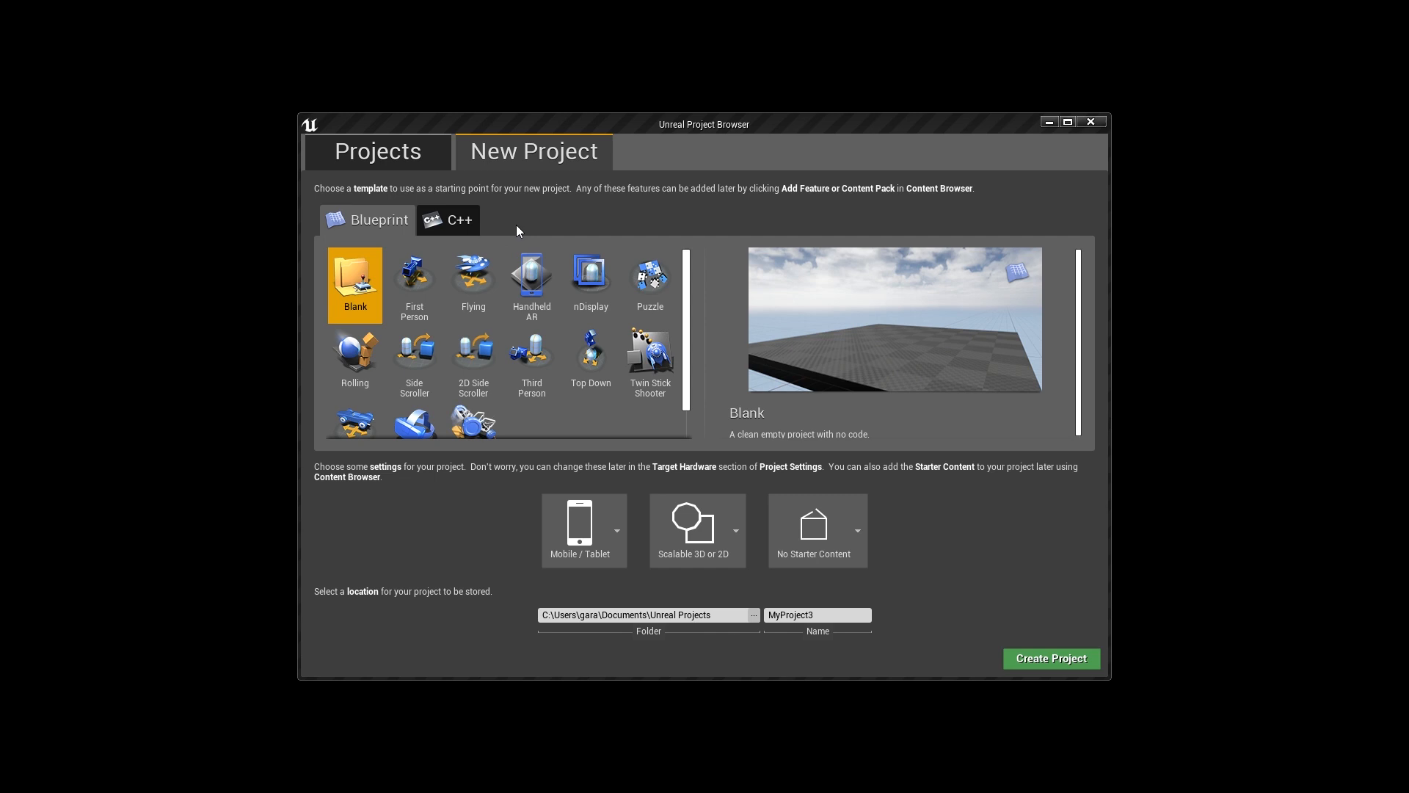
mouse_move(367, 220)
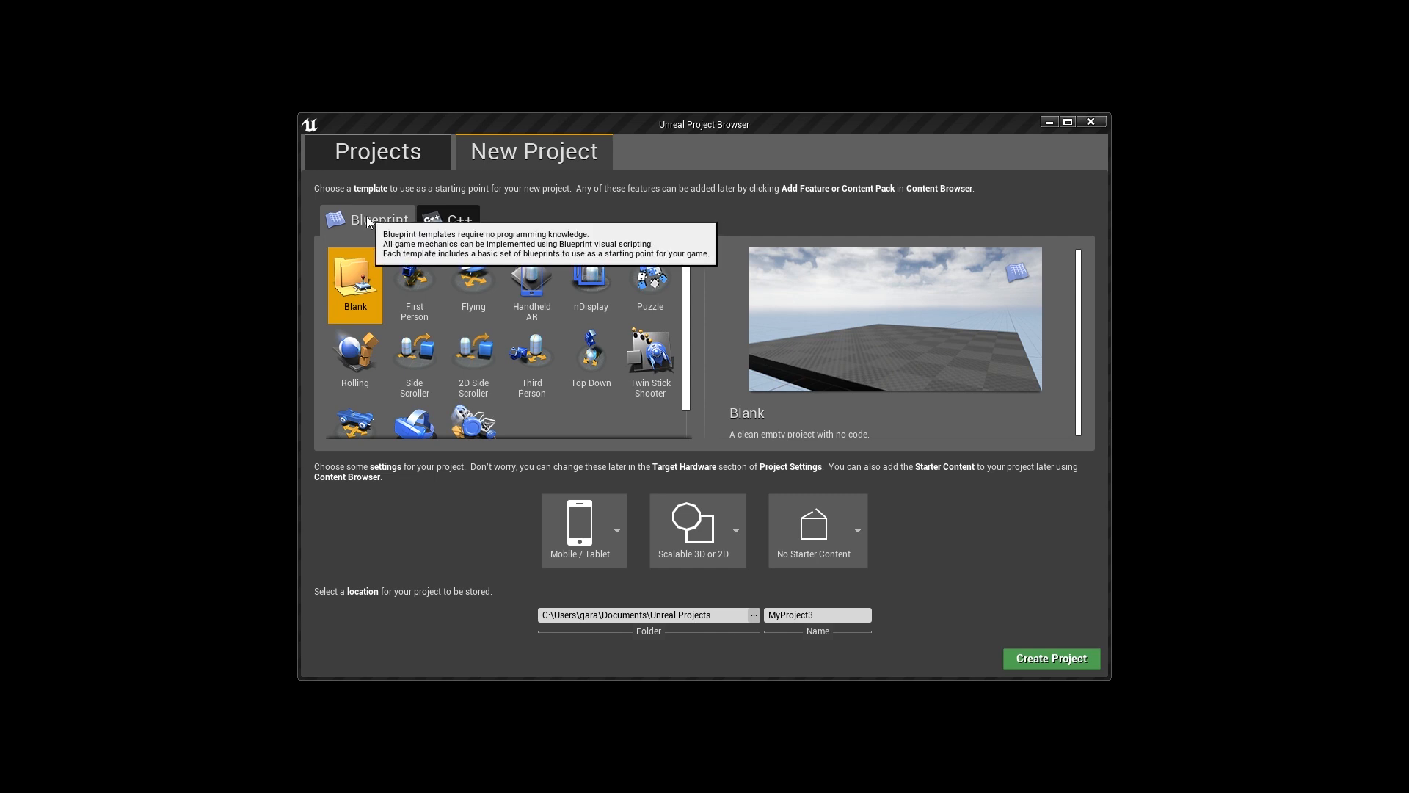
mouse_move(748, 711)
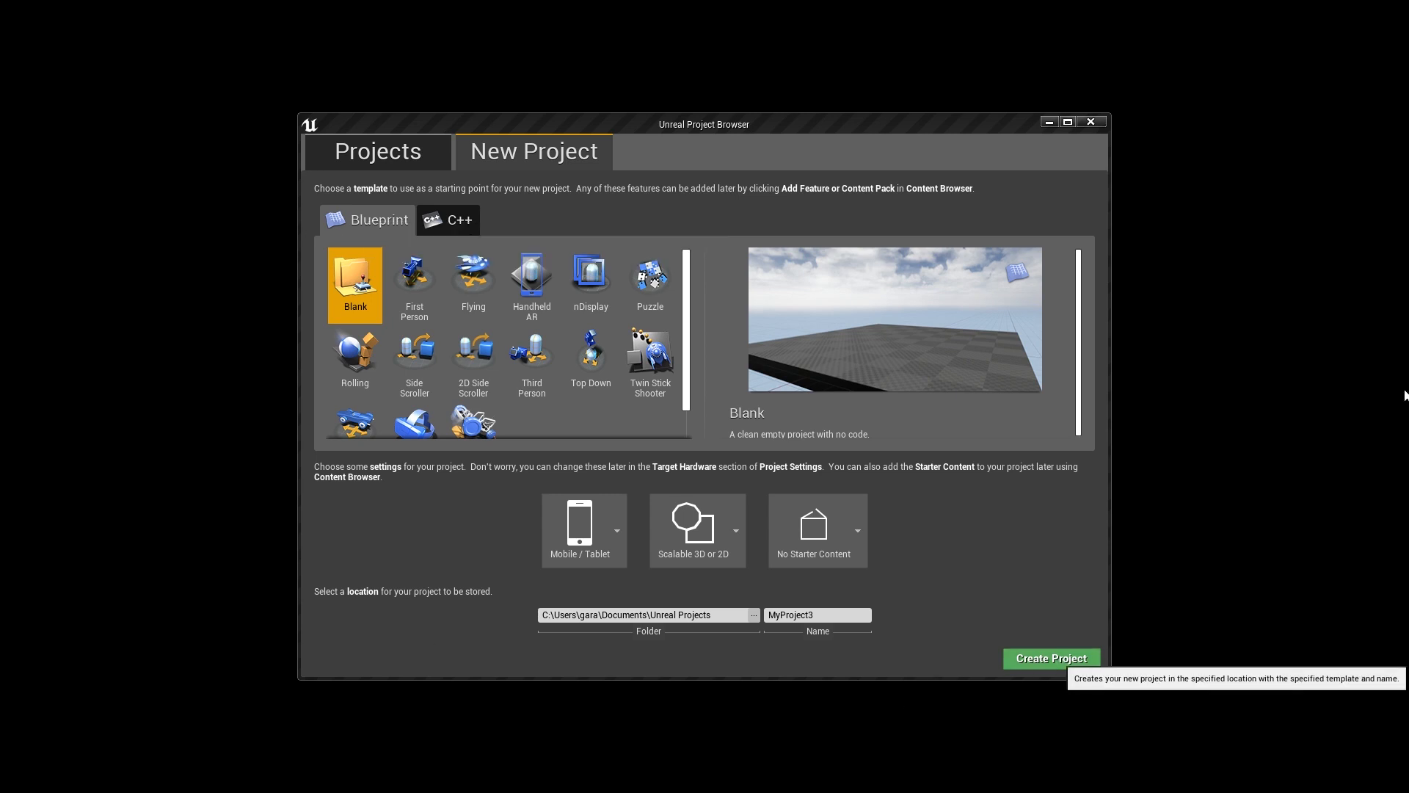
- Create the project, then bring up Project Settings on the Packaging page
click(1051, 658)
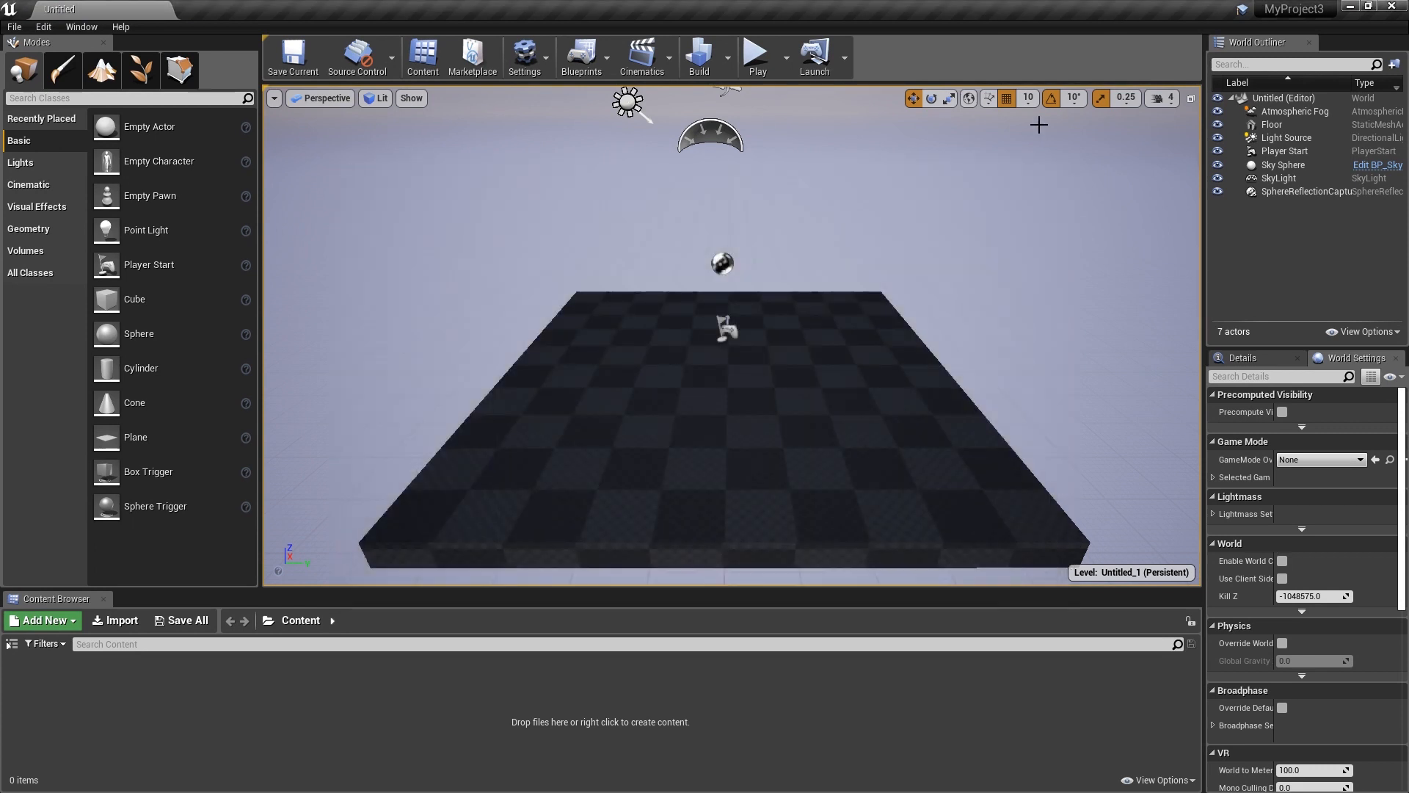
click(524, 53)
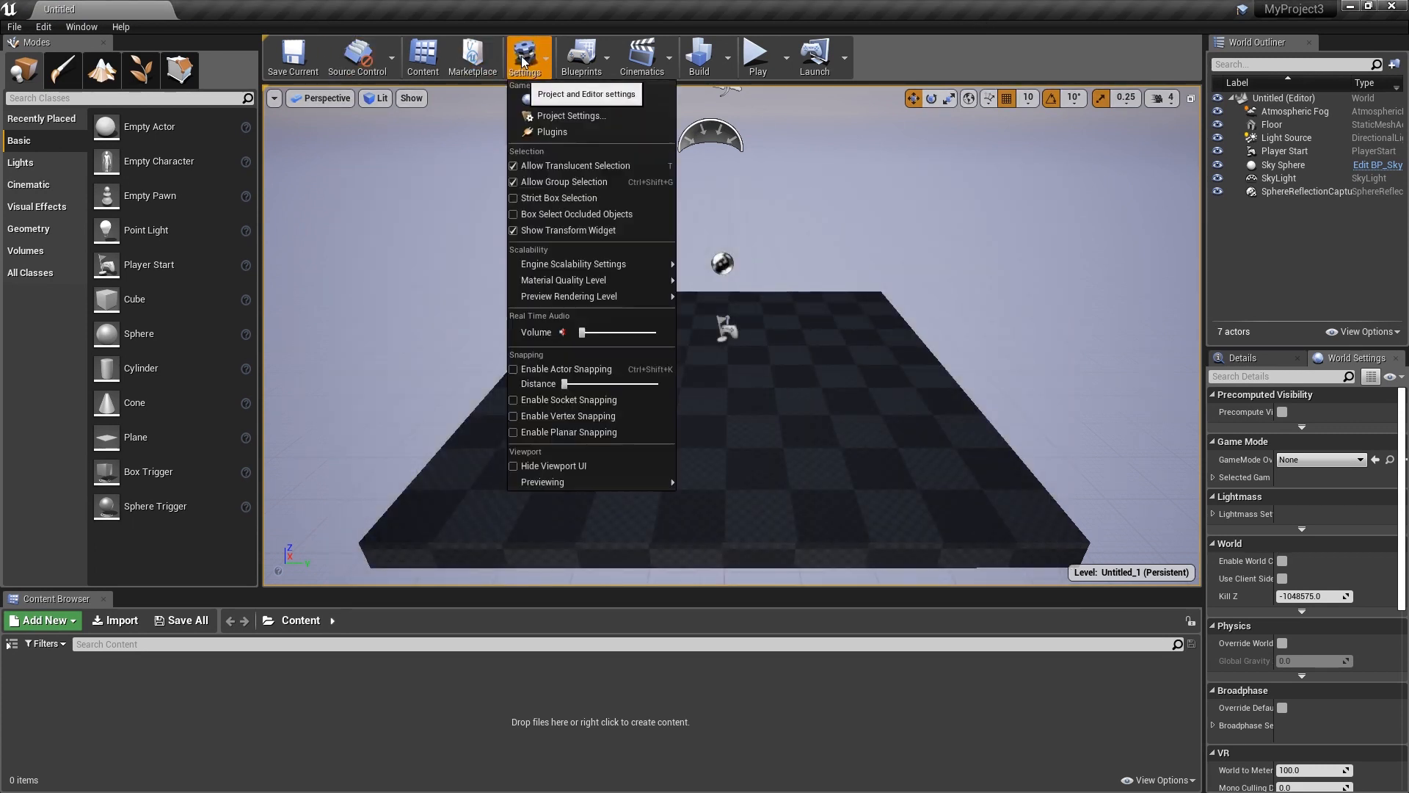
mouse_move(564, 117)
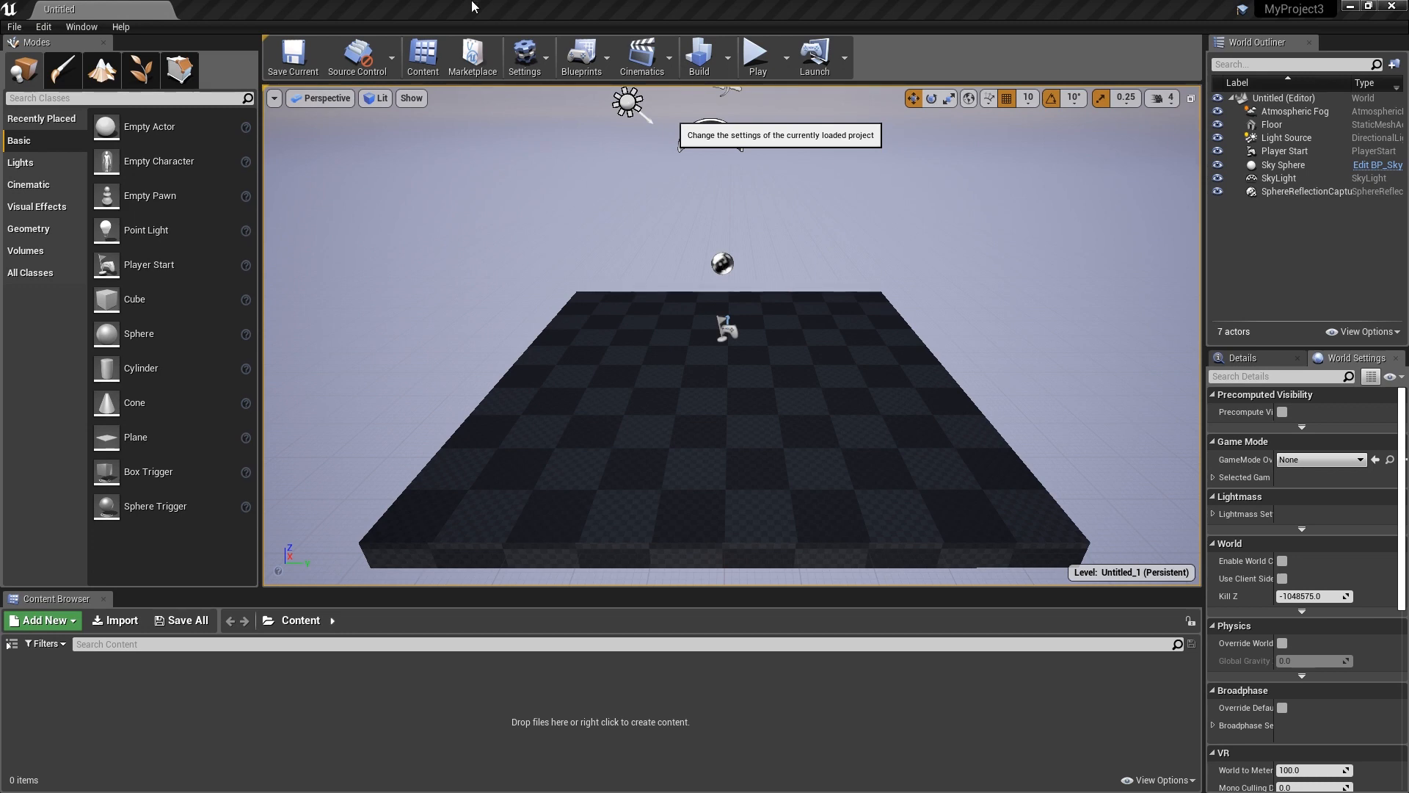
click(526, 53)
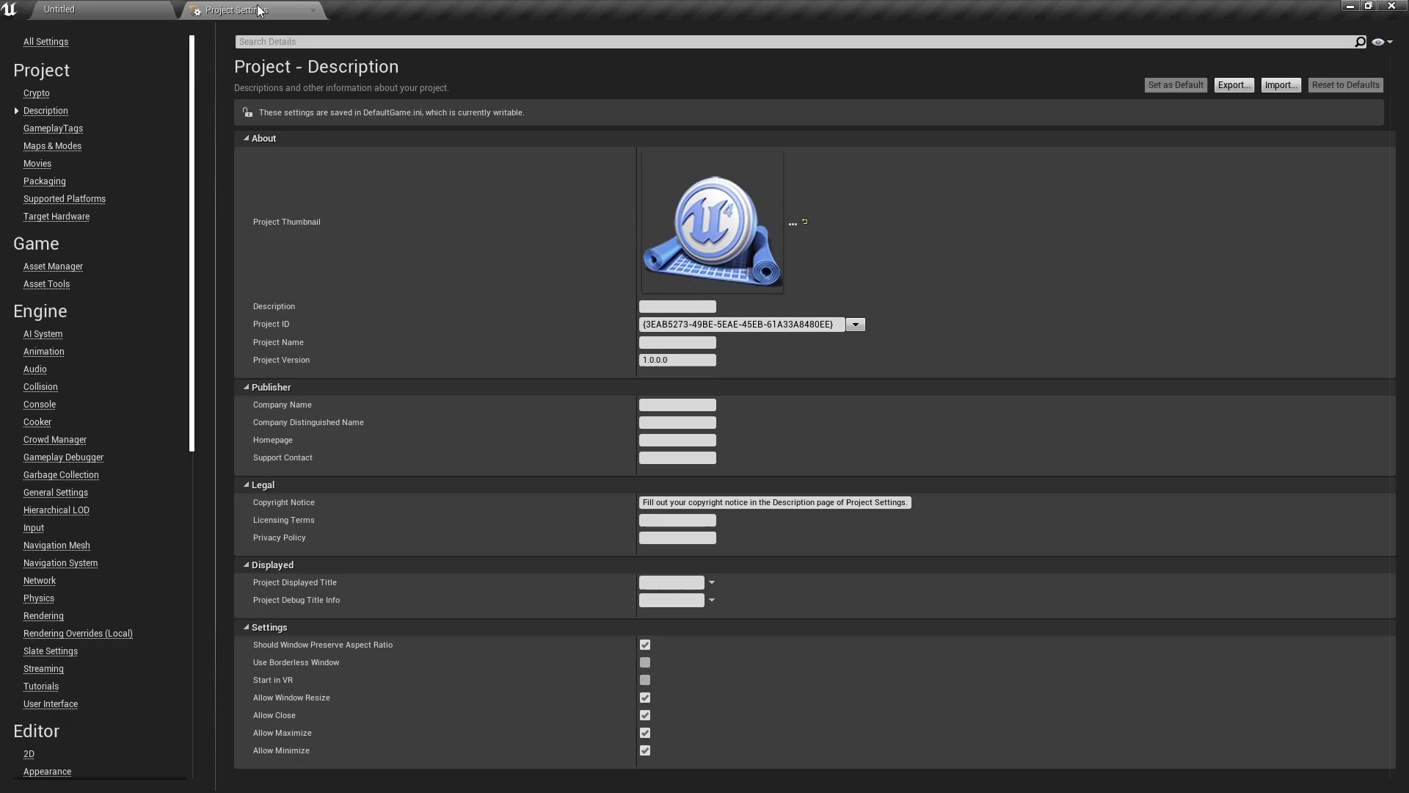
mouse_move(41, 95)
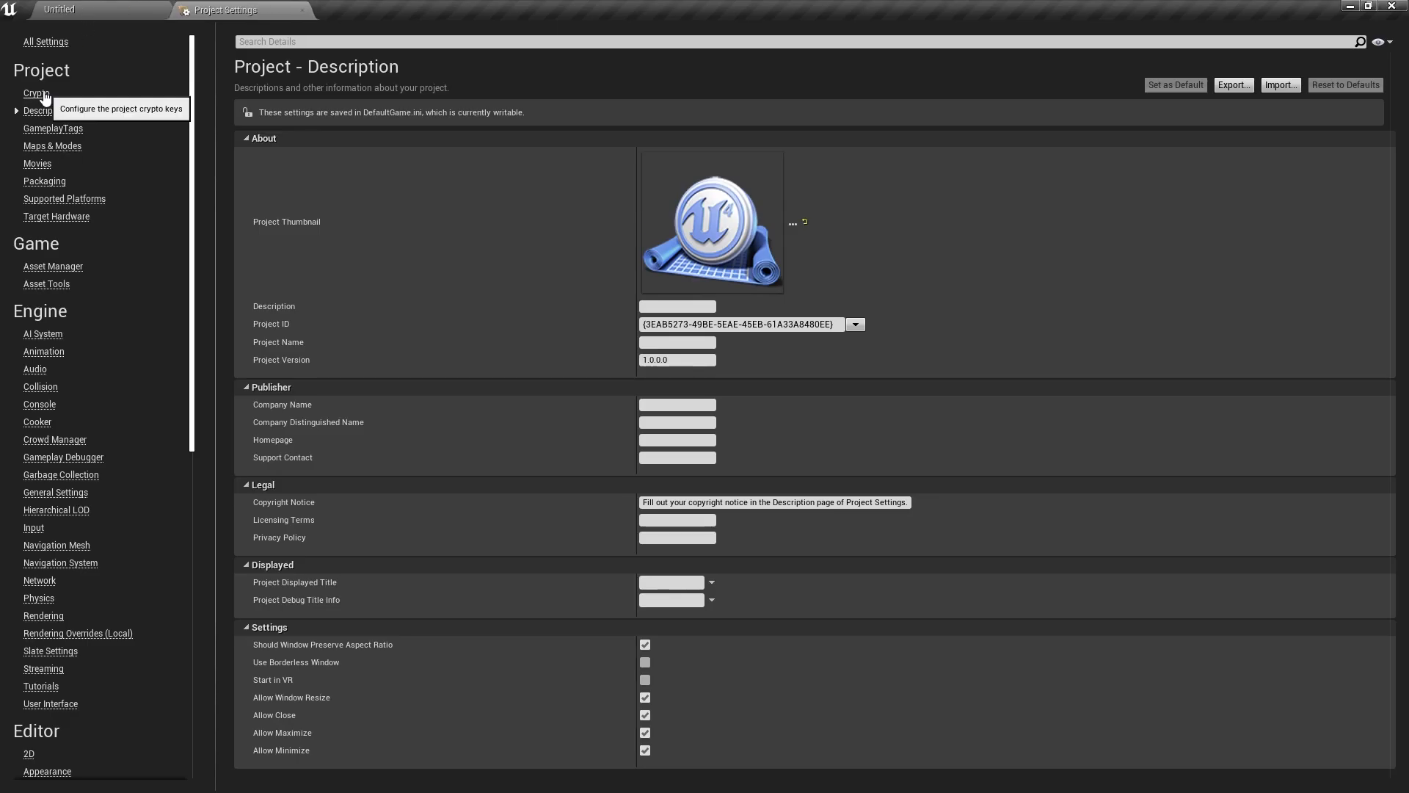
mouse_move(57, 138)
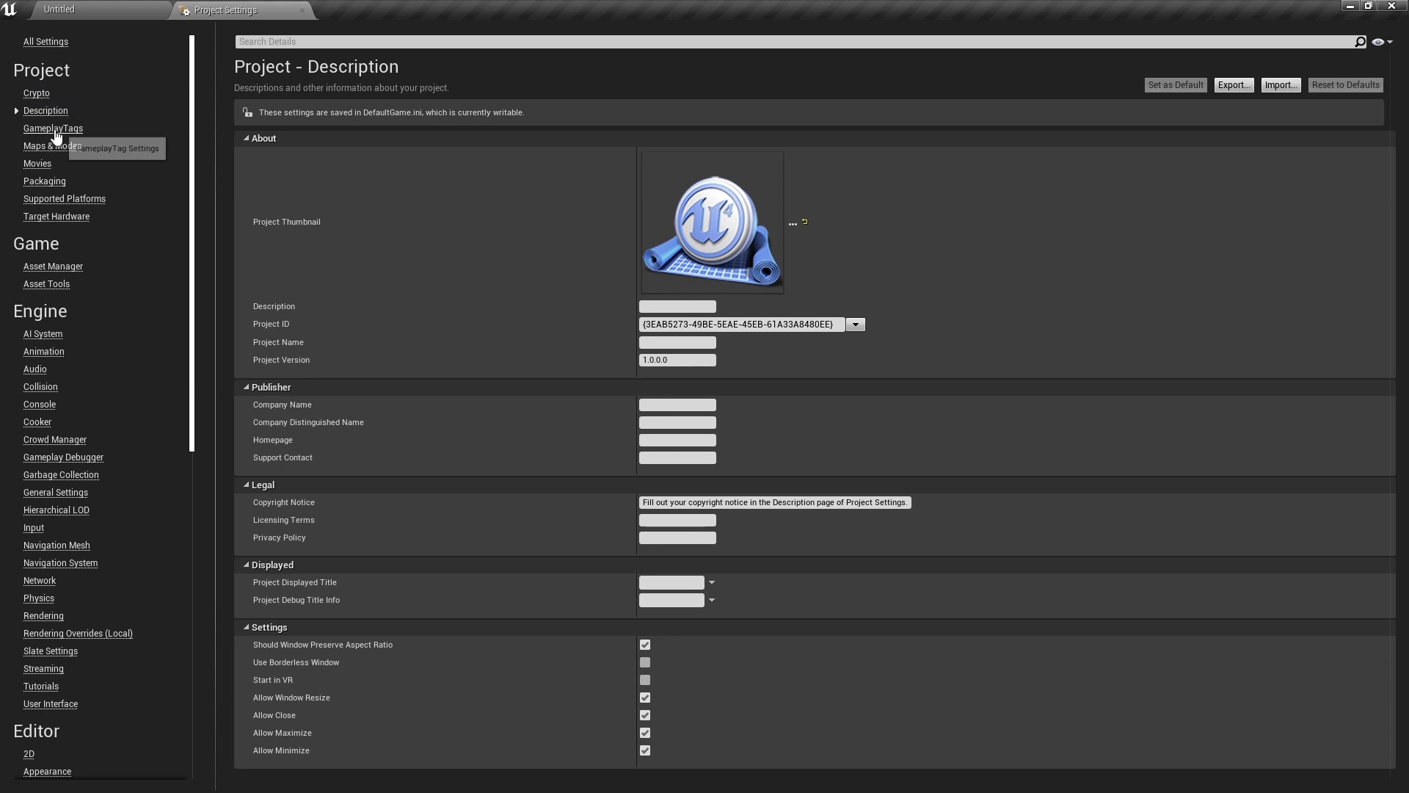
click(52, 146)
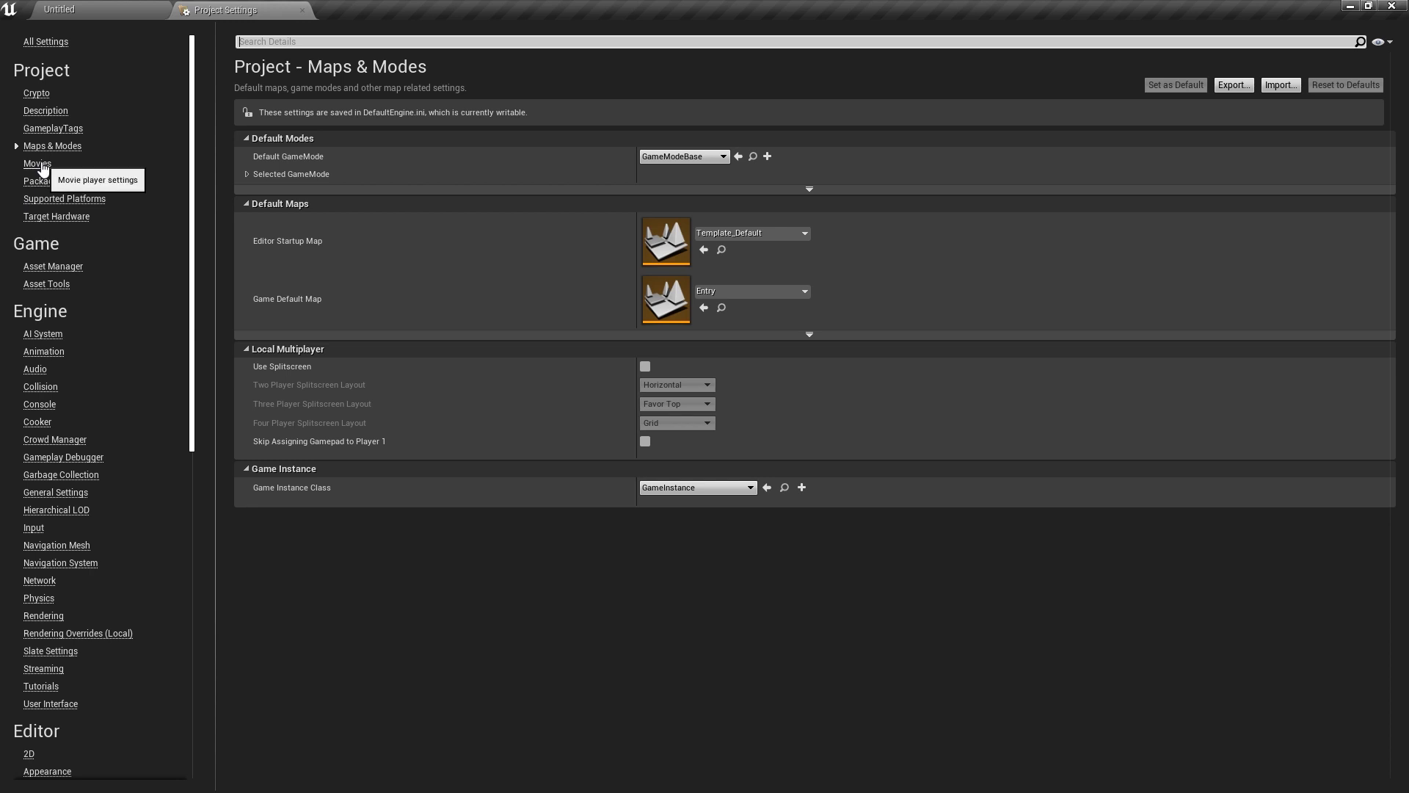
click(44, 181)
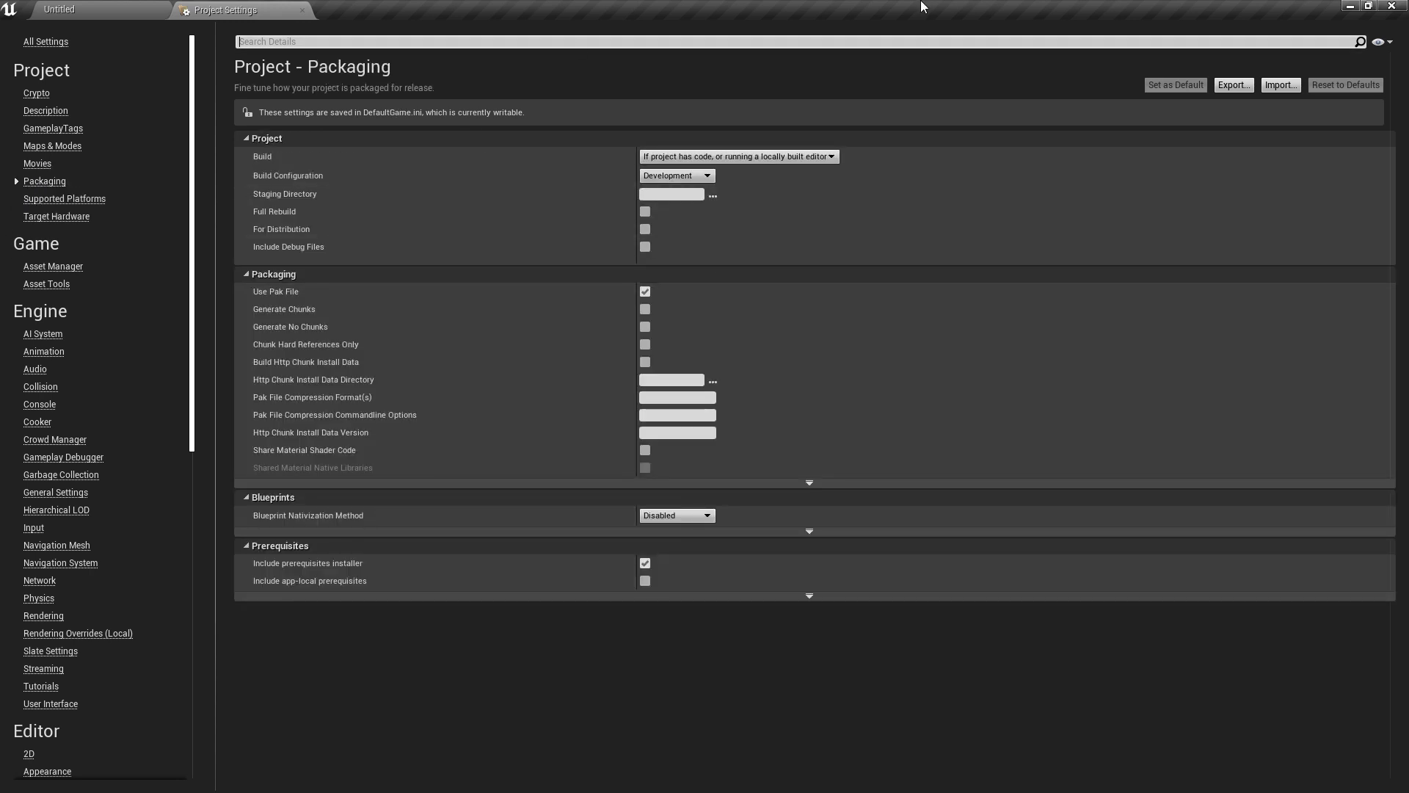
mouse_move(708, 7)
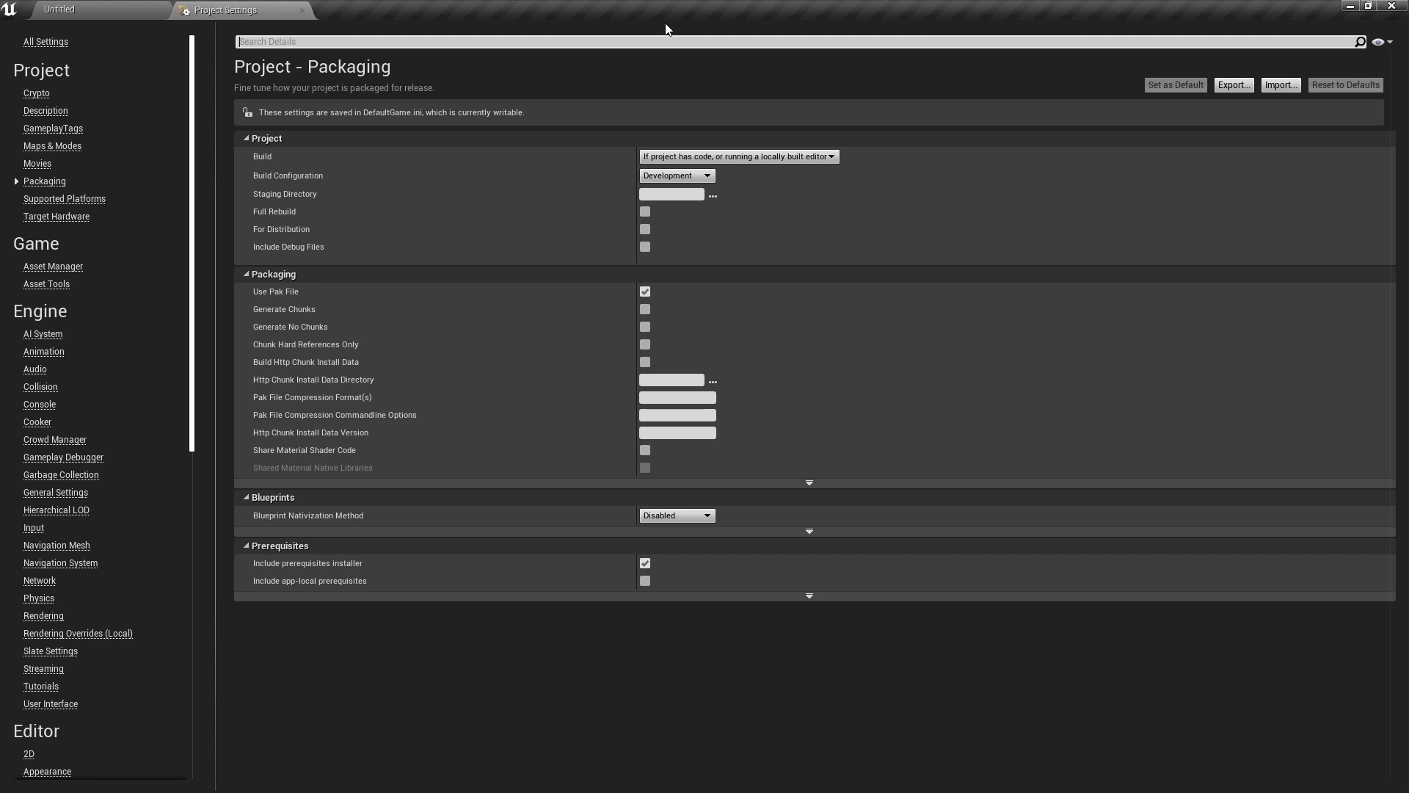
mouse_move(623, 228)
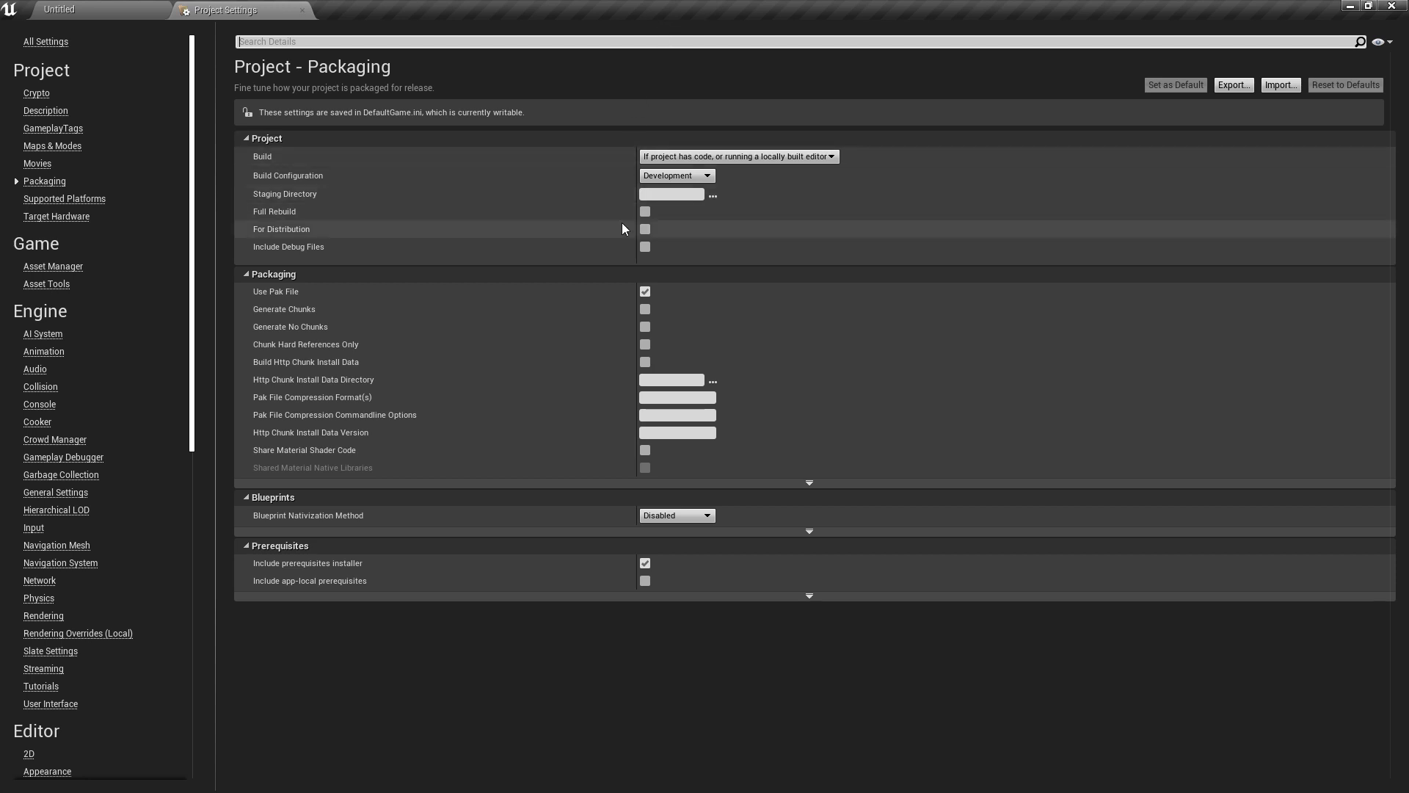
mouse_move(646, 237)
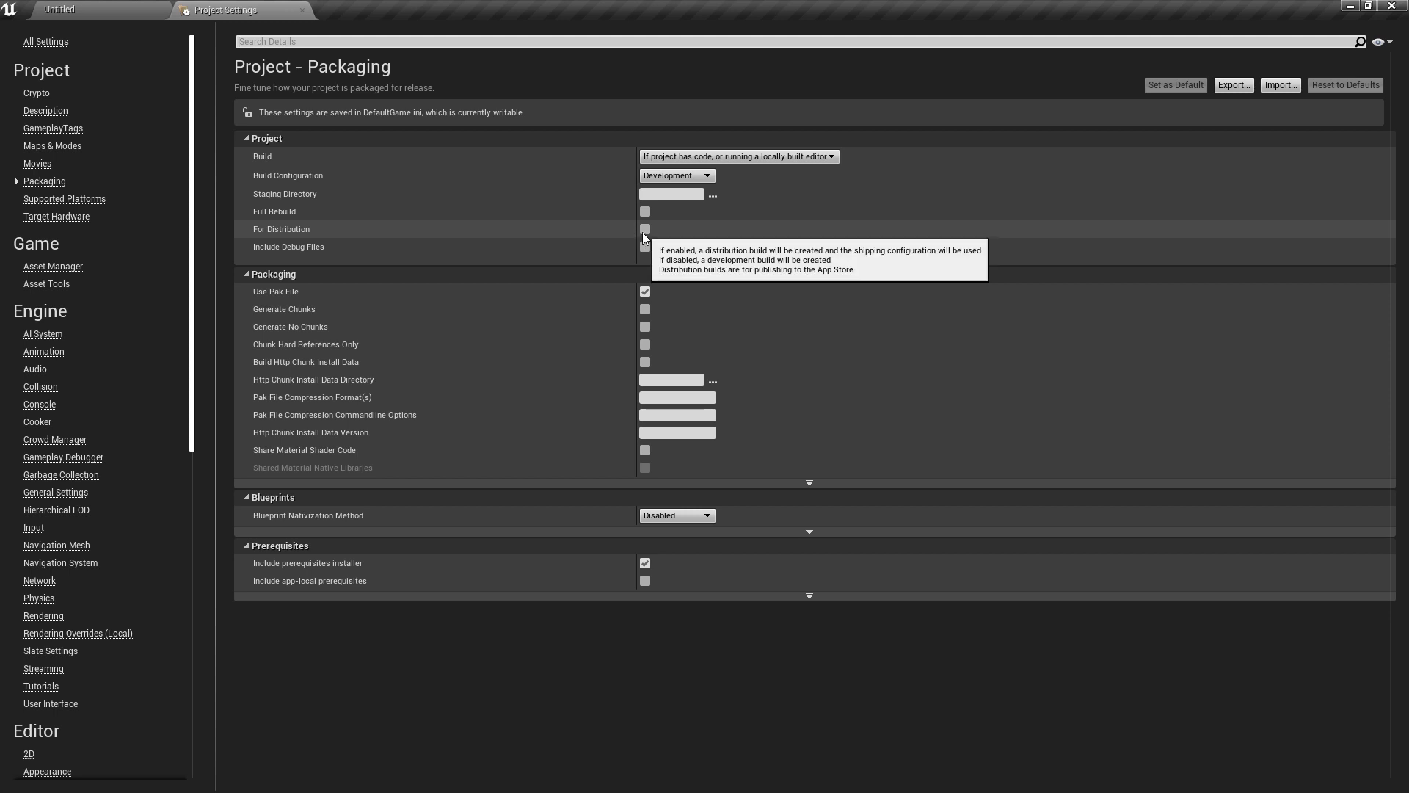
- Return to the level editor and bring up the File menu's Package Project options
click(62, 10)
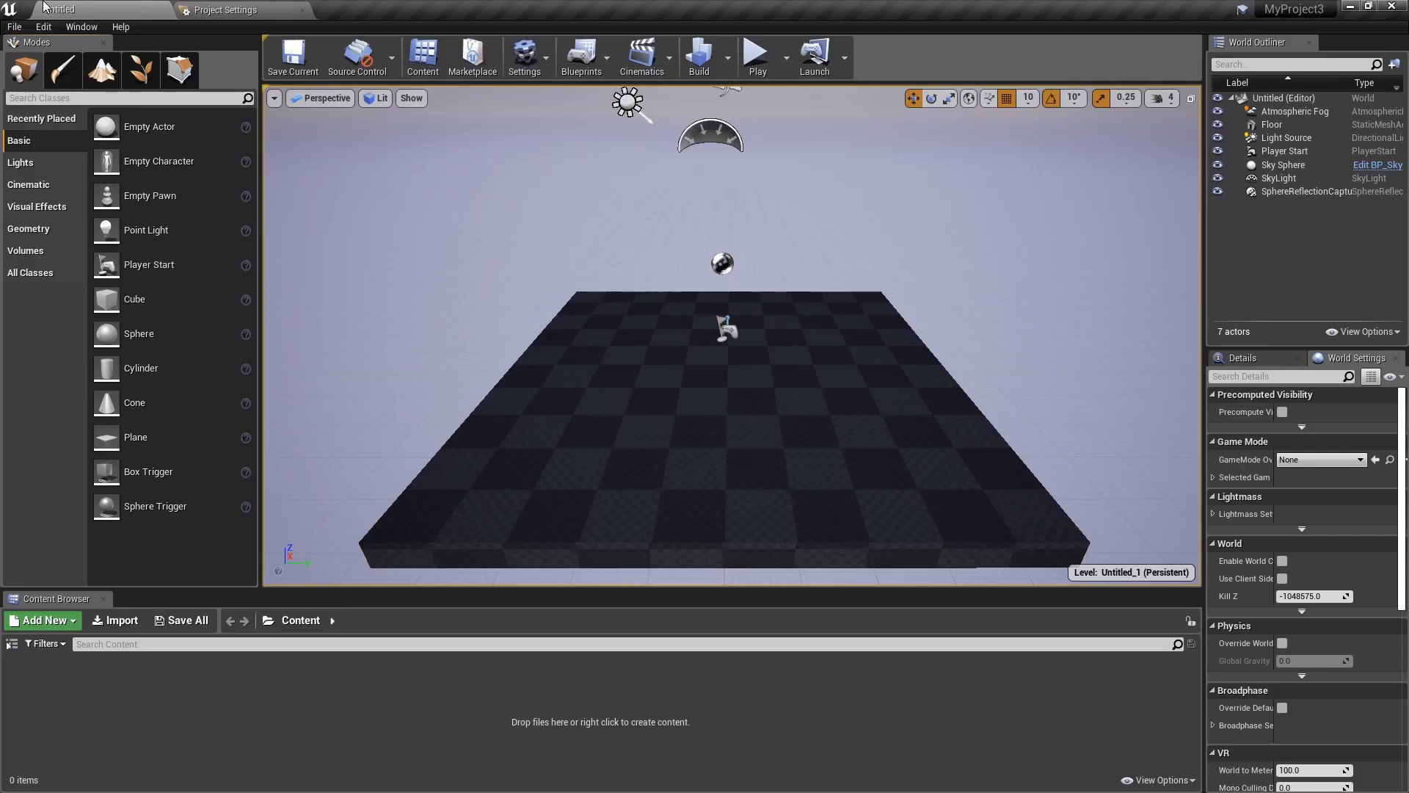
click(14, 27)
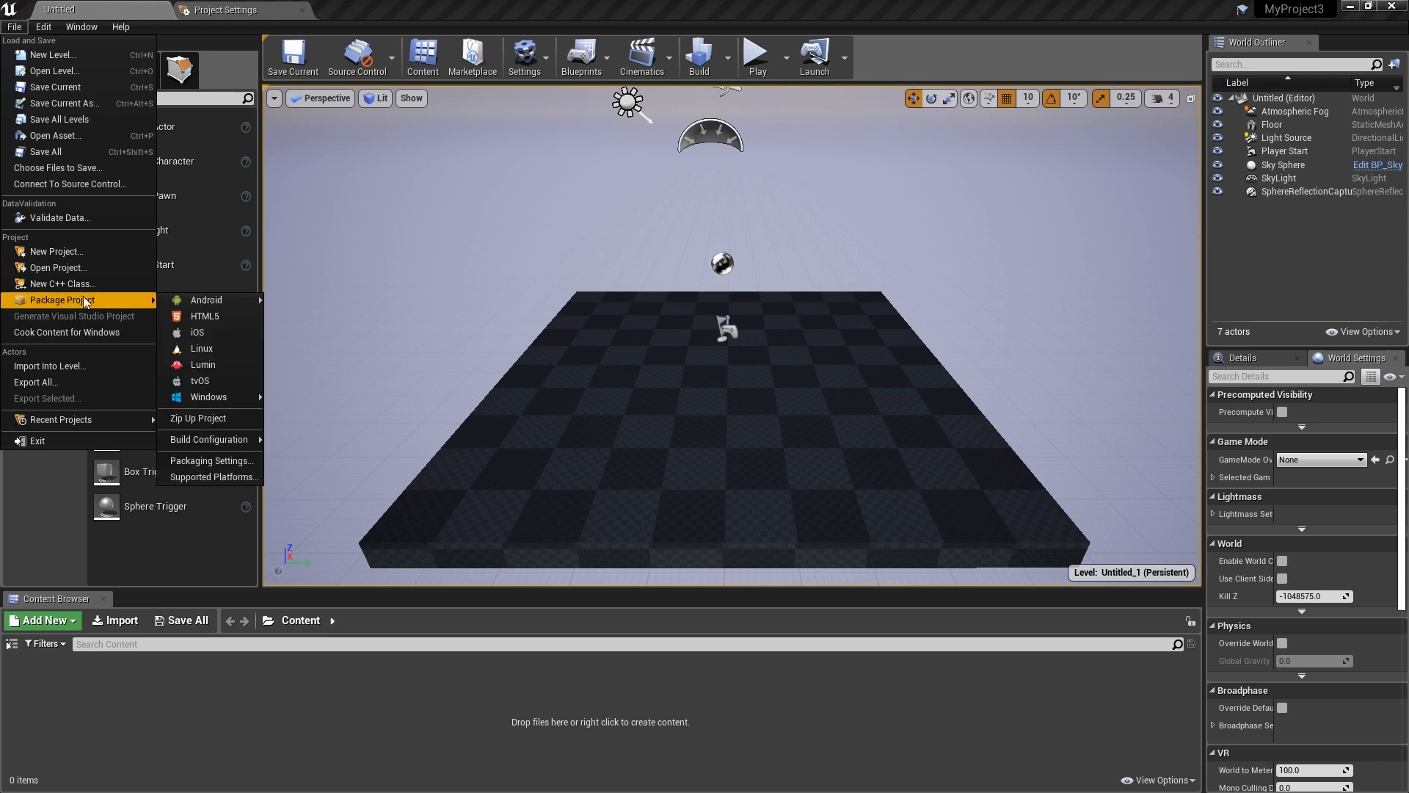
mouse_move(95, 299)
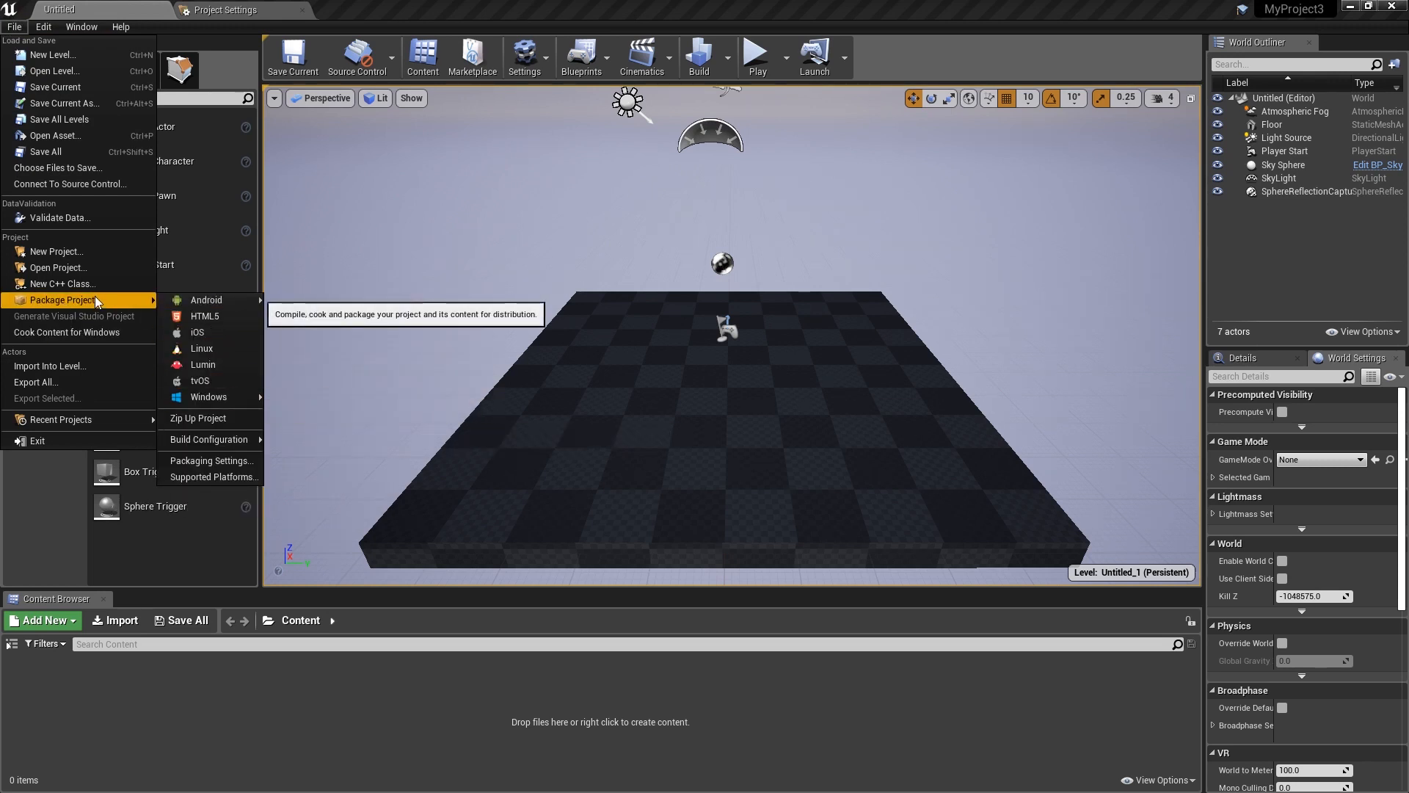
mouse_move(206, 300)
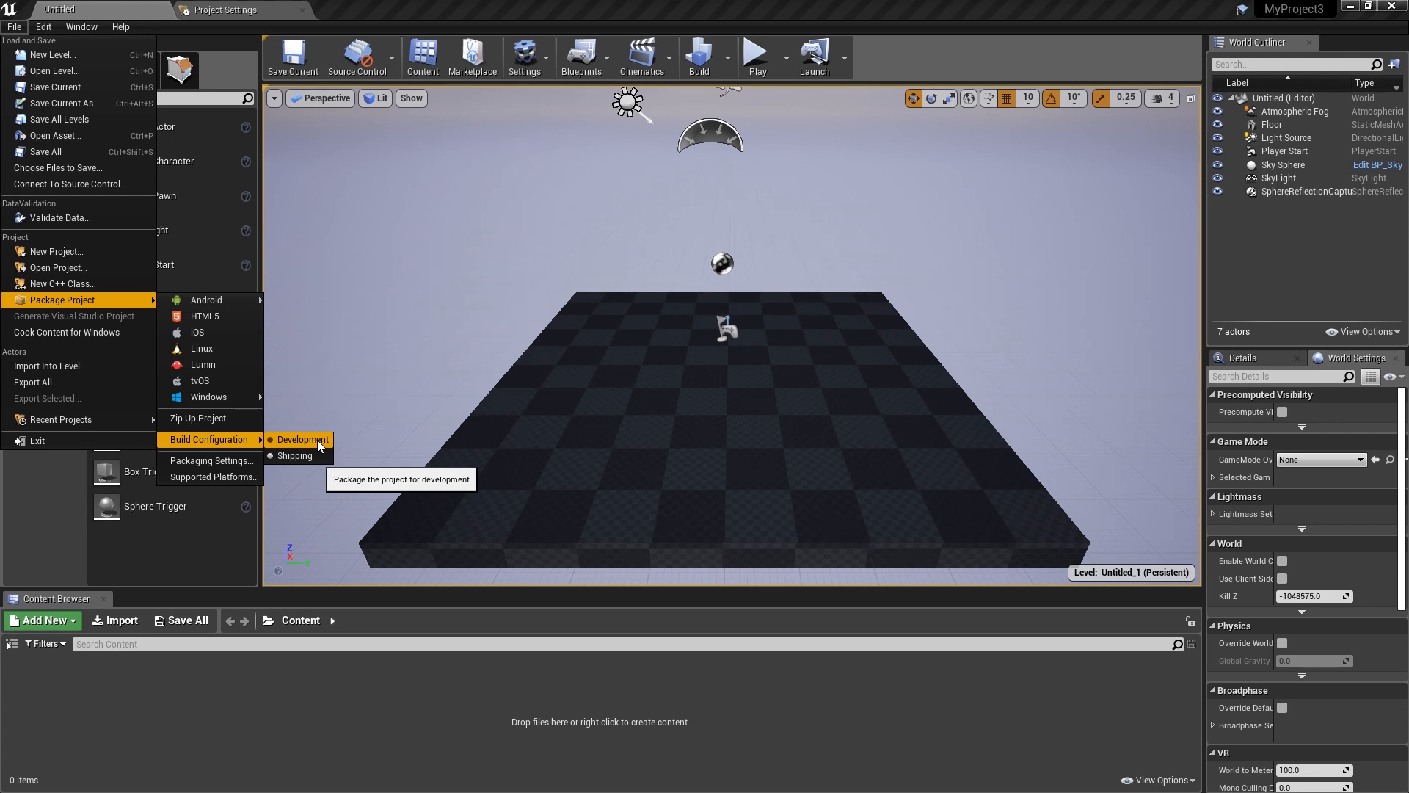
mouse_move(293, 455)
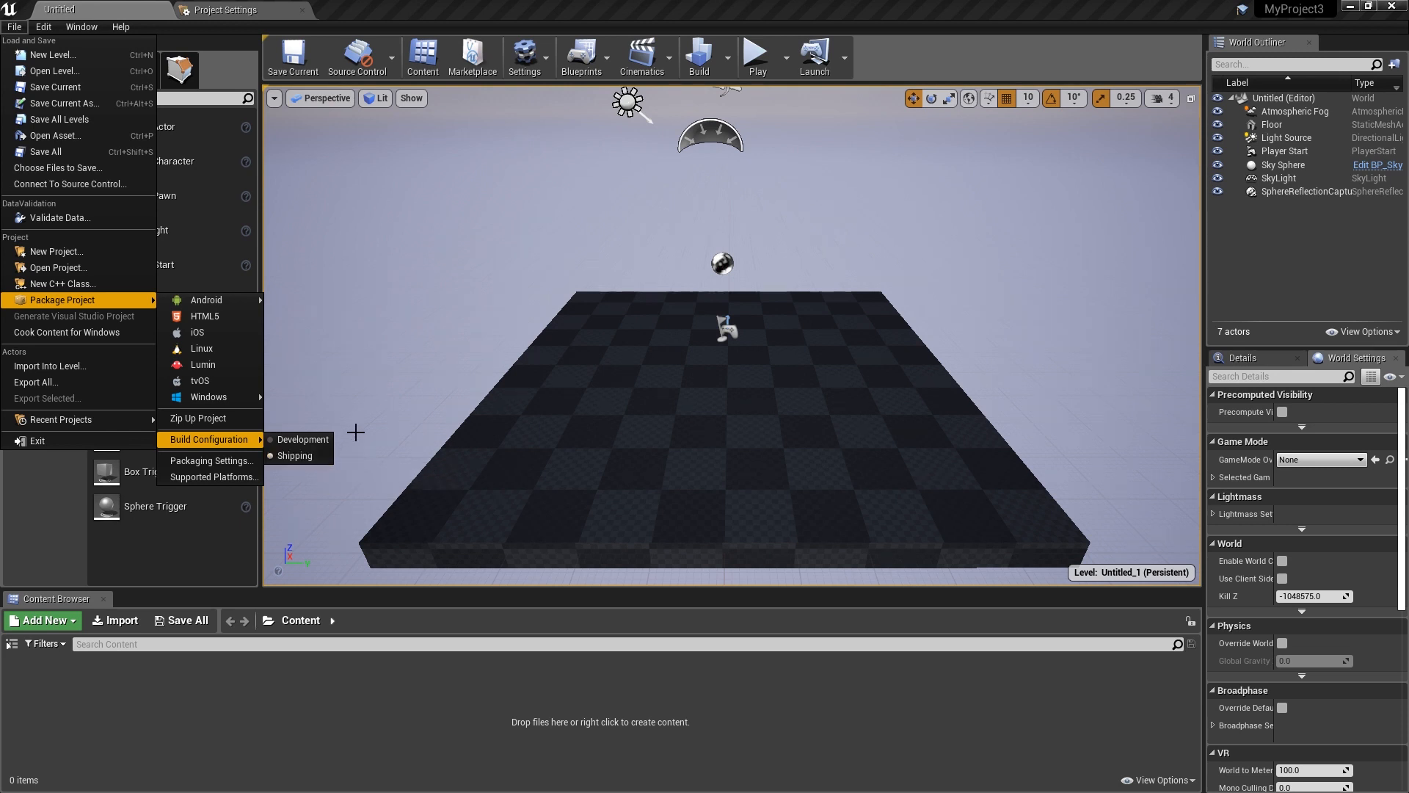
mouse_move(350, 461)
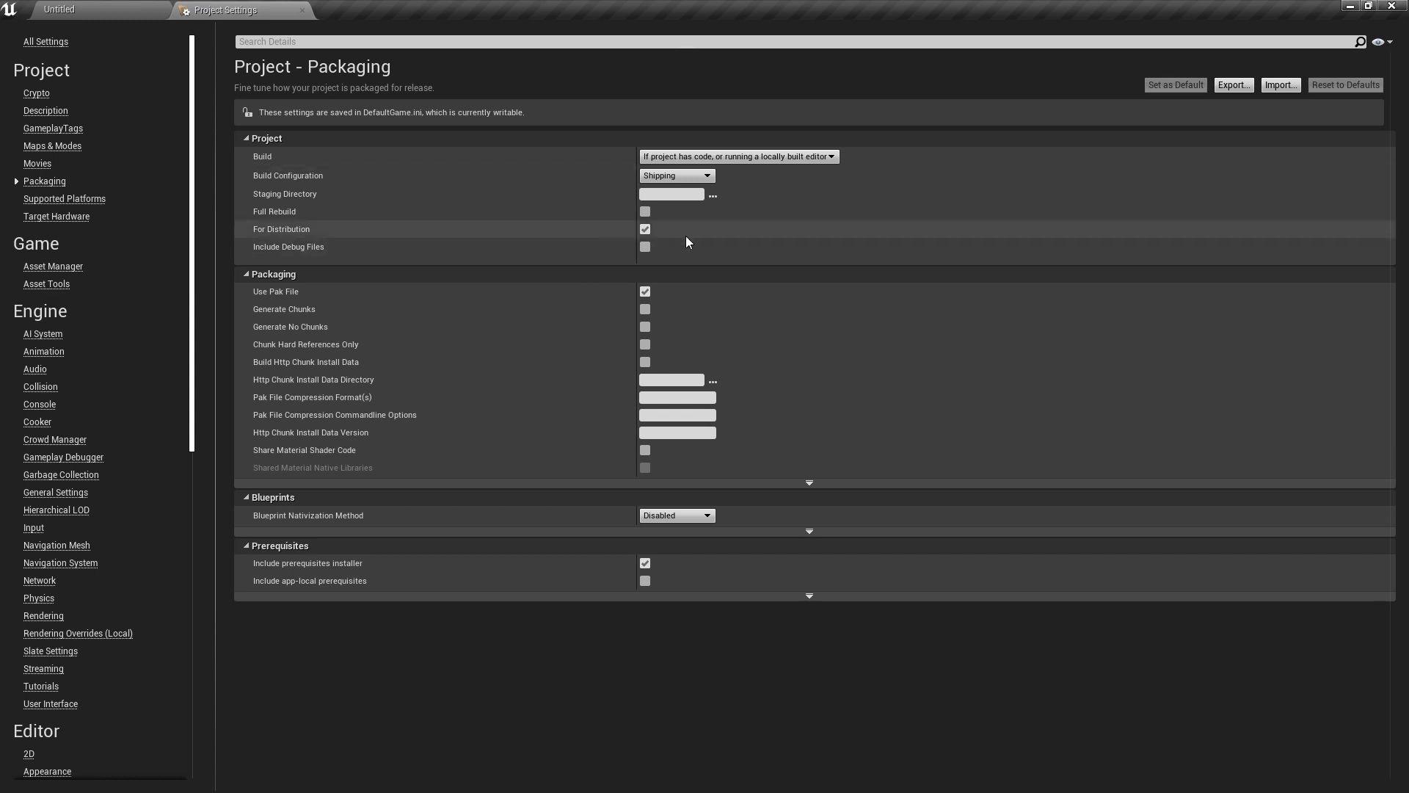
- Keep pak file packaging, enable Share Material Shader Code and Shared Material Native Libraries, restarting later
click(646, 291)
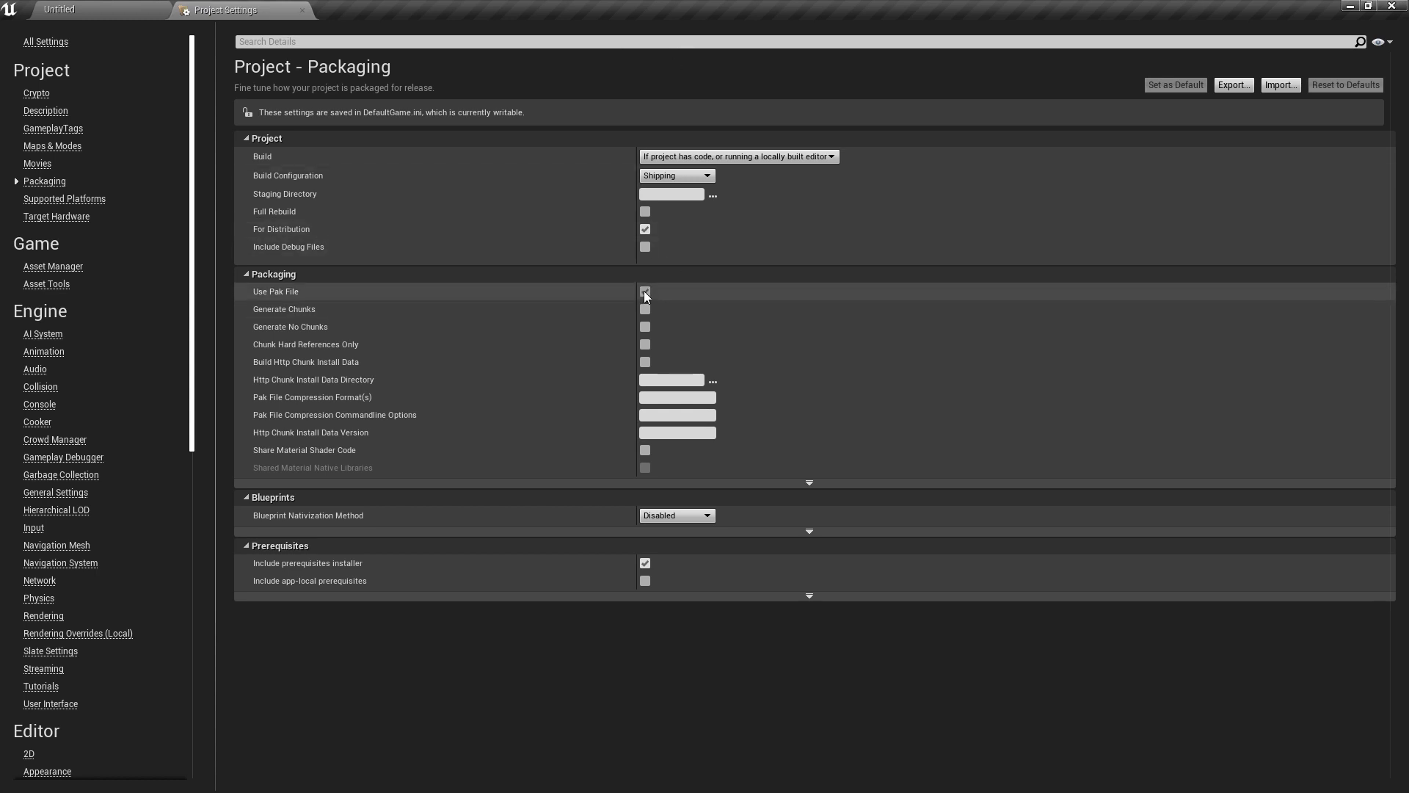
click(646, 291)
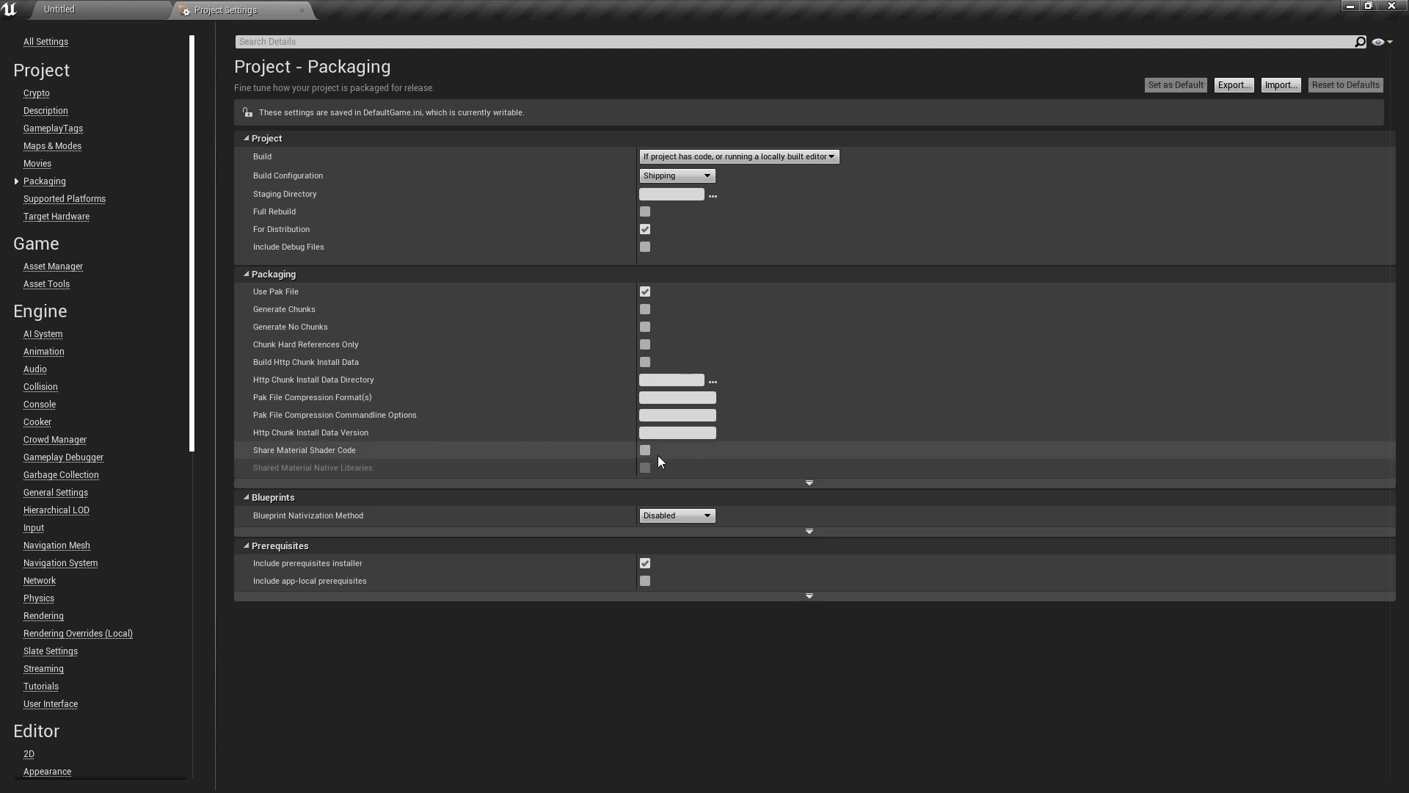
mouse_move(646, 452)
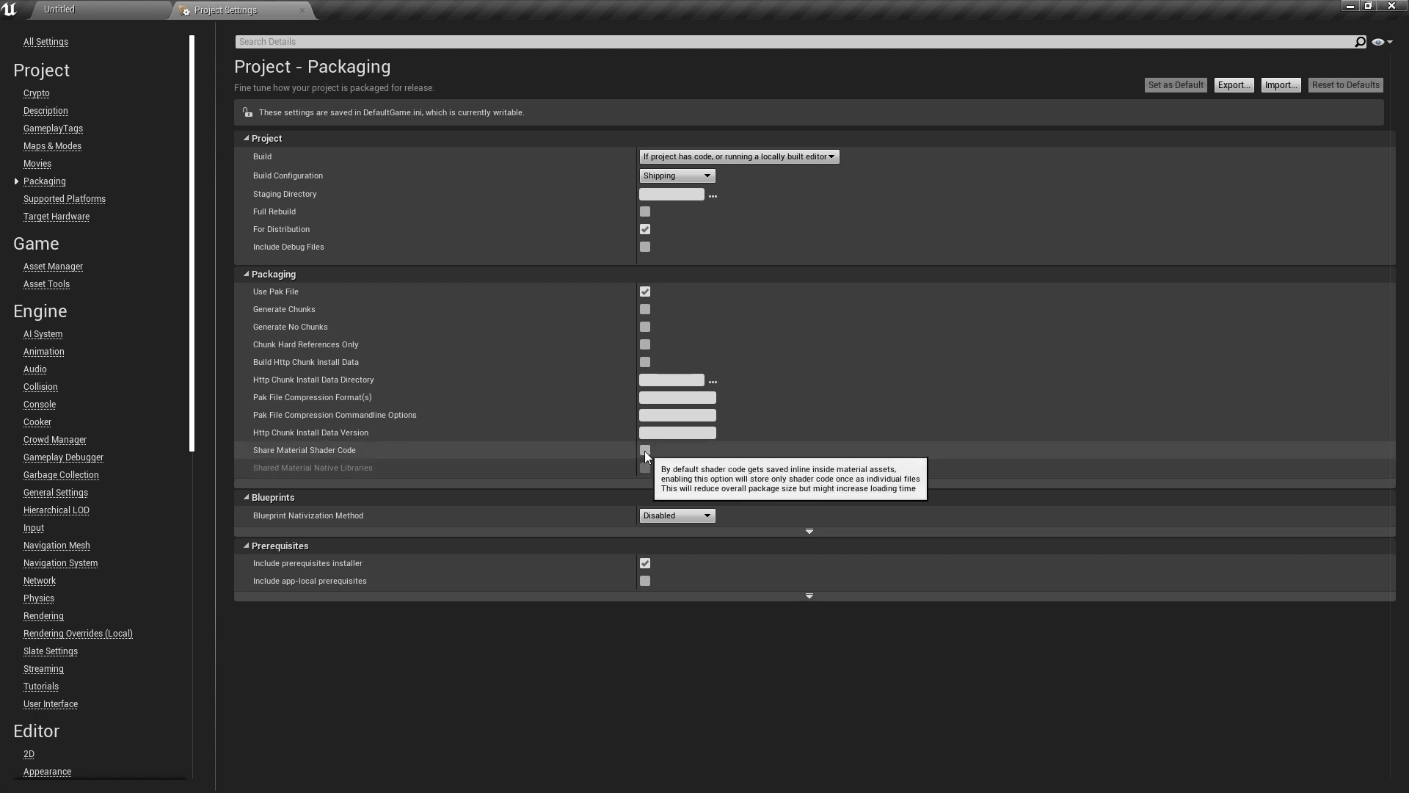
click(646, 451)
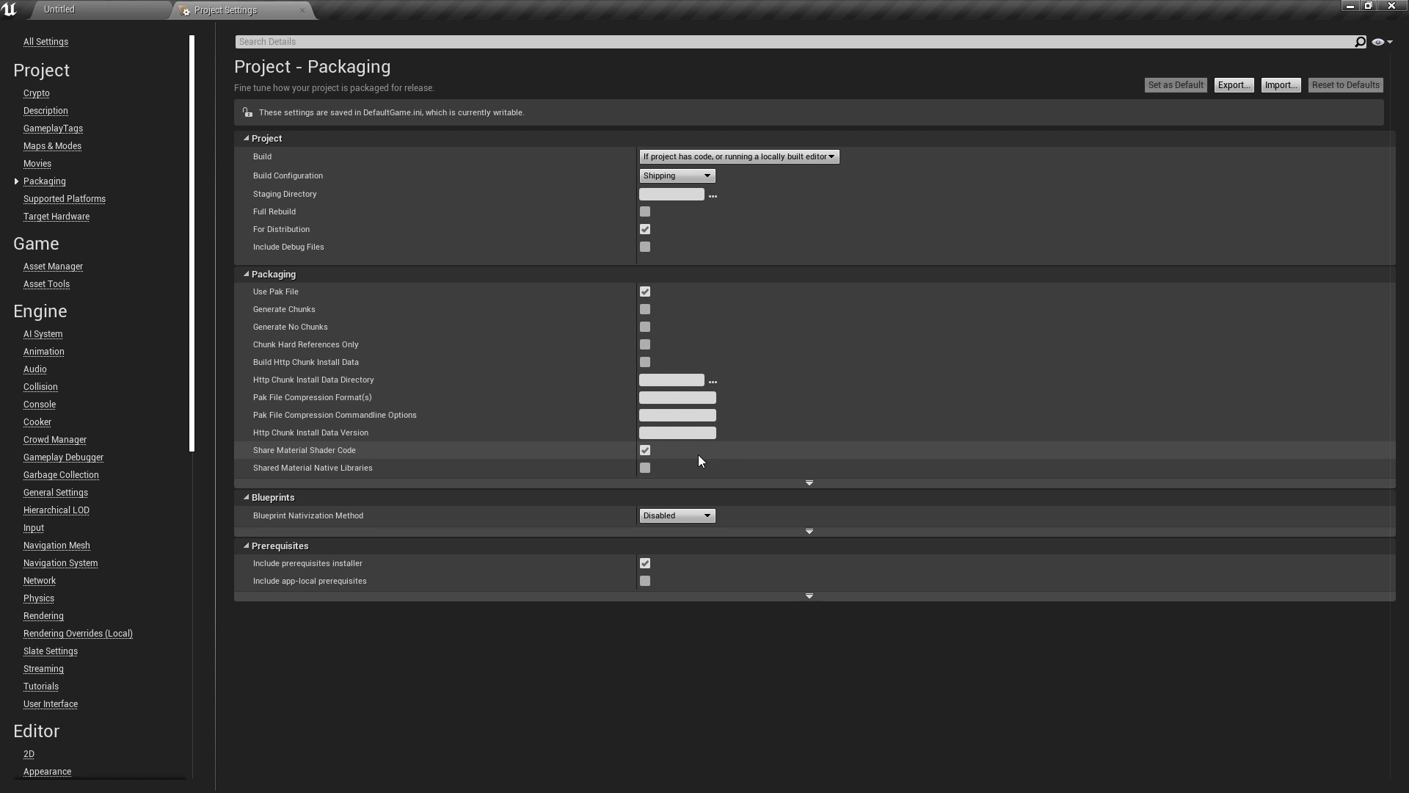
click(646, 467)
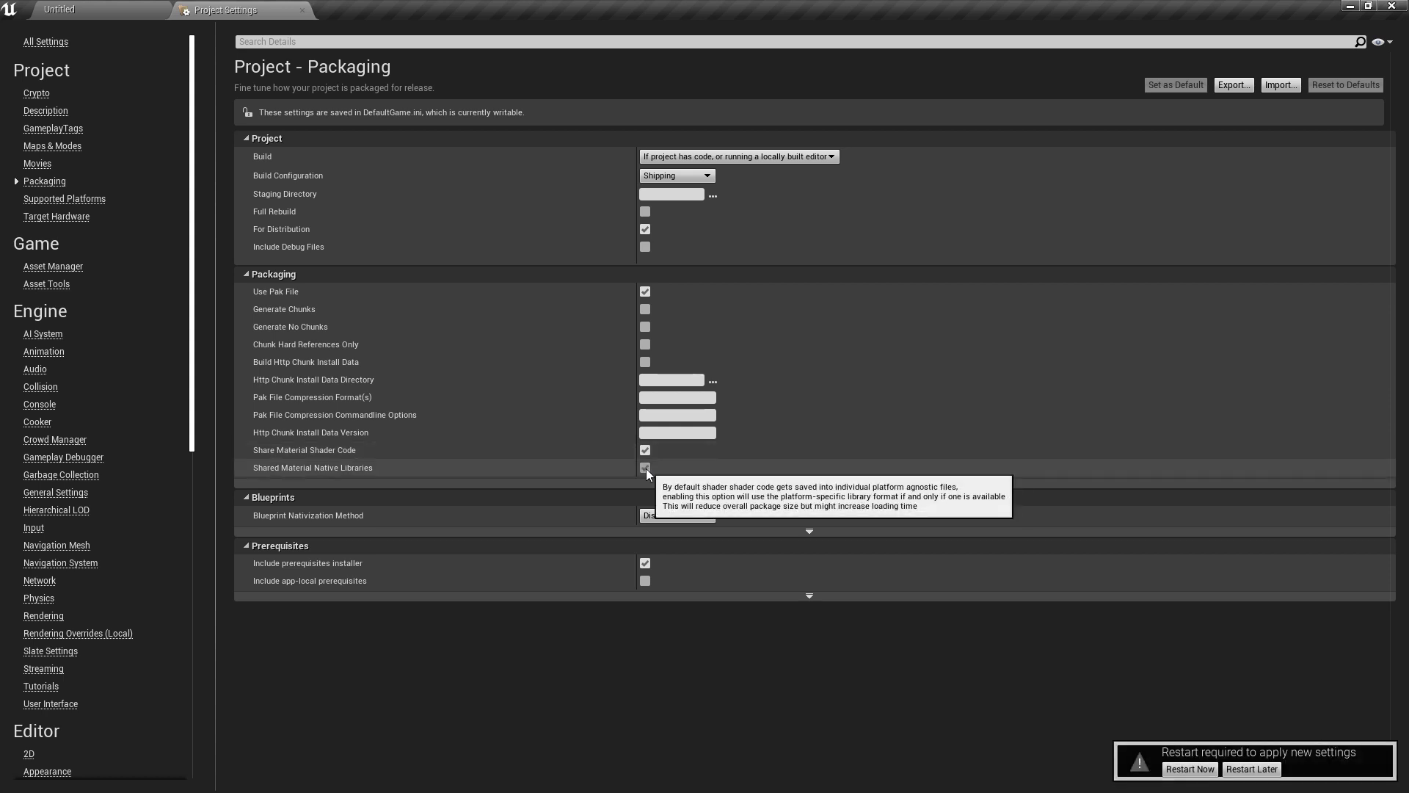
click(645, 469)
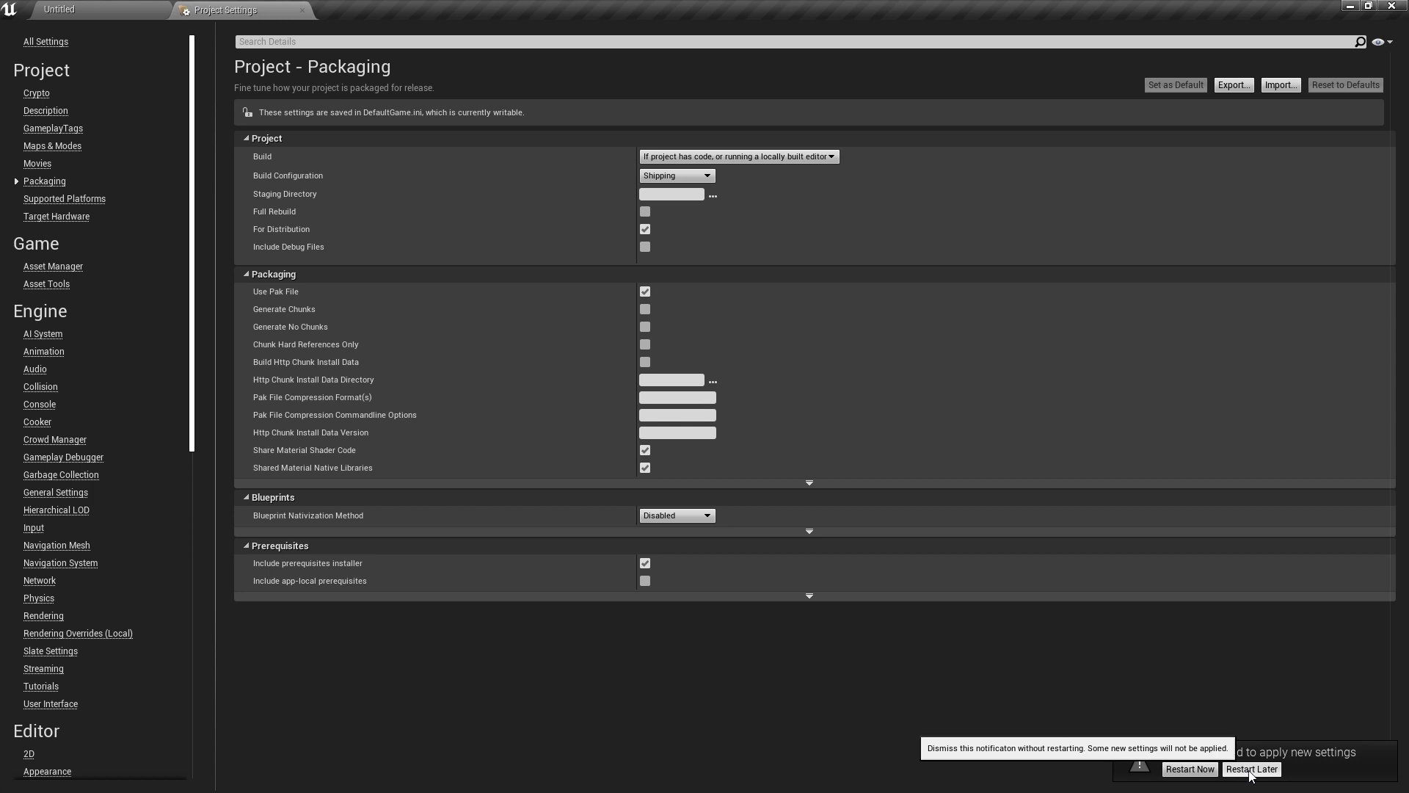
click(1251, 769)
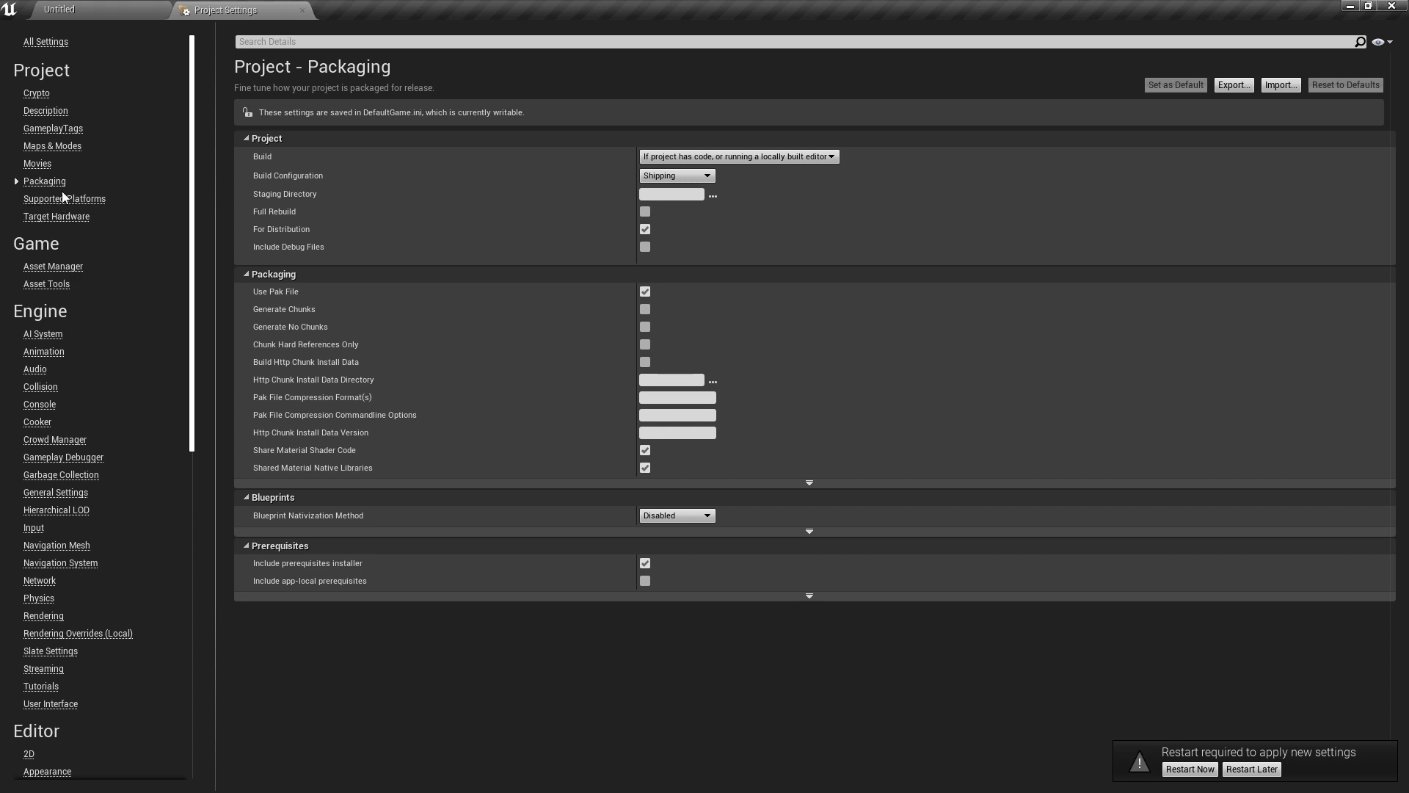
mouse_move(56, 247)
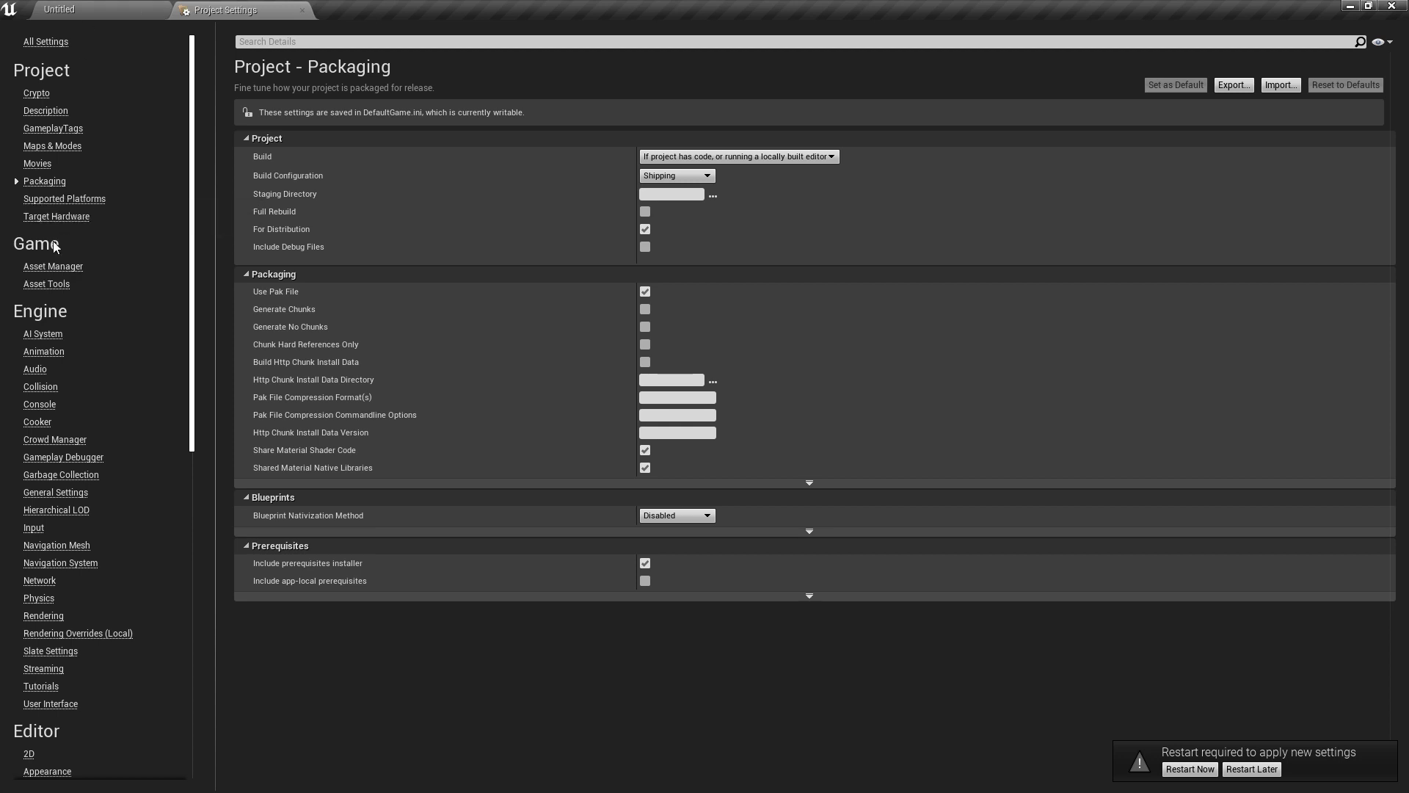
mouse_move(38, 423)
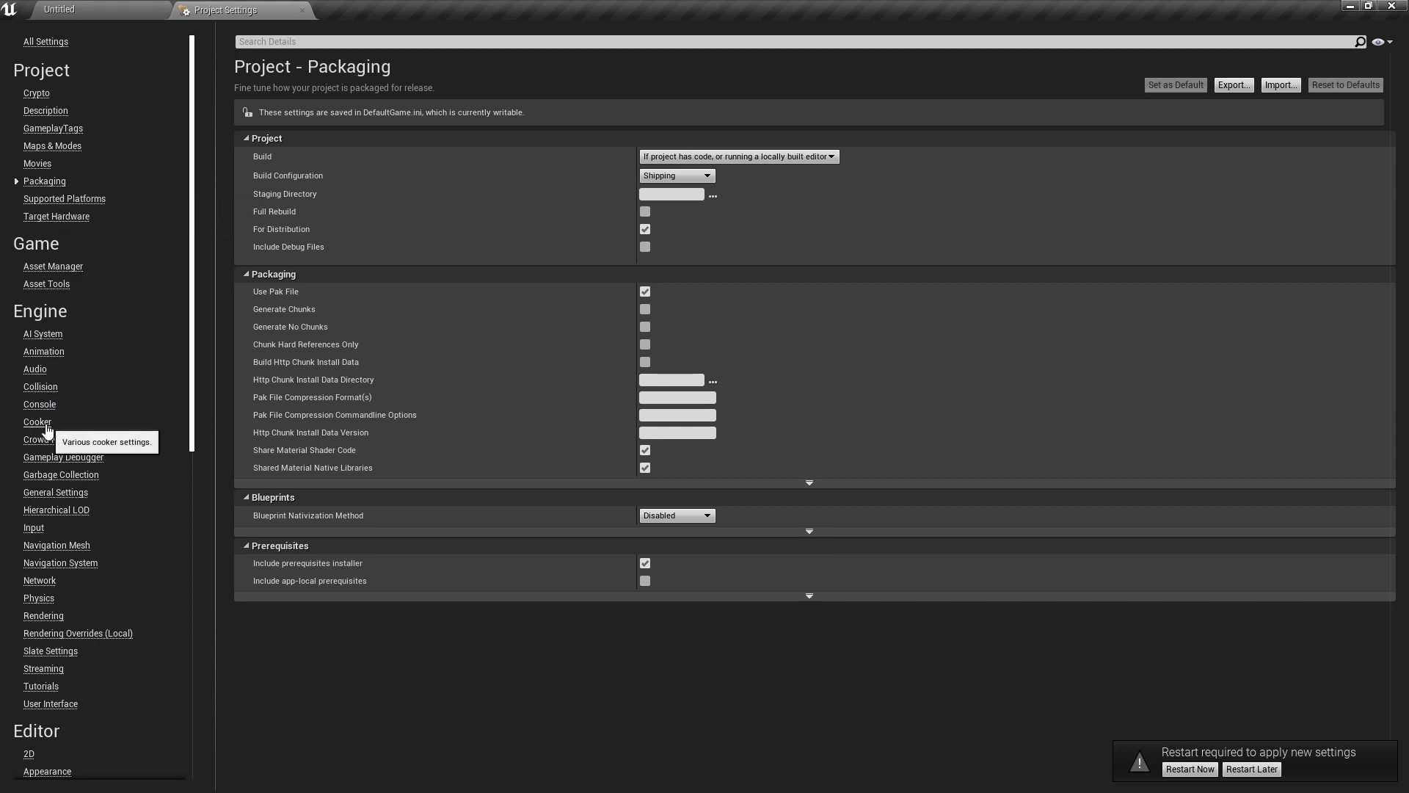
click(38, 421)
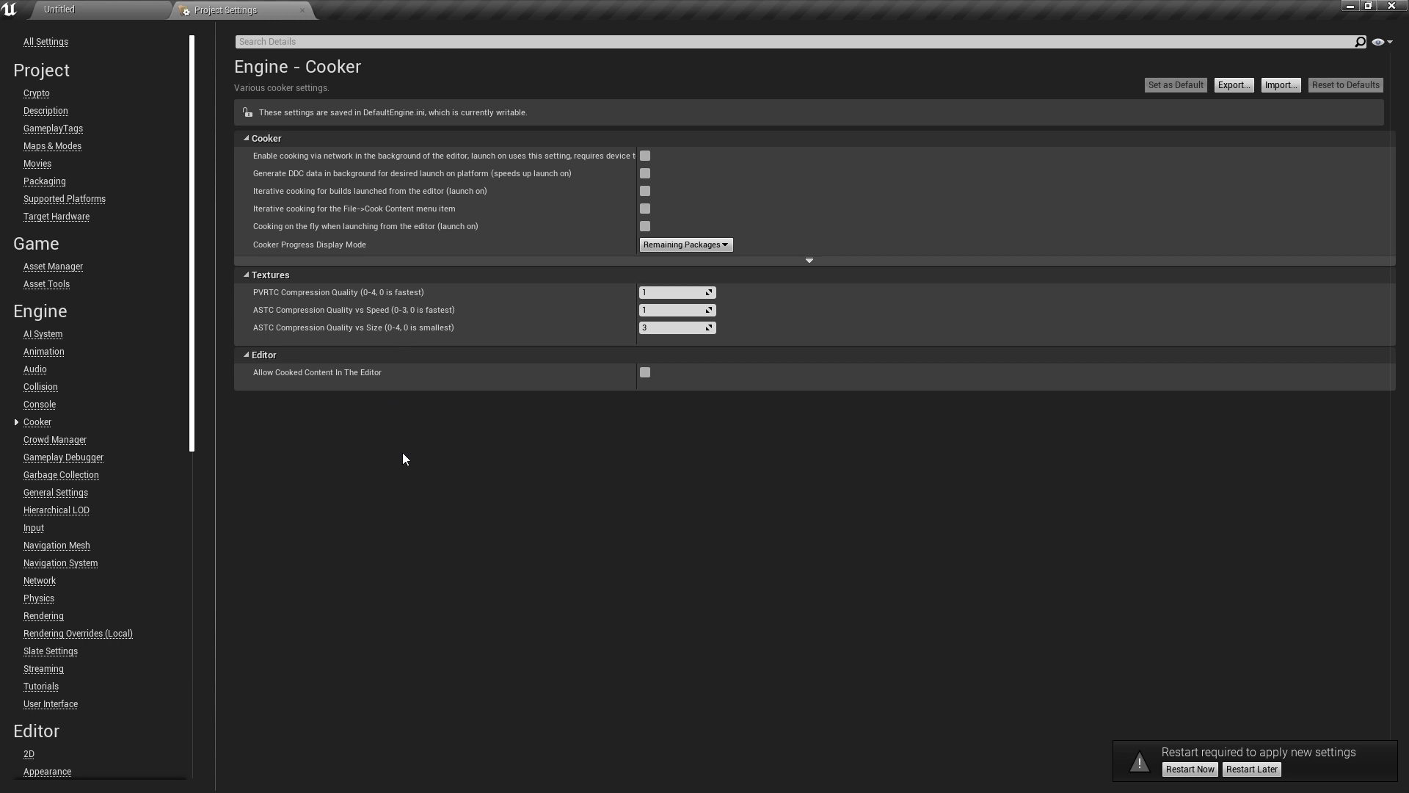
mouse_move(702, 458)
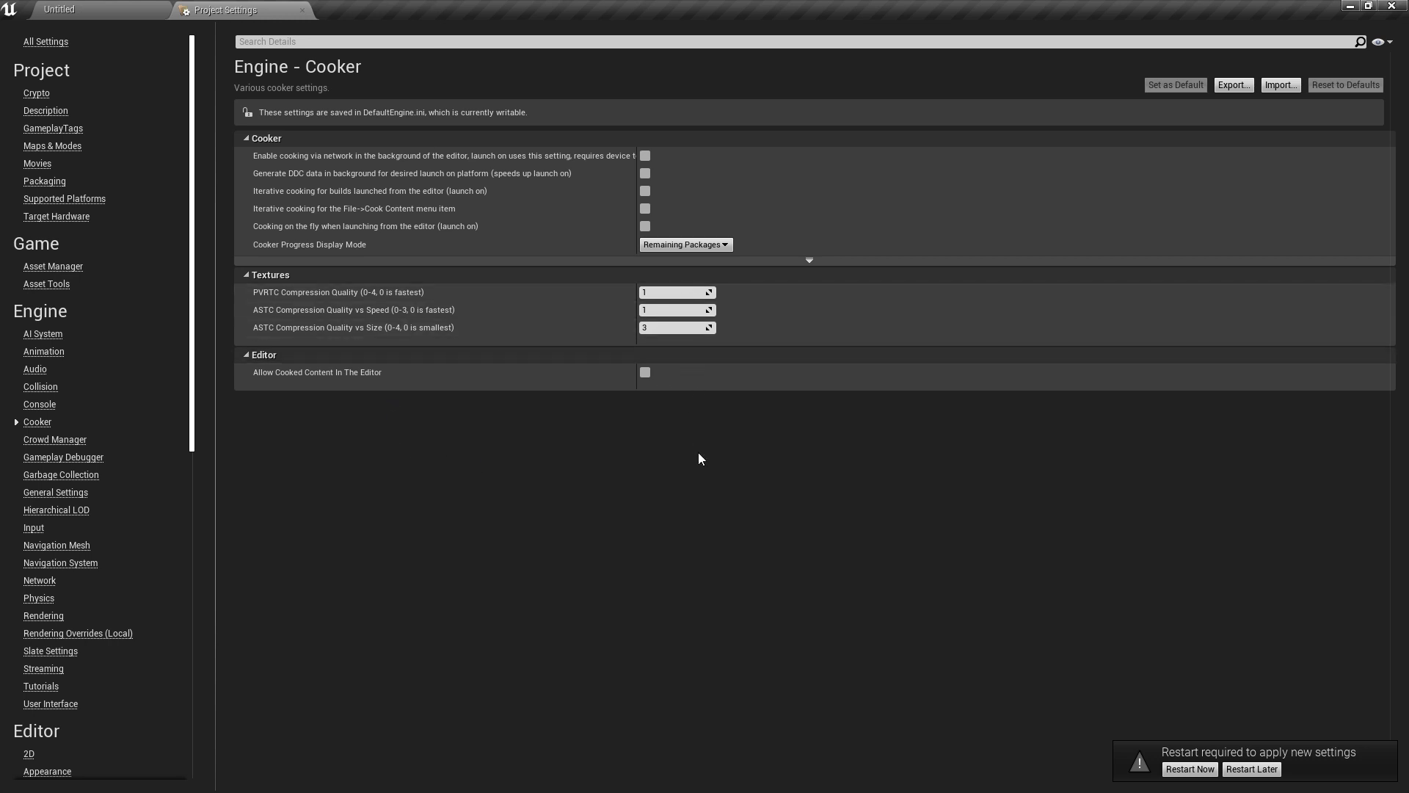
mouse_move(670, 340)
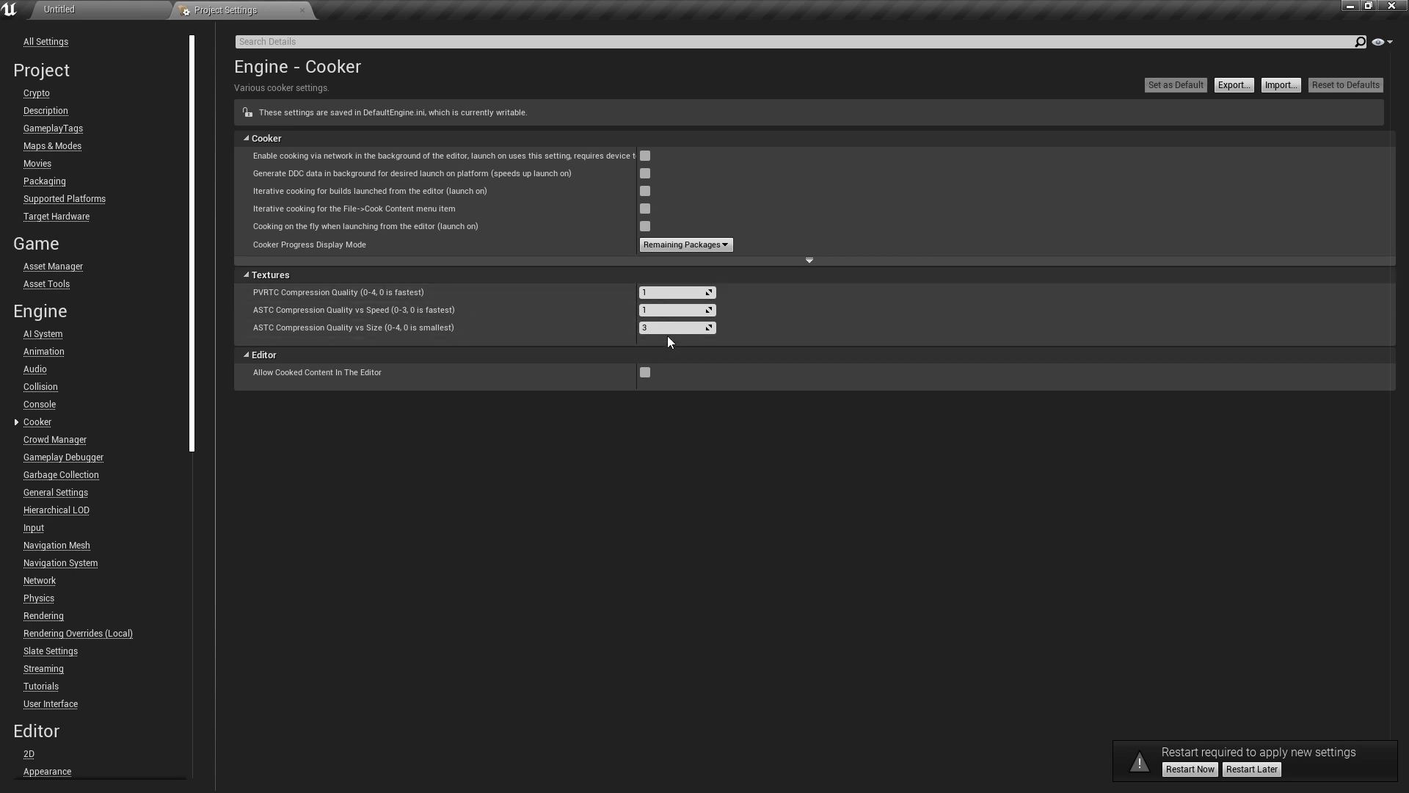
mouse_move(672, 310)
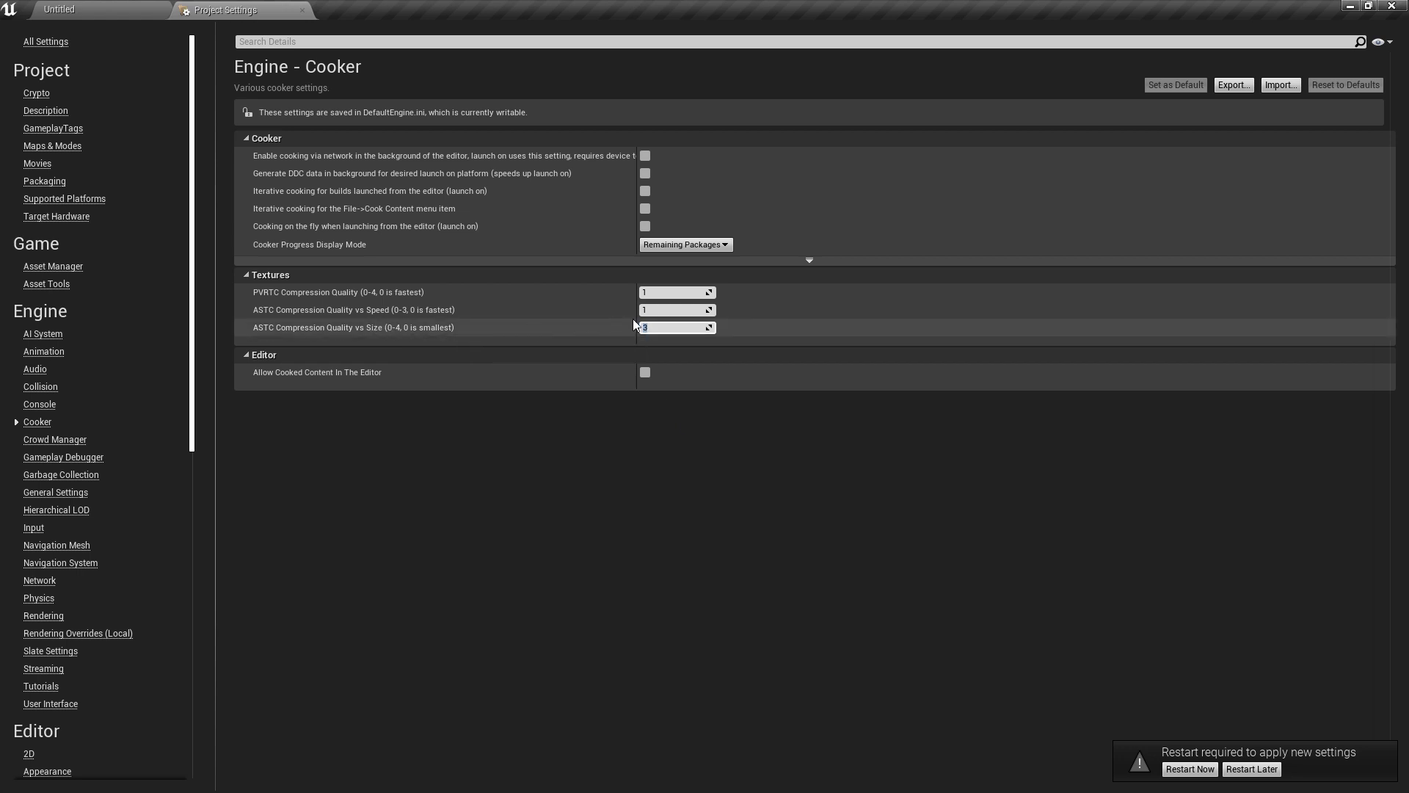
mouse_move(668, 328)
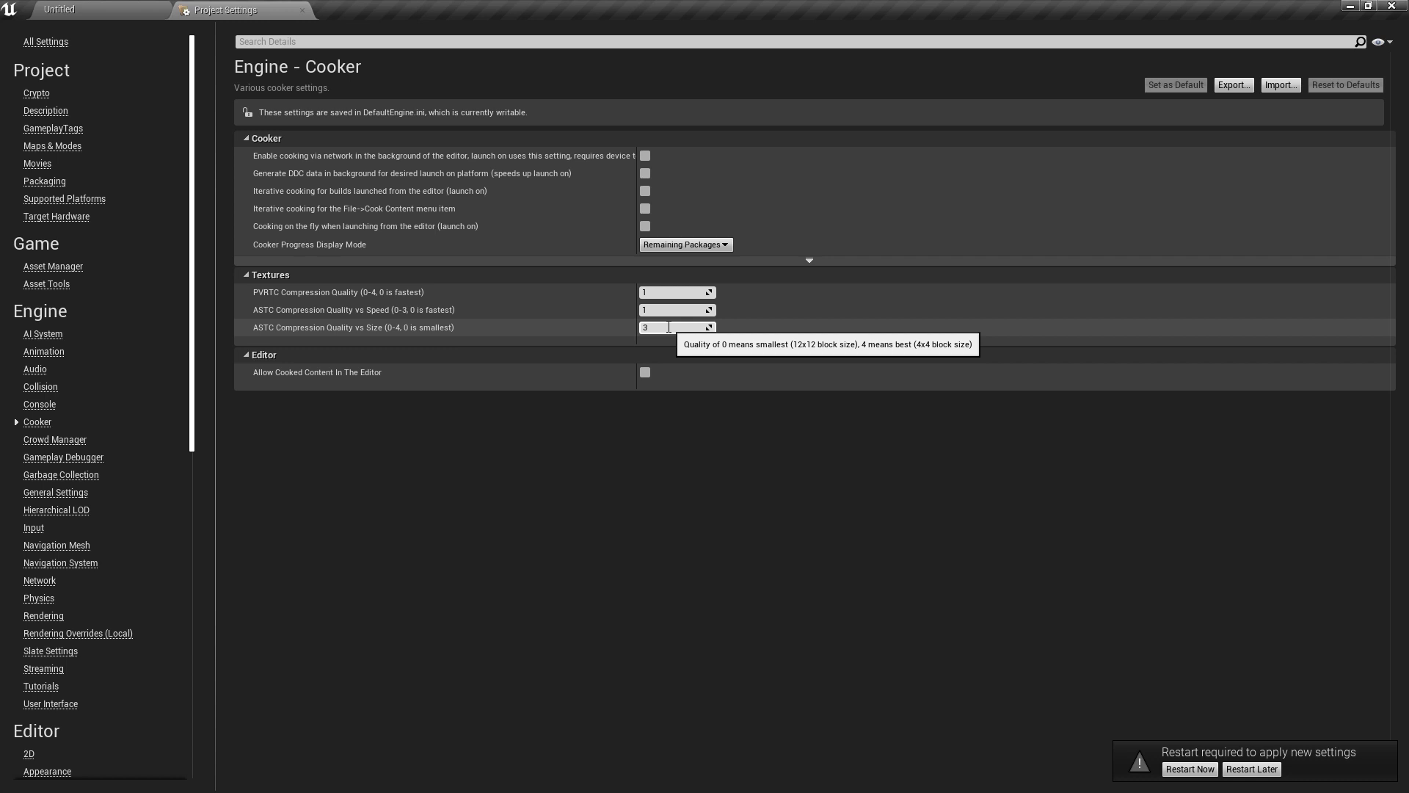
mouse_move(364, 341)
text(1)
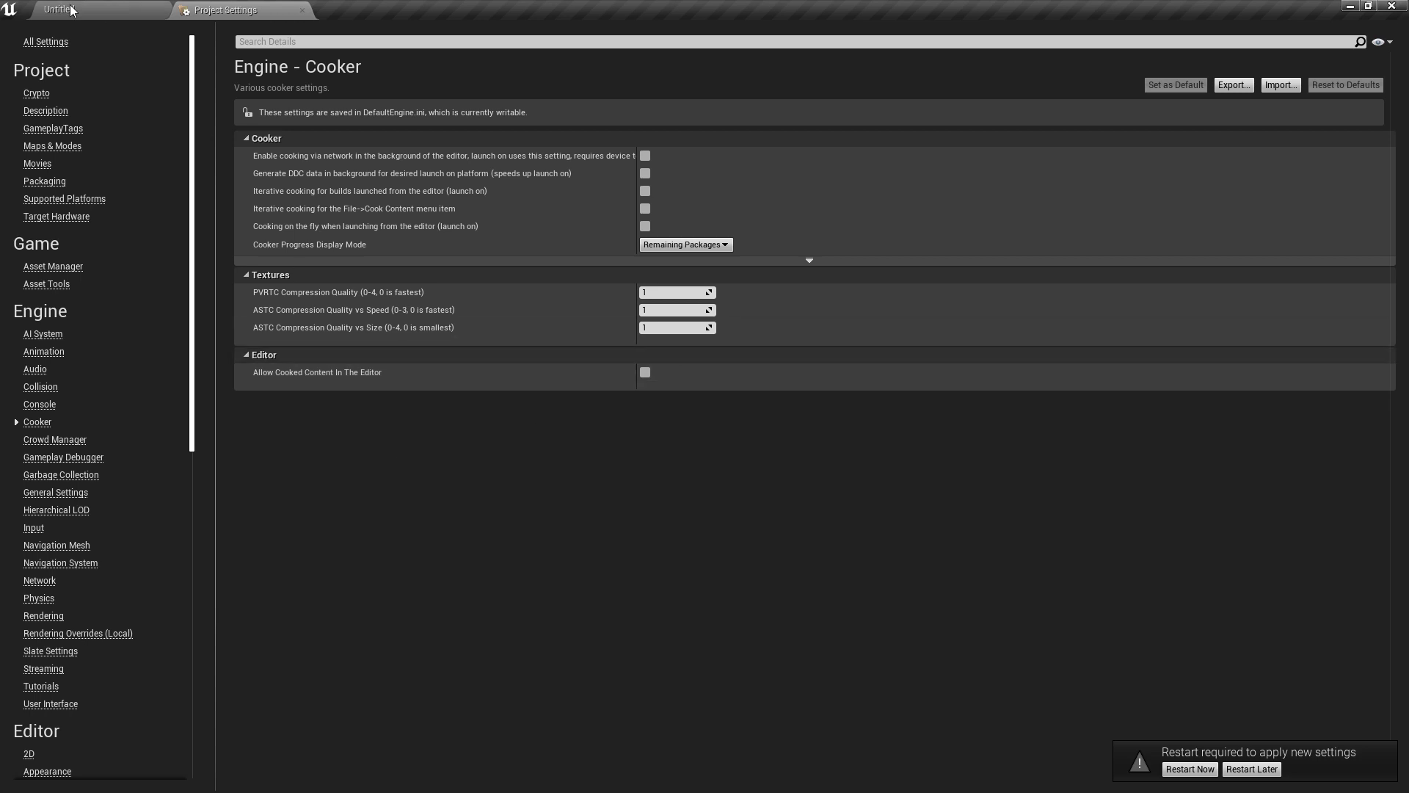
- Scroll the Cooker settings to the ASTC Compression Quality vs Size option set to 1
scroll(down, 3)
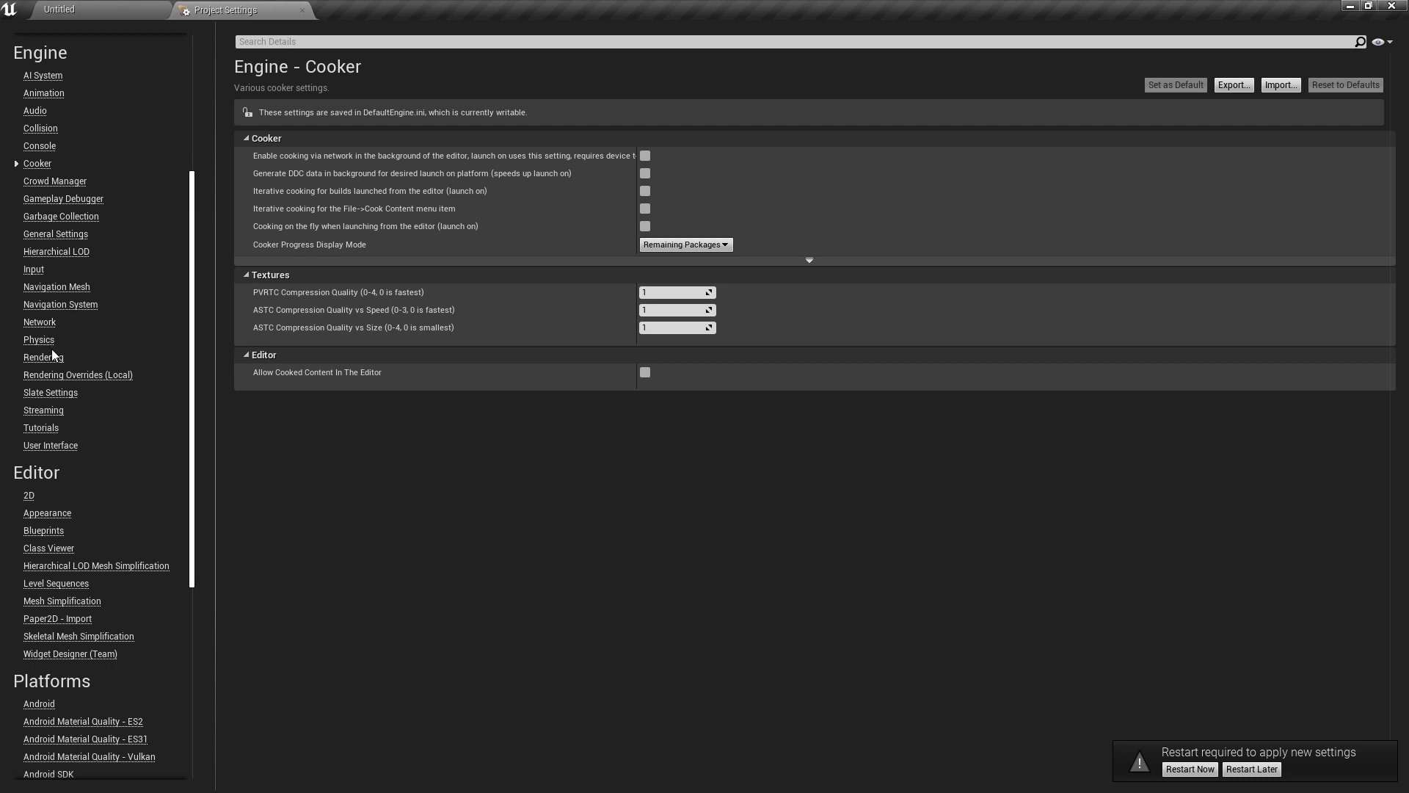
- Bring up Rendering settings and scroll to the mobile CSM cascades and movable light limits
click(44, 357)
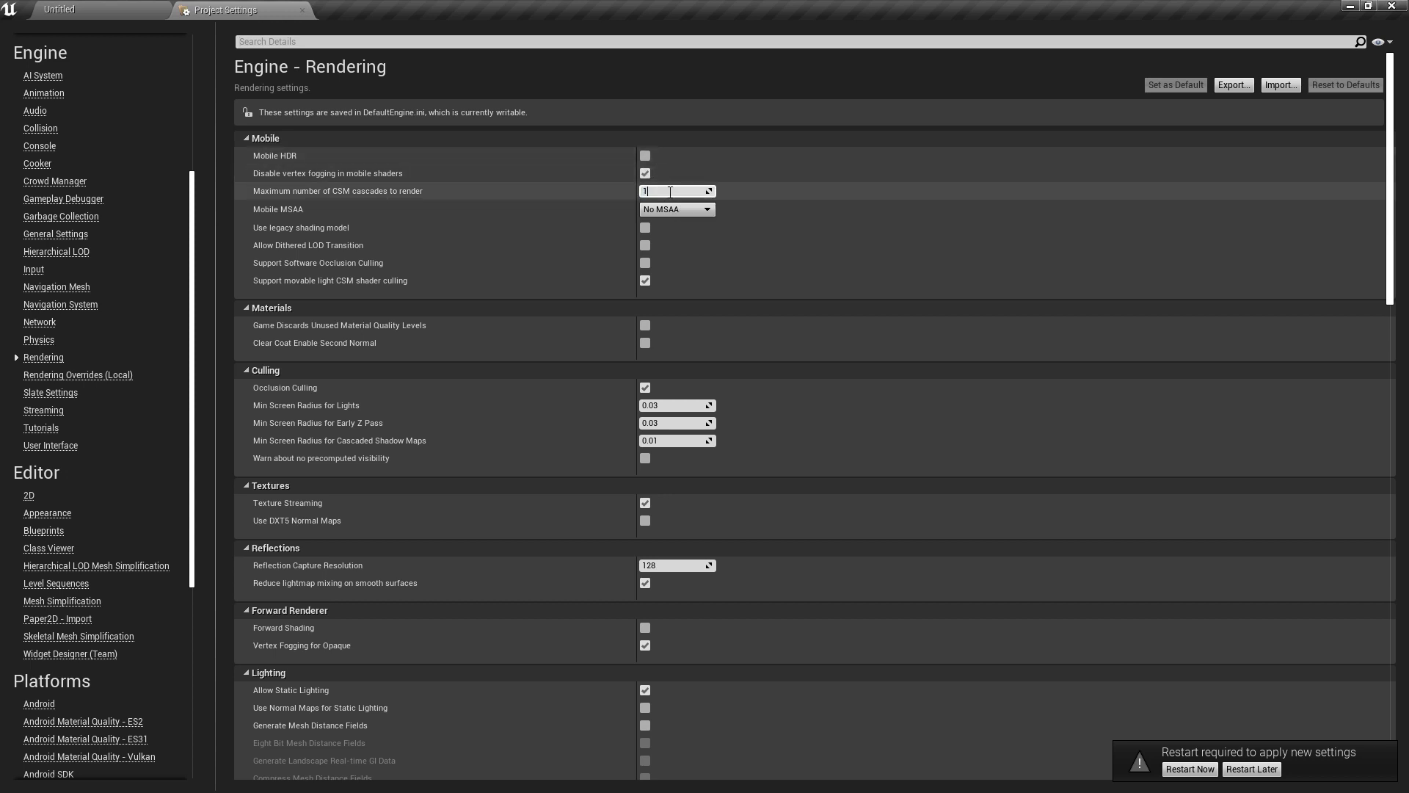
scroll(down, 3)
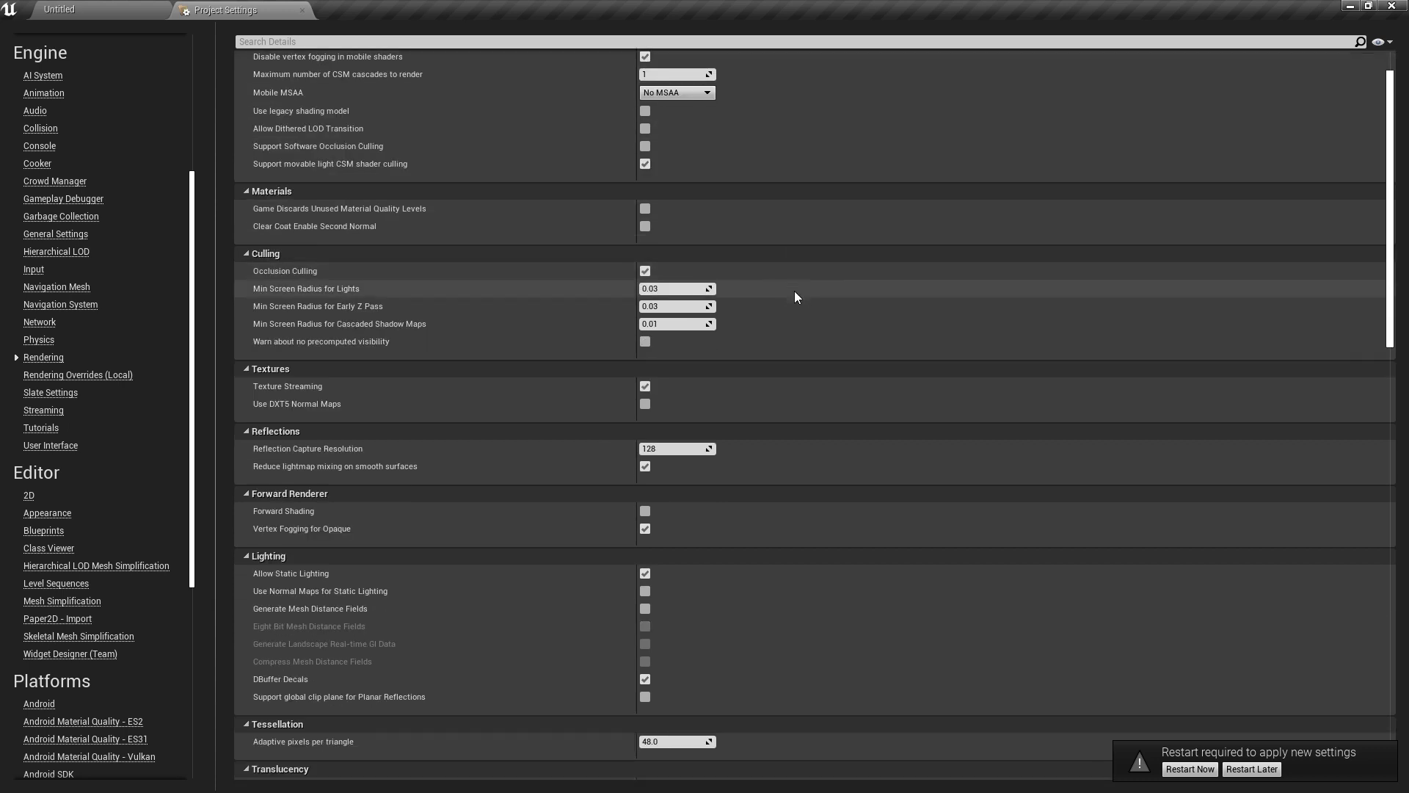
scroll(down, 3)
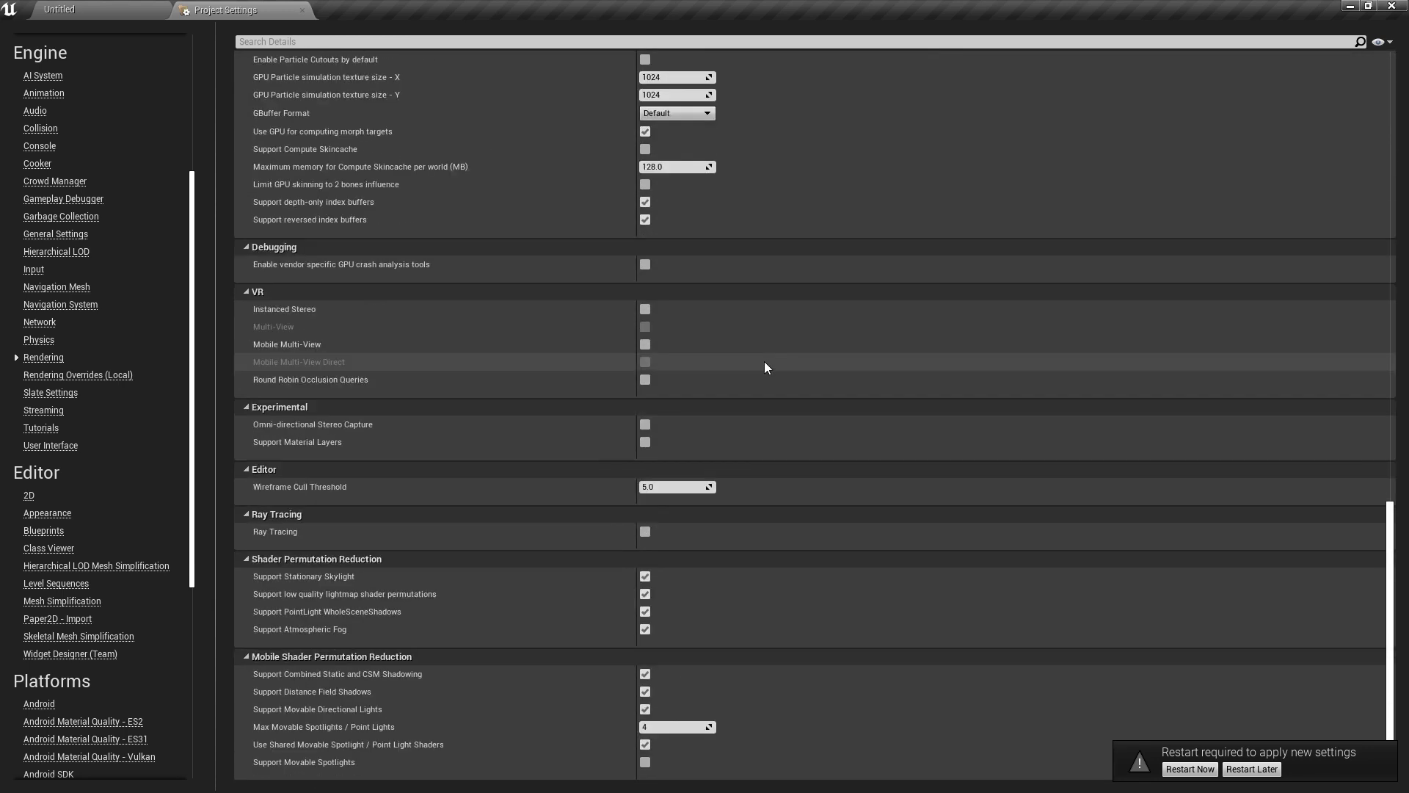
mouse_move(678, 727)
text(1)
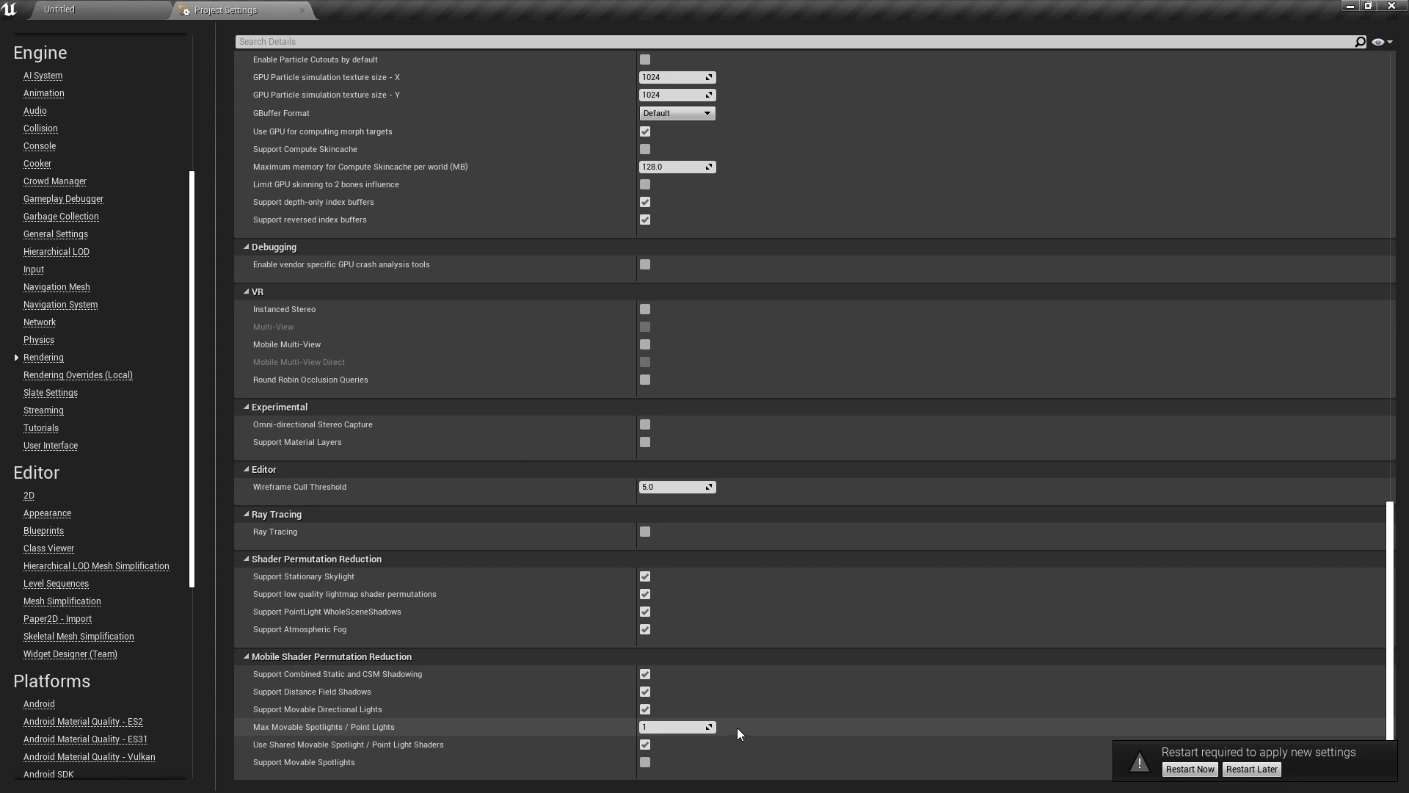
mouse_move(677, 726)
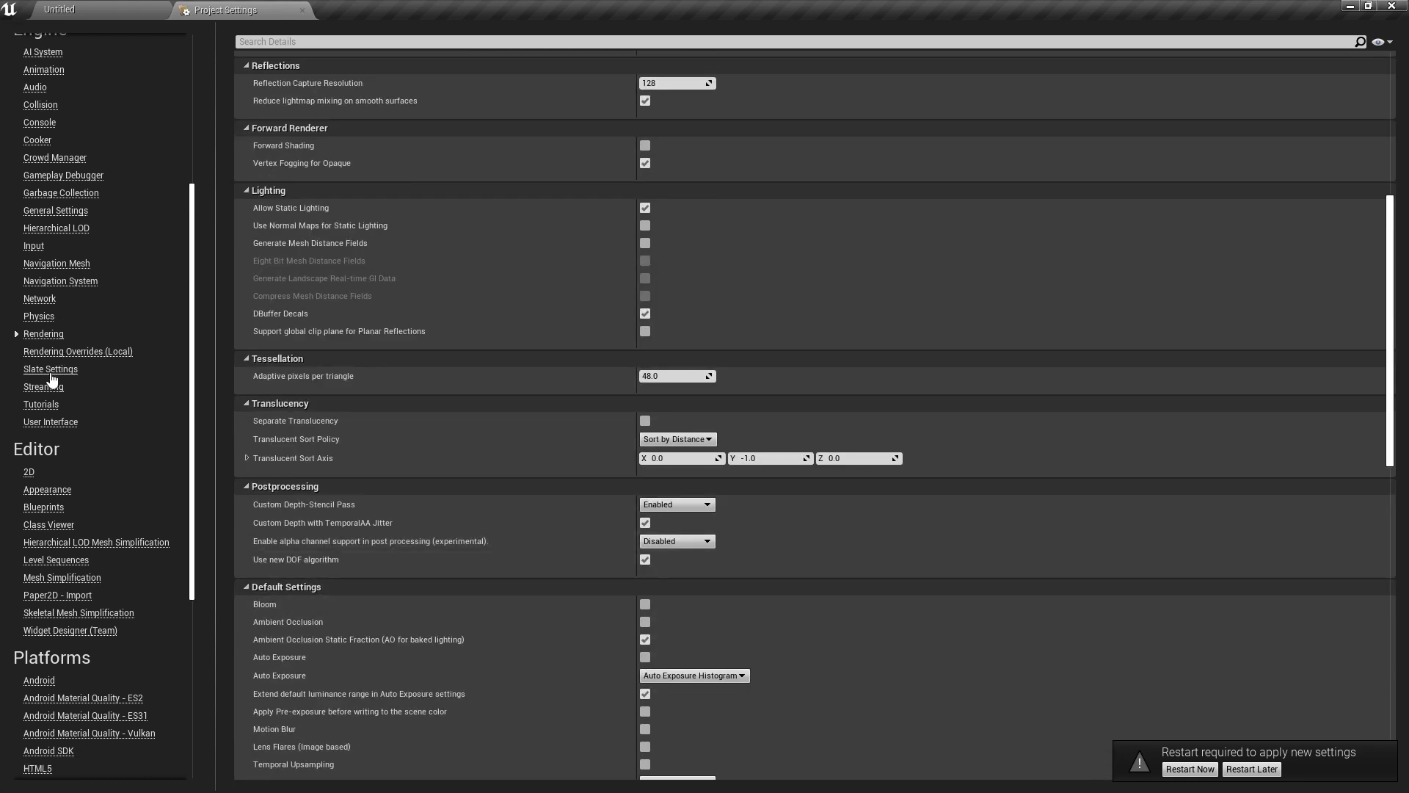
click(77, 351)
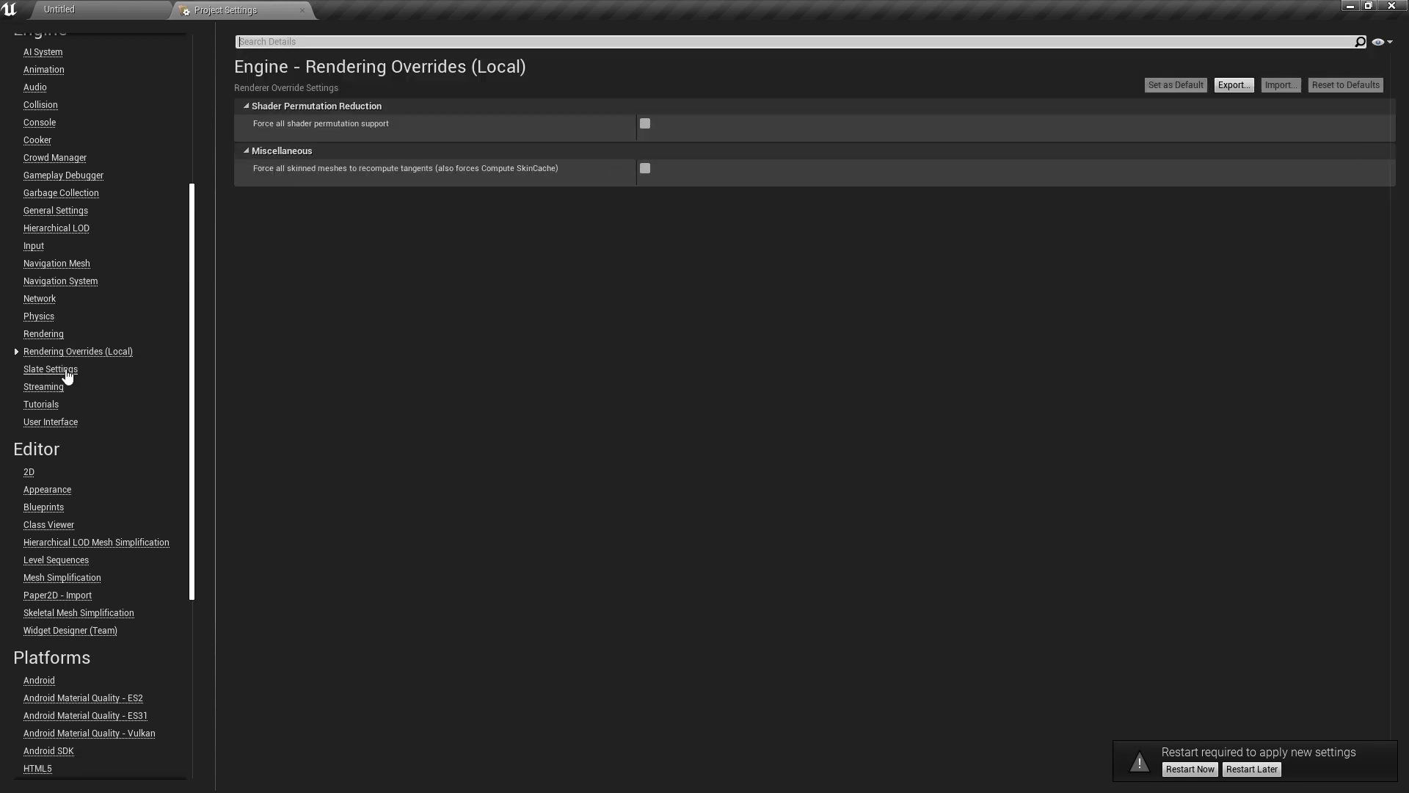
scroll(down, 3)
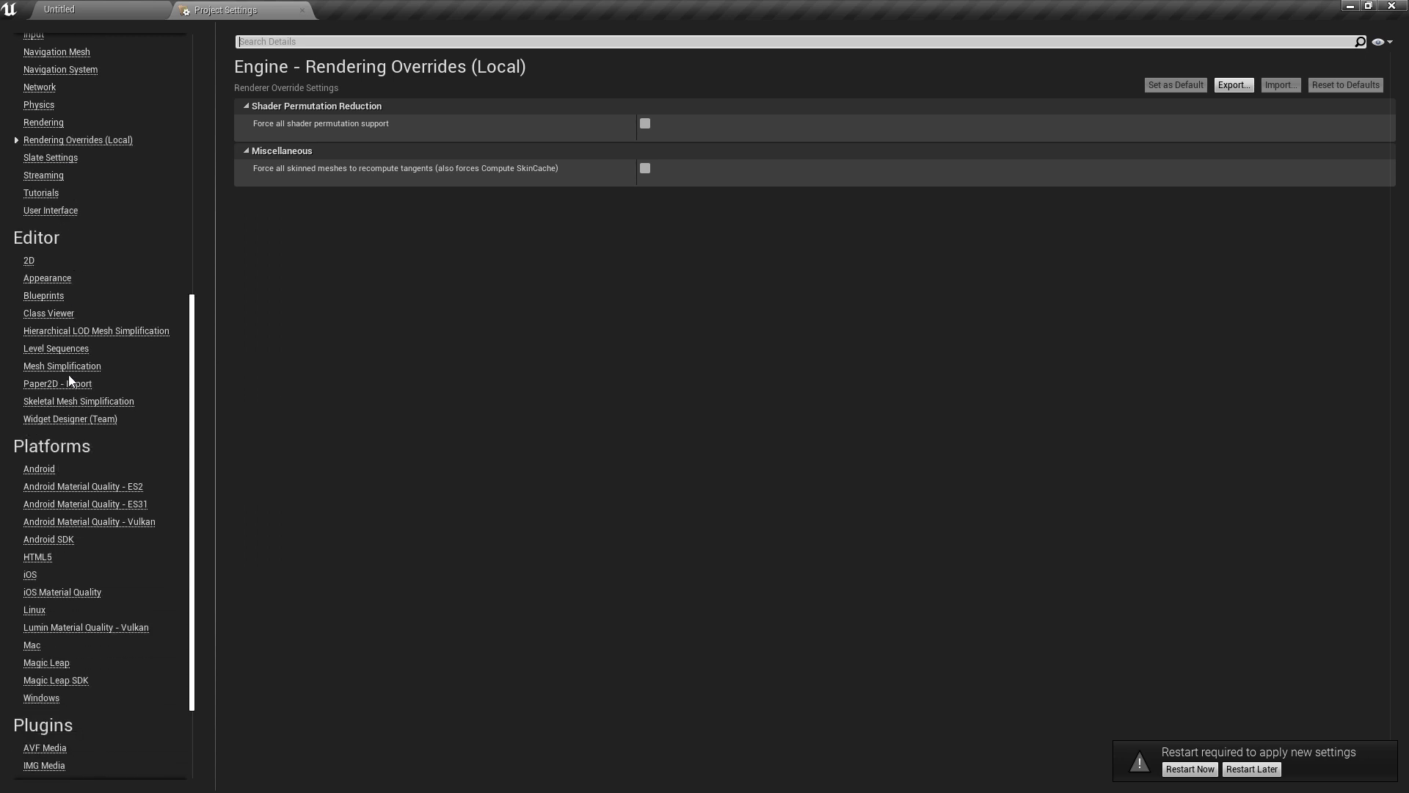
scroll(down, 3)
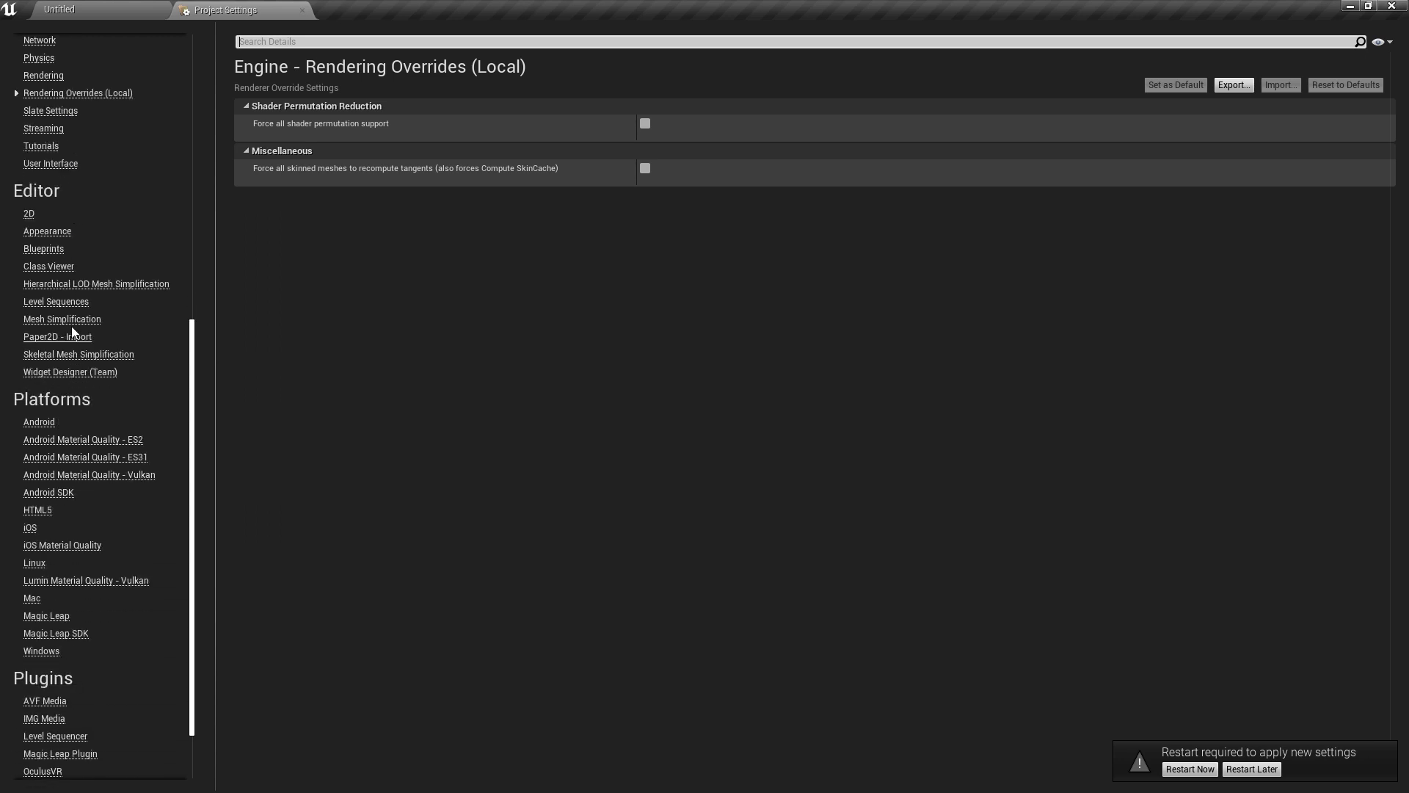
mouse_move(59, 391)
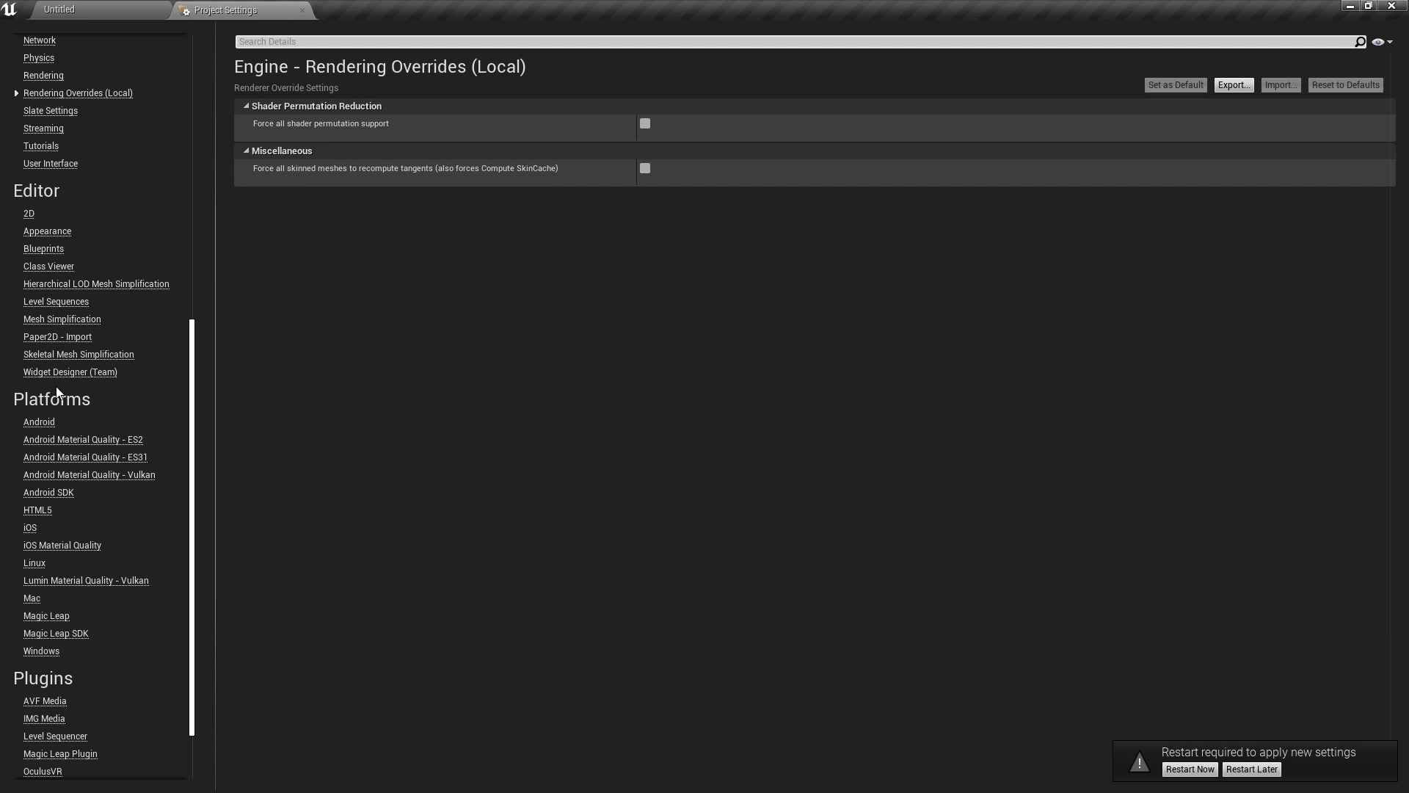
- Configure the Android platform so the project's platform files become writeable
click(38, 422)
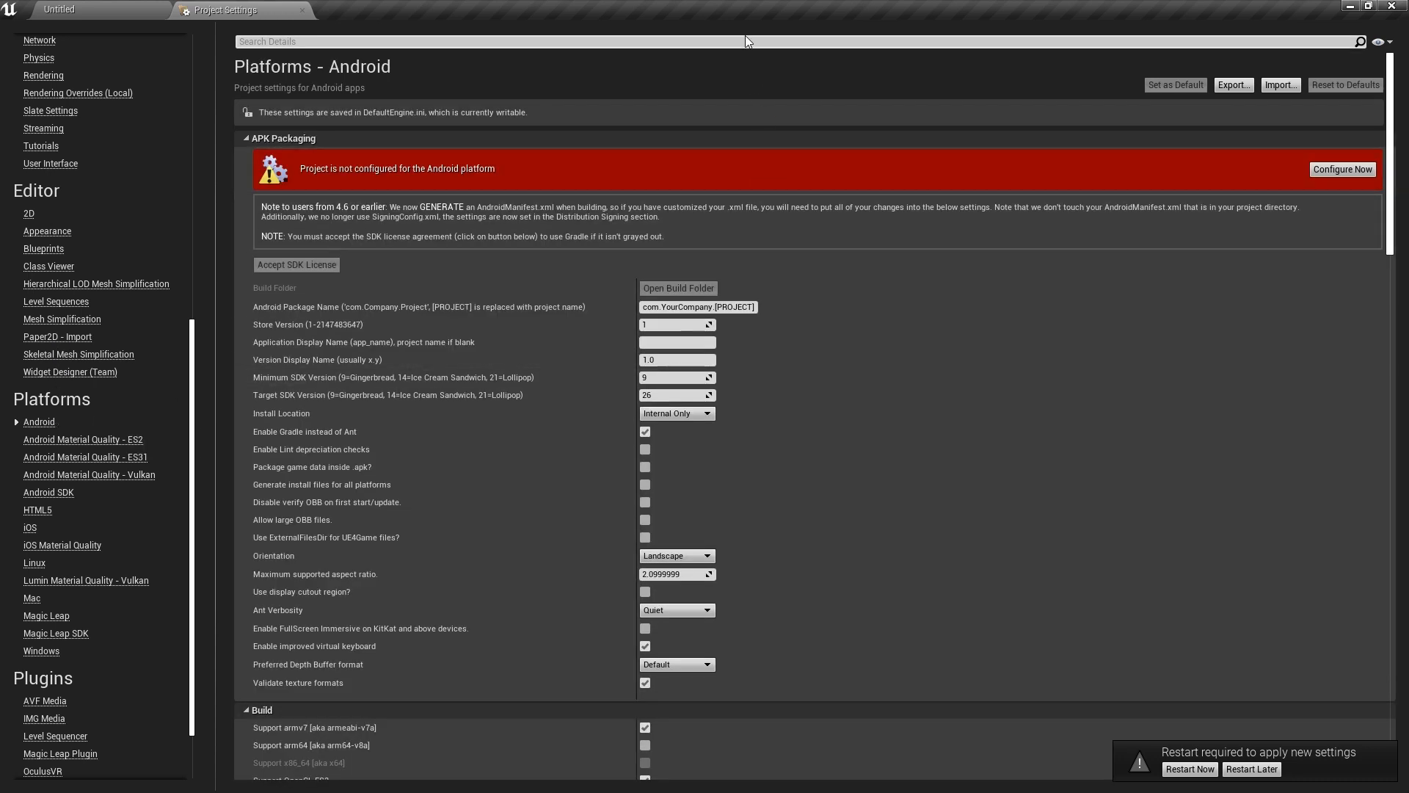
mouse_move(763, 63)
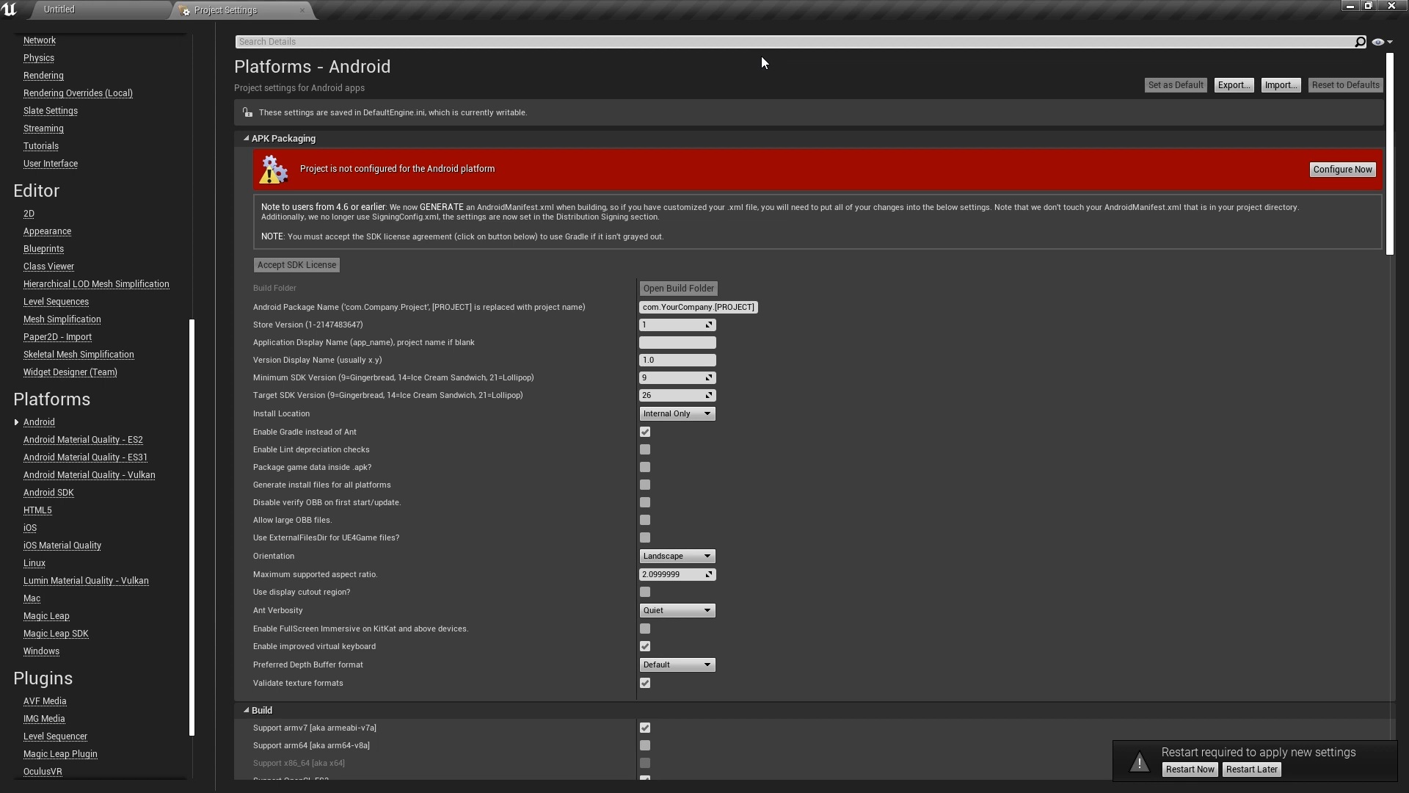
mouse_move(745, 82)
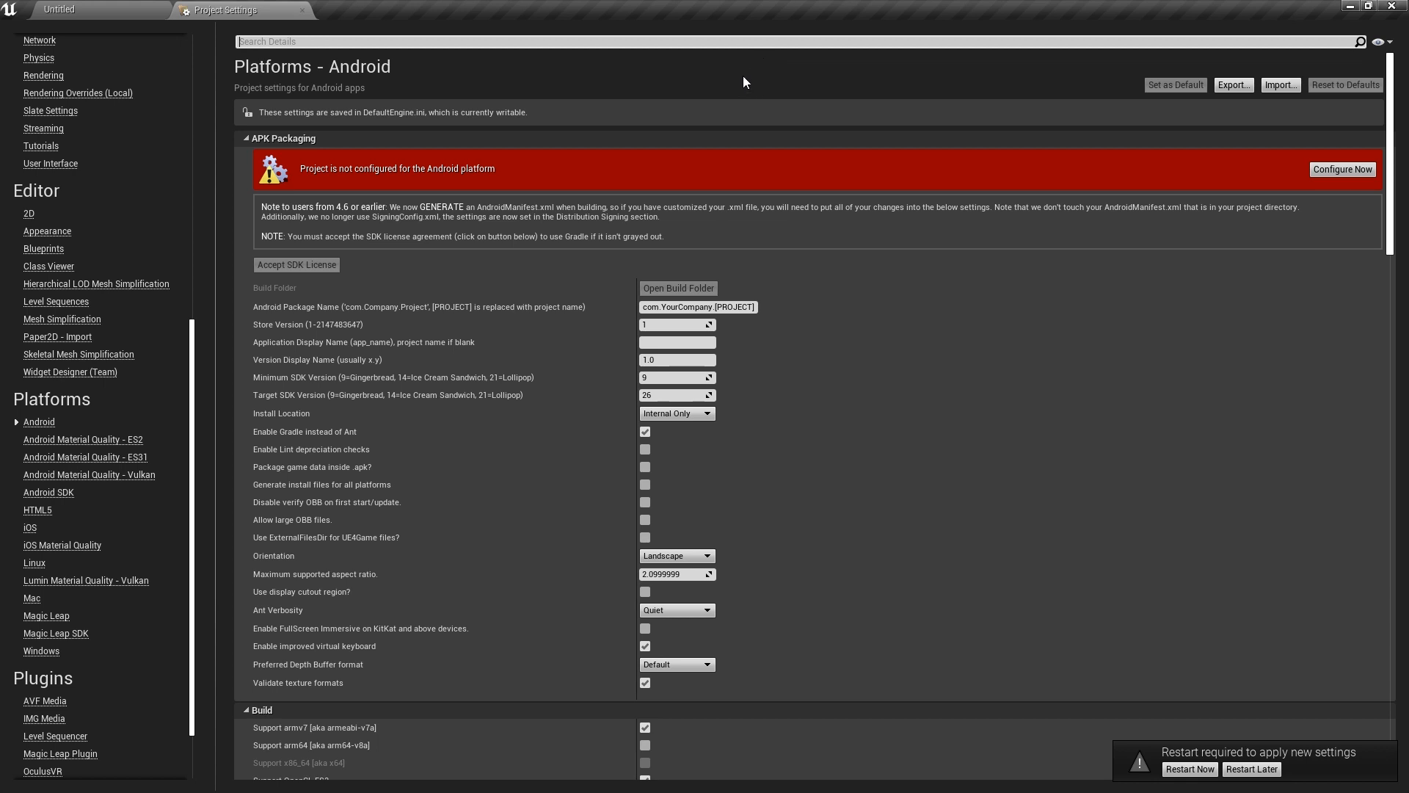
mouse_move(311, 185)
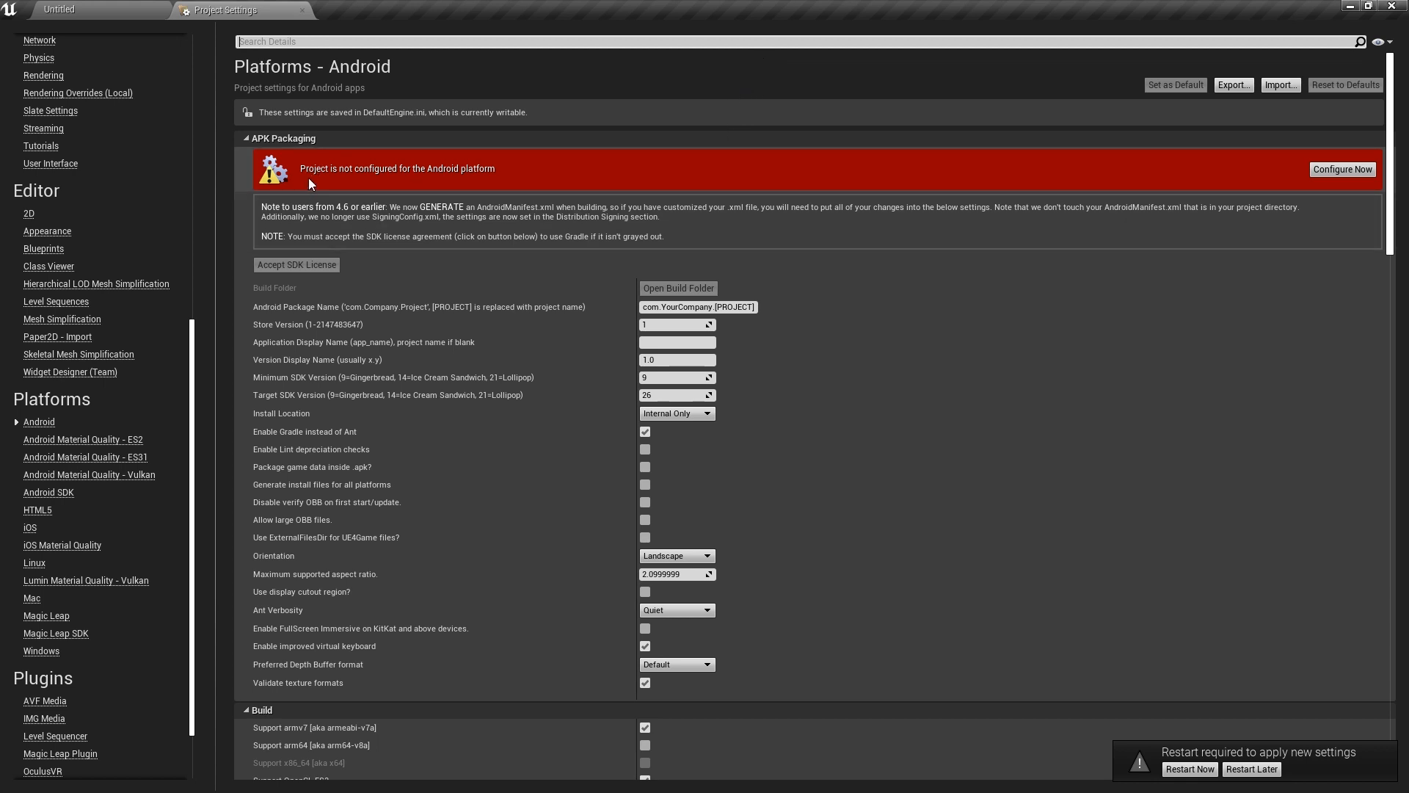
mouse_move(335, 160)
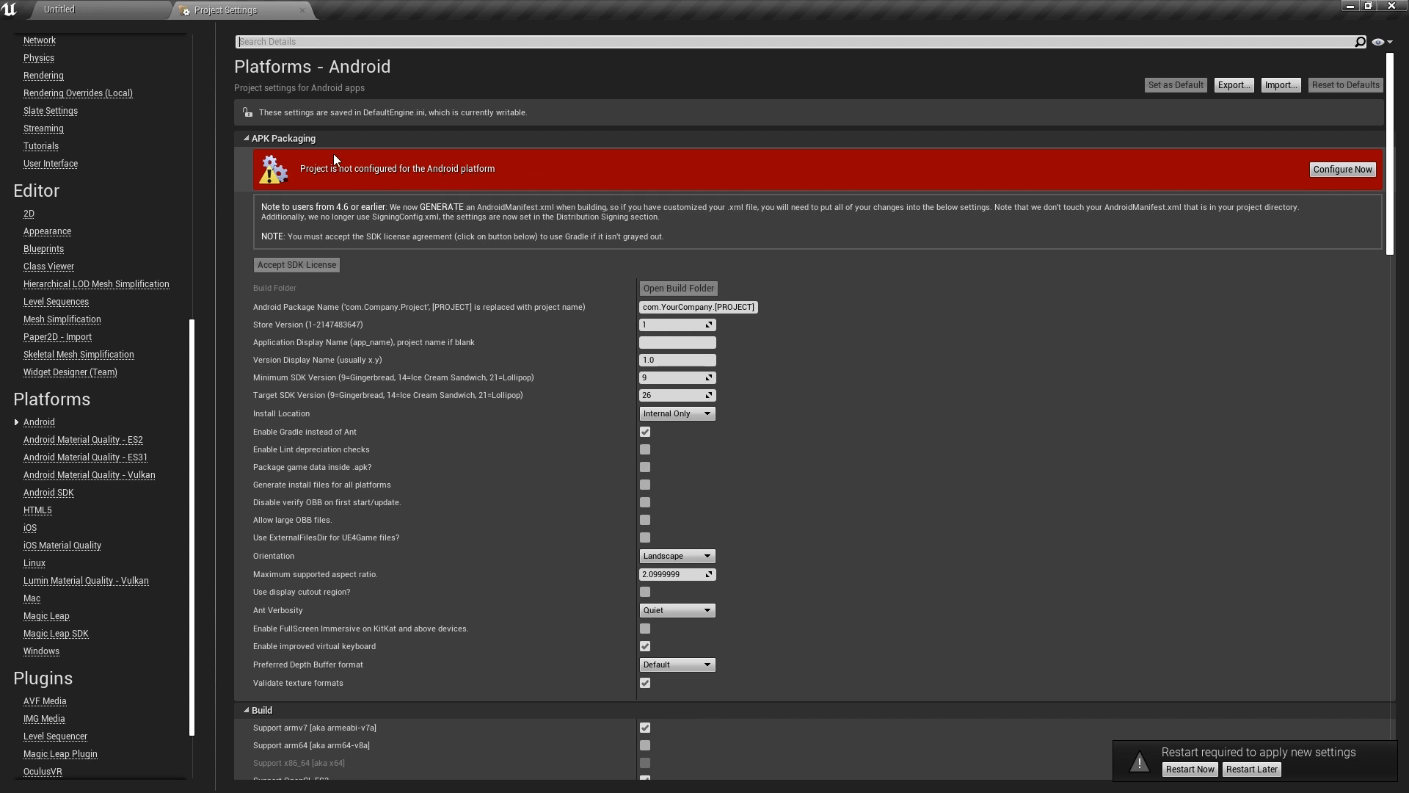
mouse_move(1346, 126)
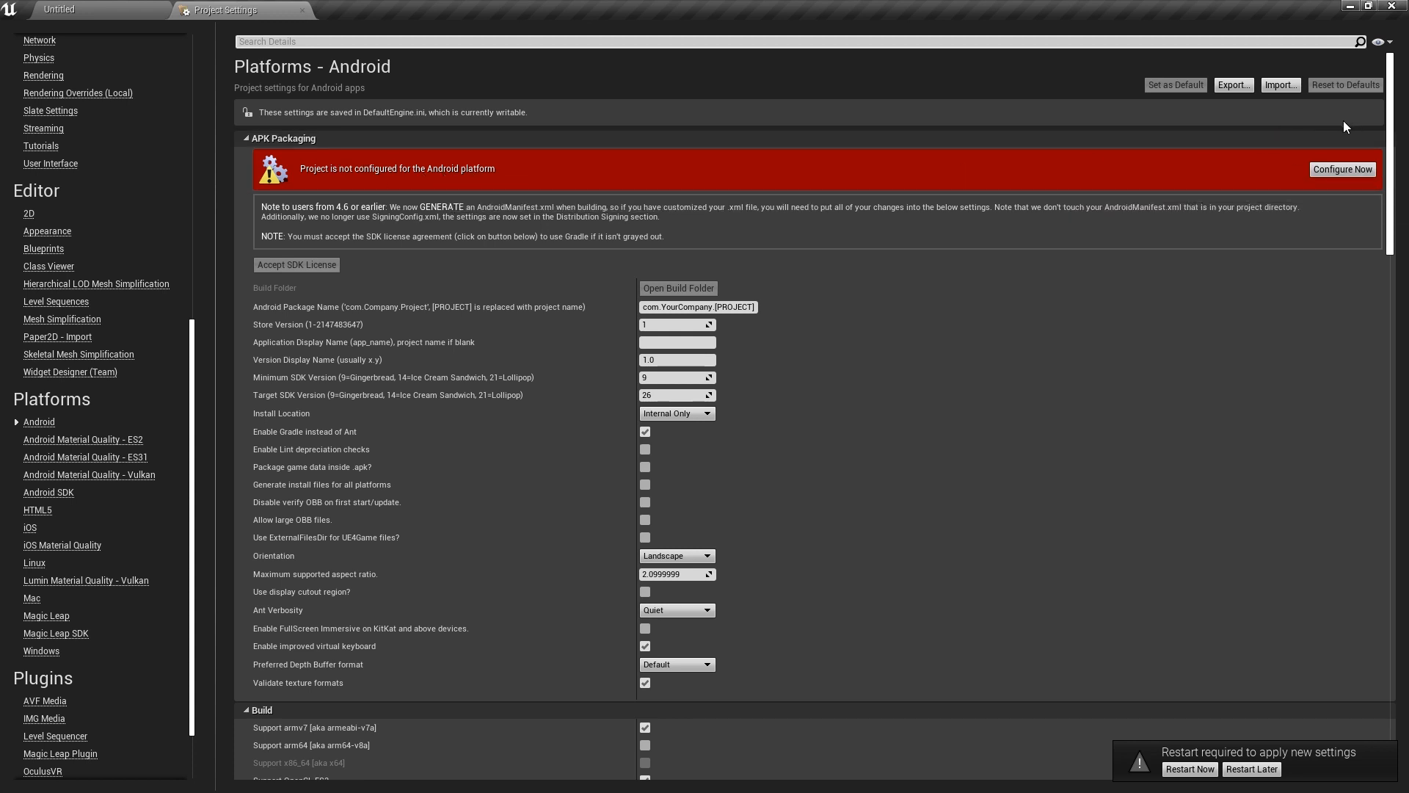
mouse_move(1339, 130)
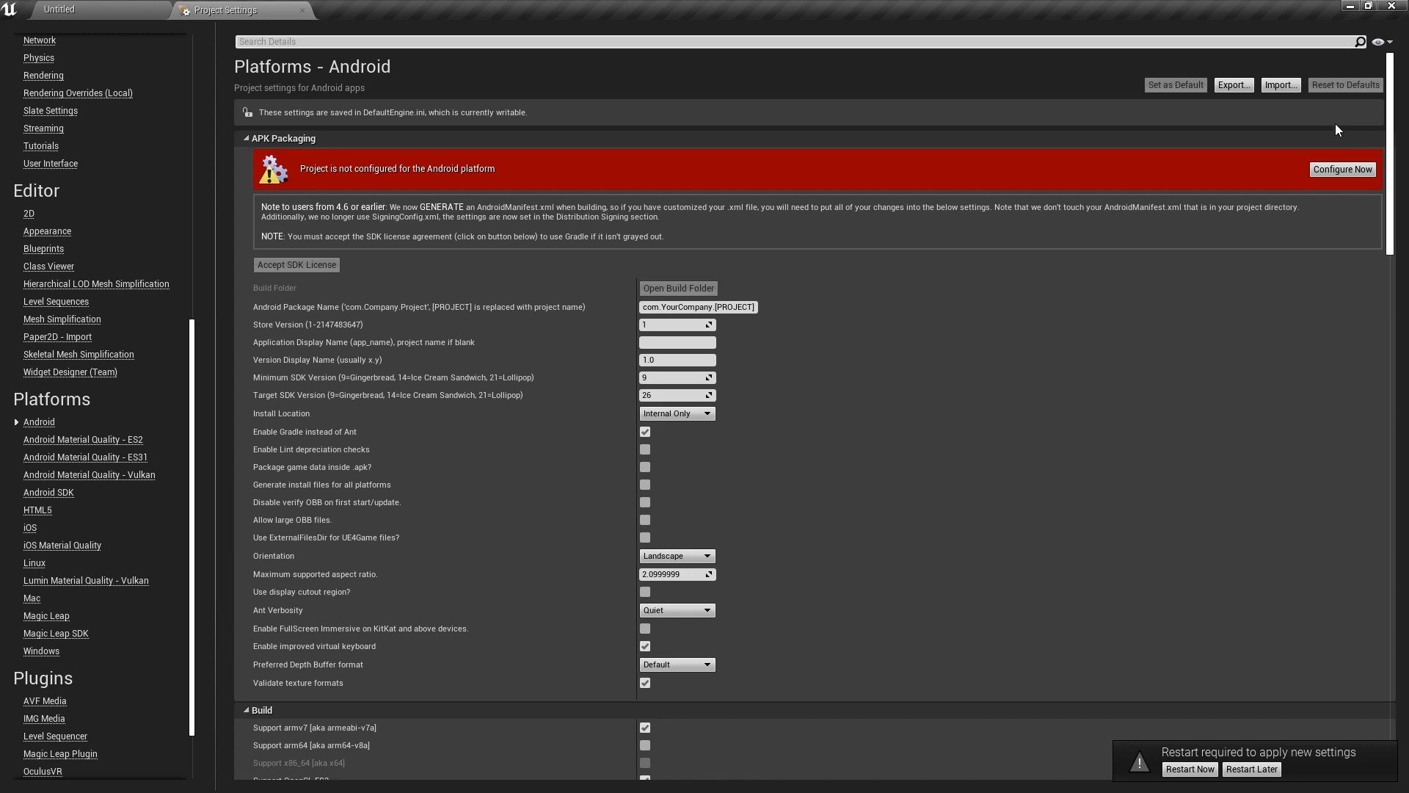
mouse_move(1342, 173)
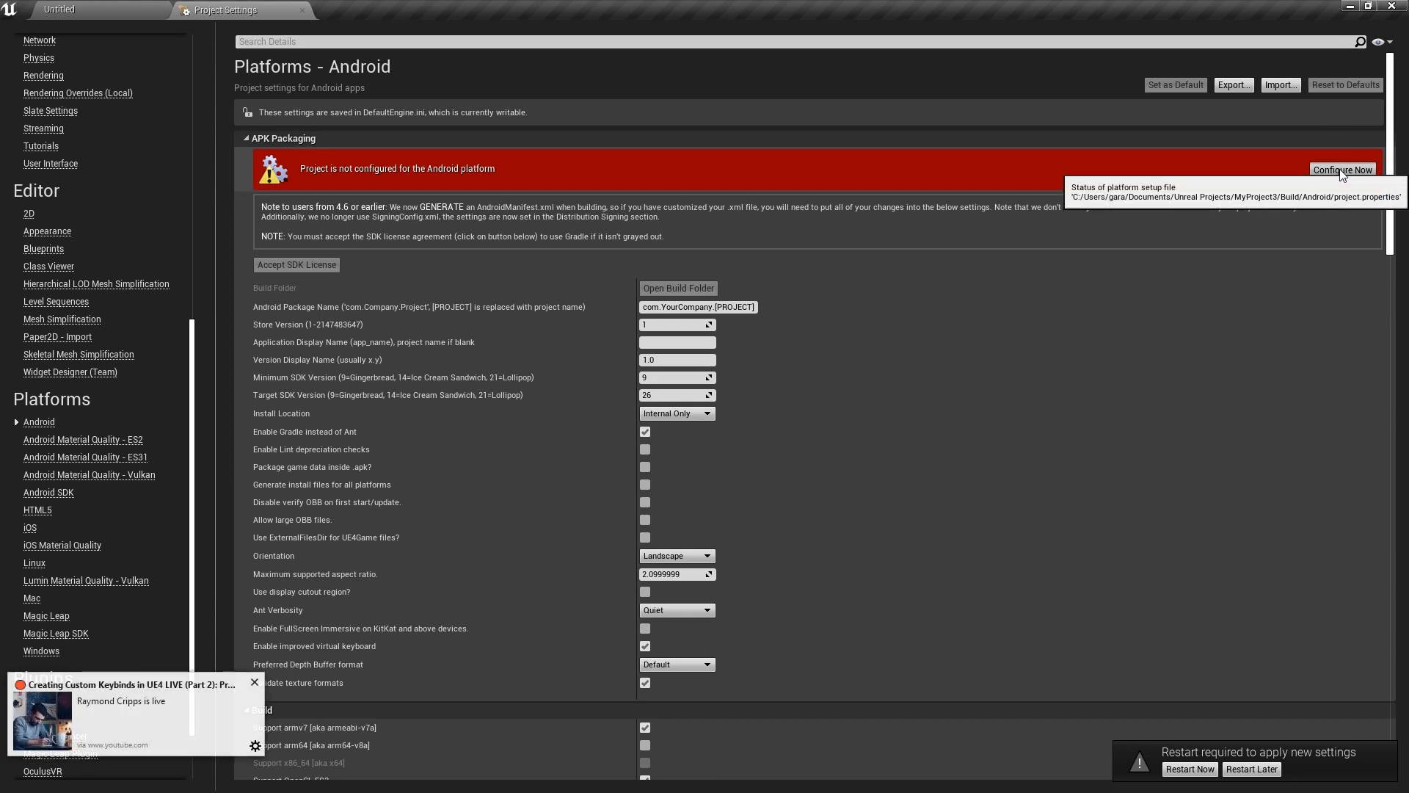
scroll(down, 3)
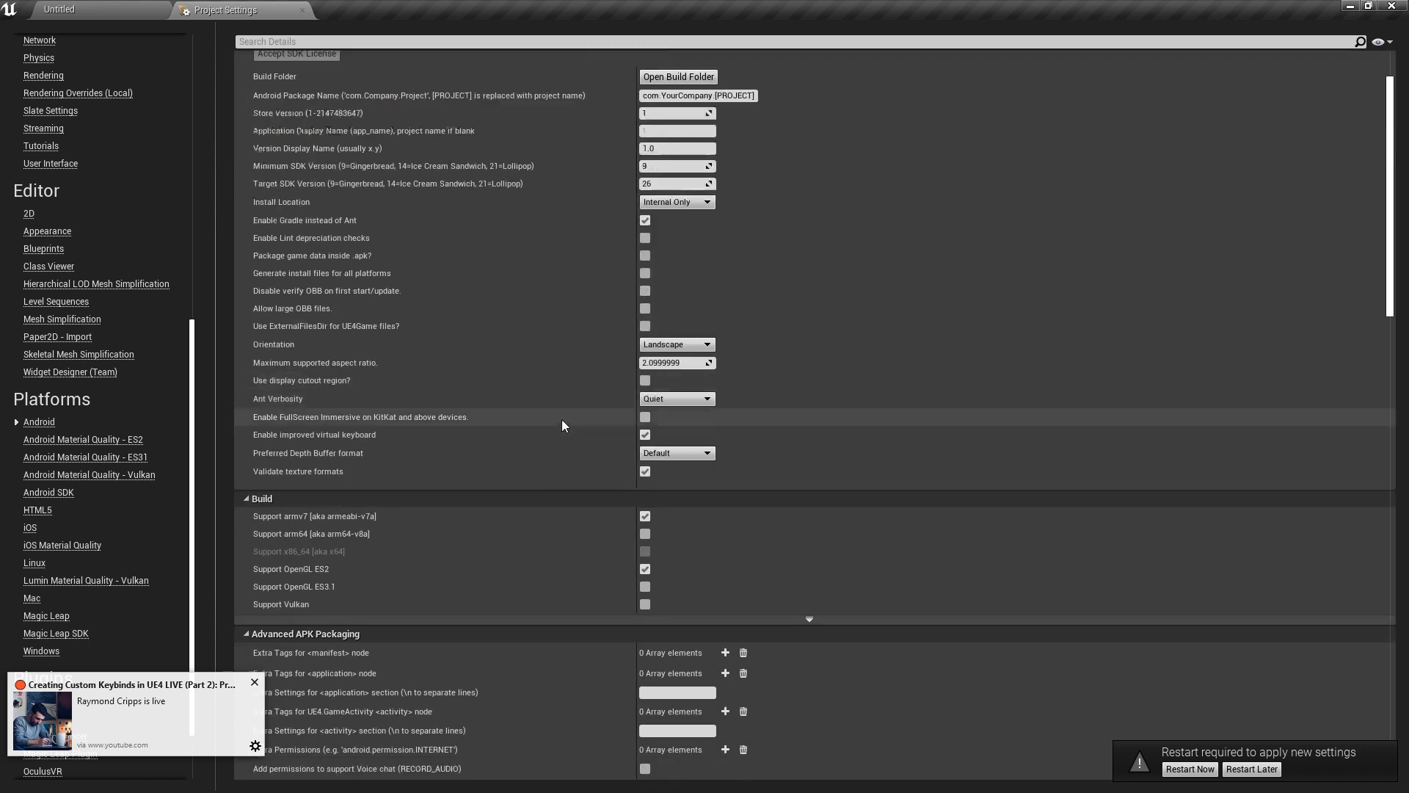
scroll(down, 3)
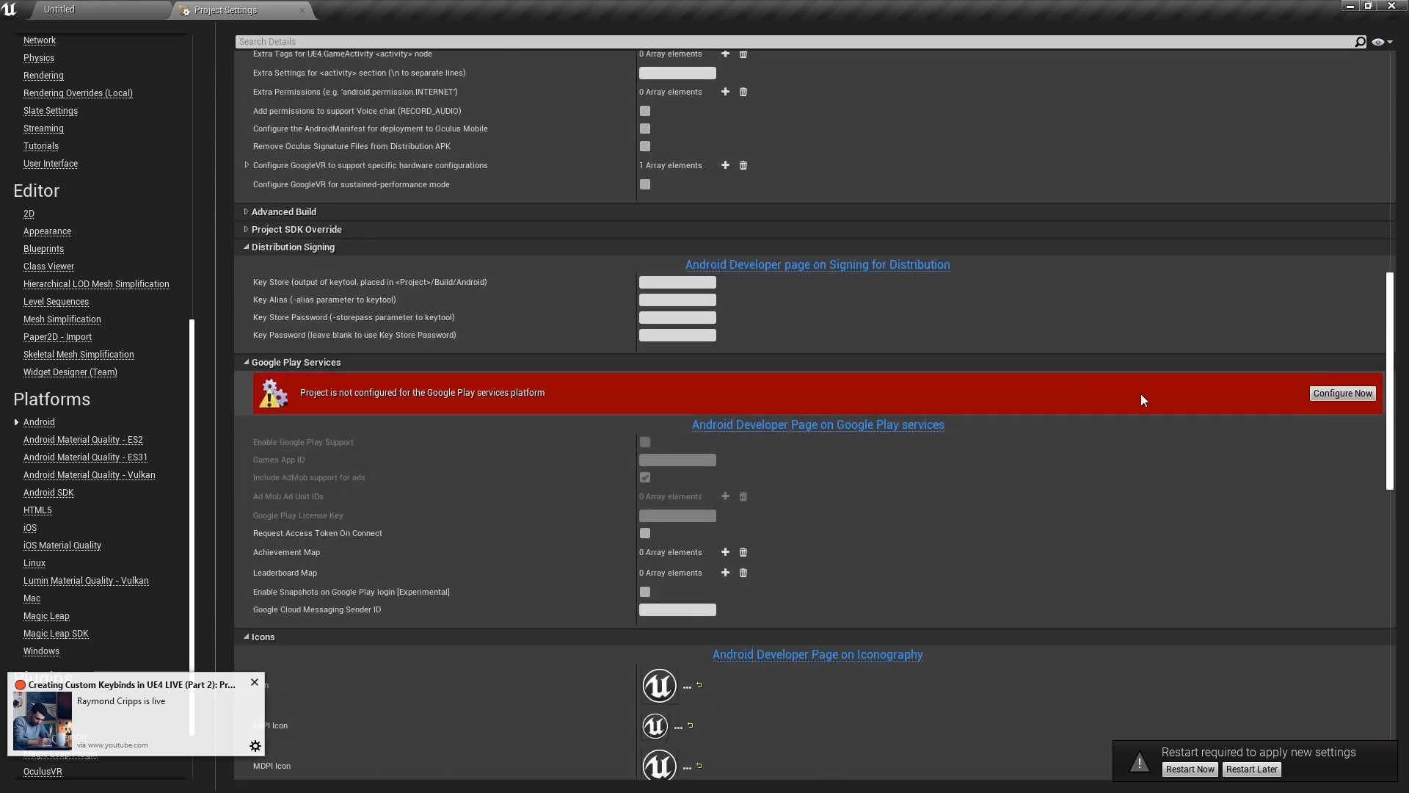
mouse_move(1345, 403)
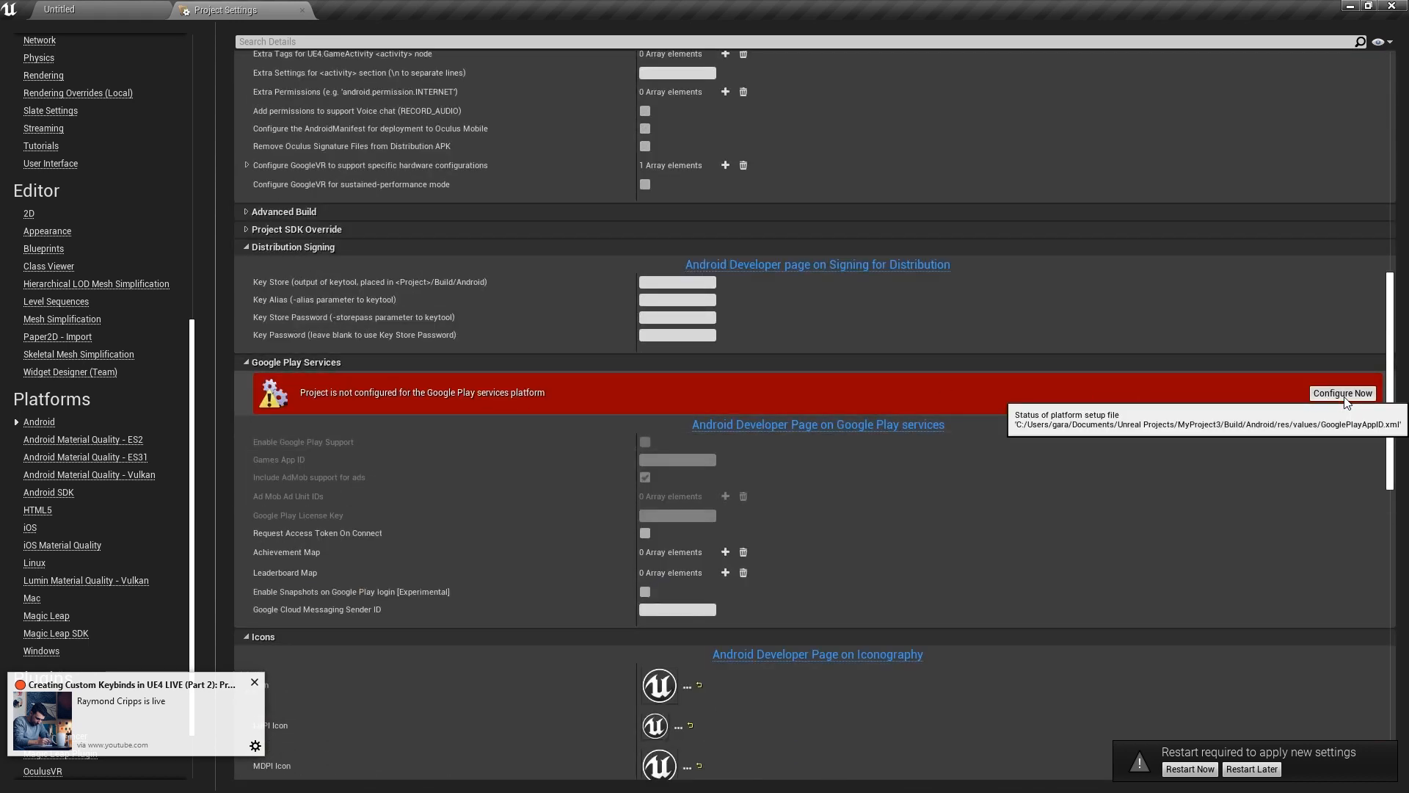
click(1342, 394)
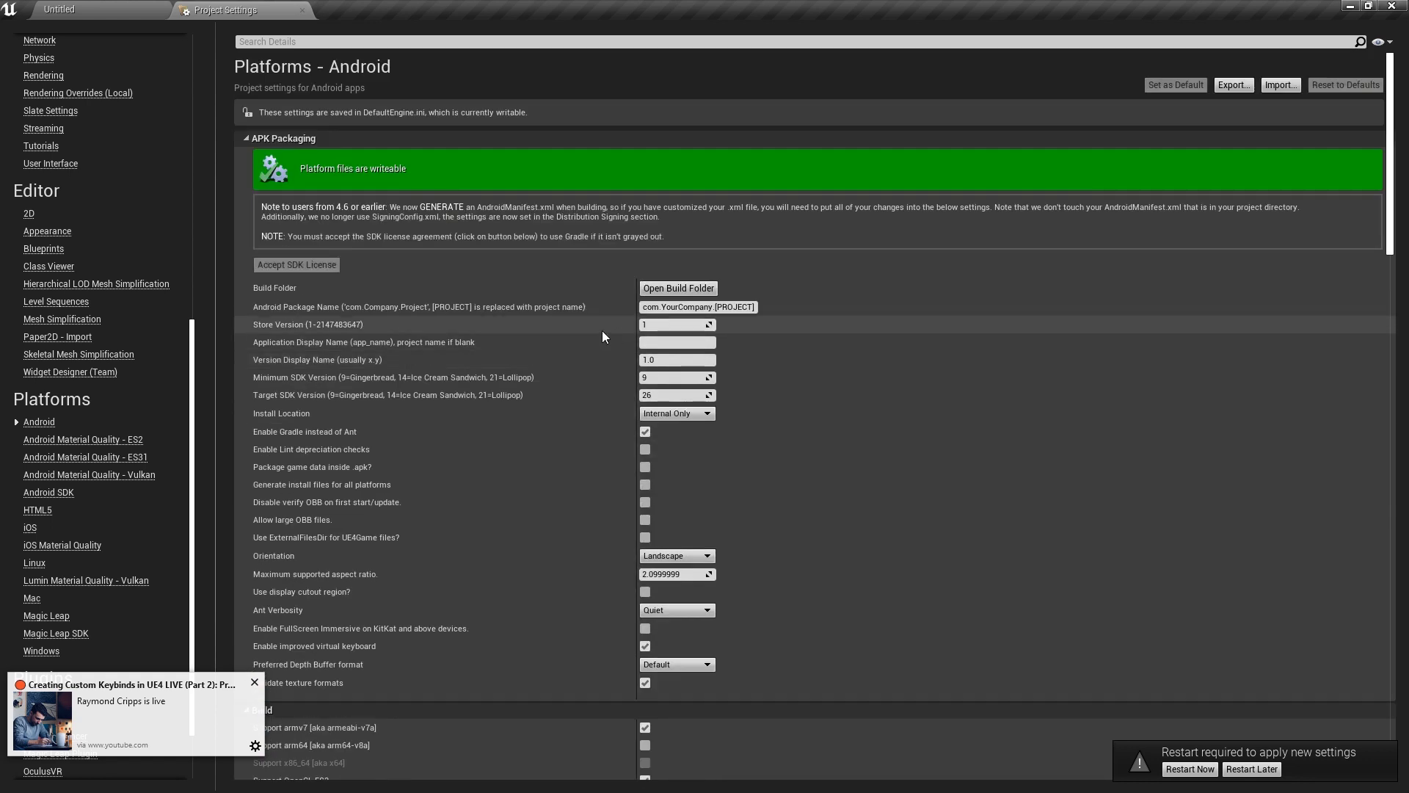
- Enable 'Package game data inside .apk?' in the Android APK Packaging settings
scroll(down, 3)
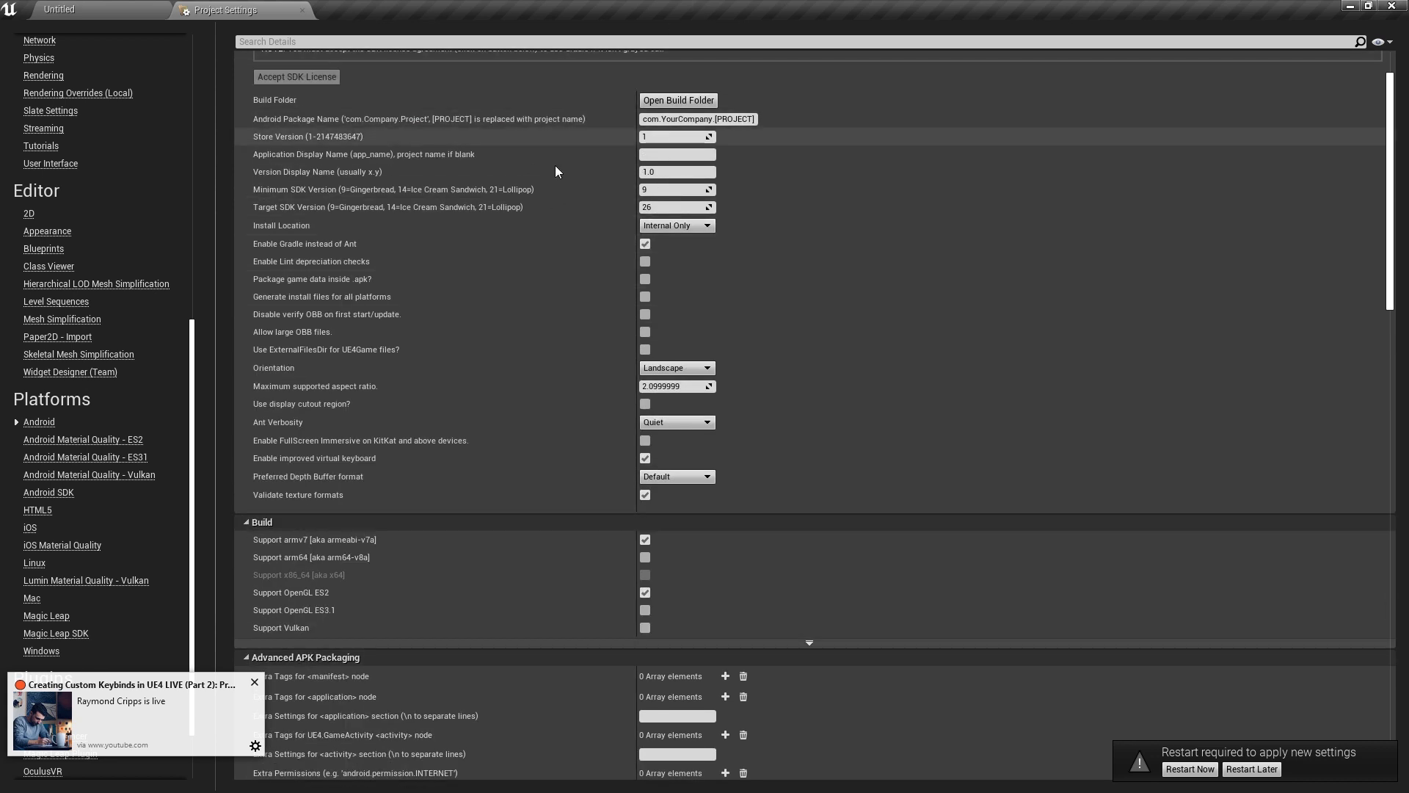
scroll(down, 3)
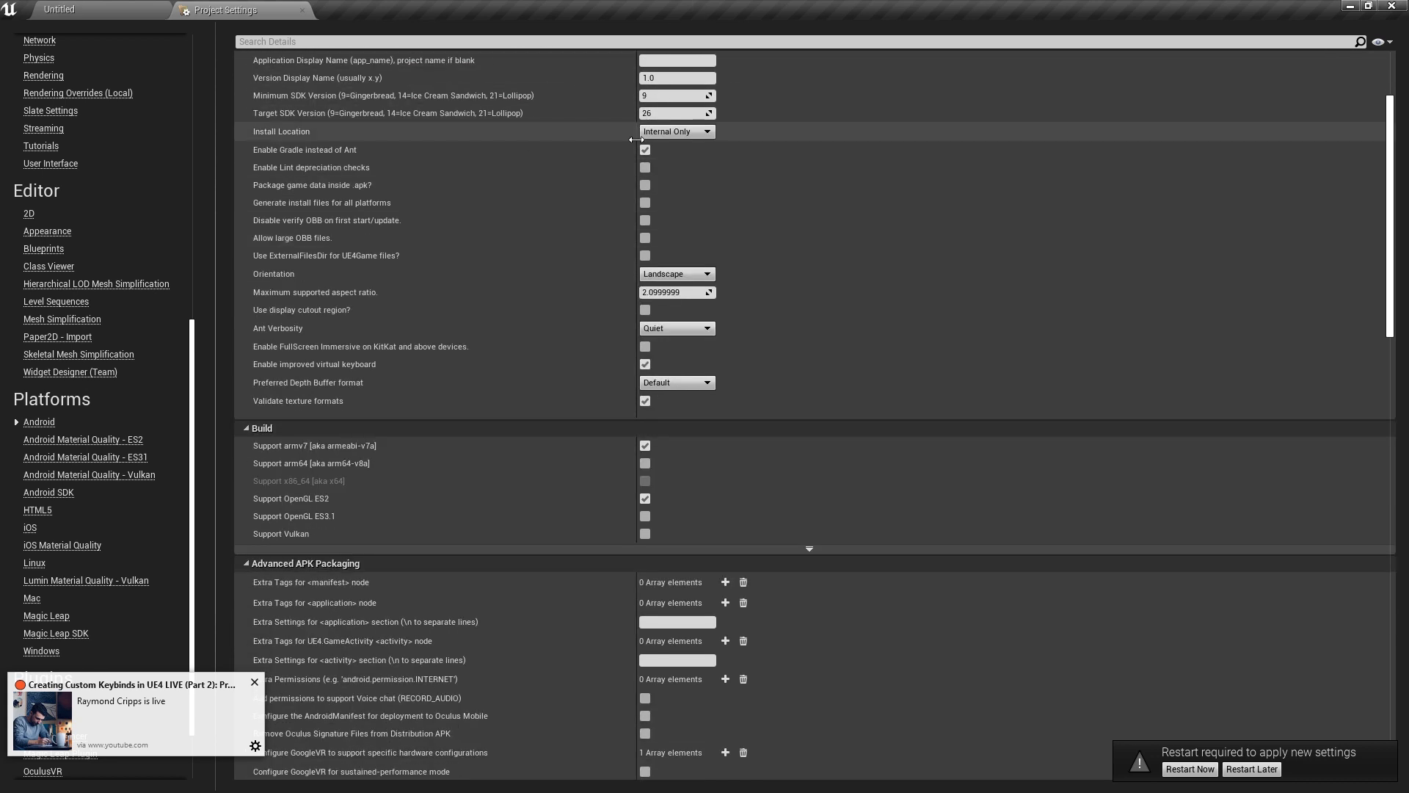
mouse_move(644, 195)
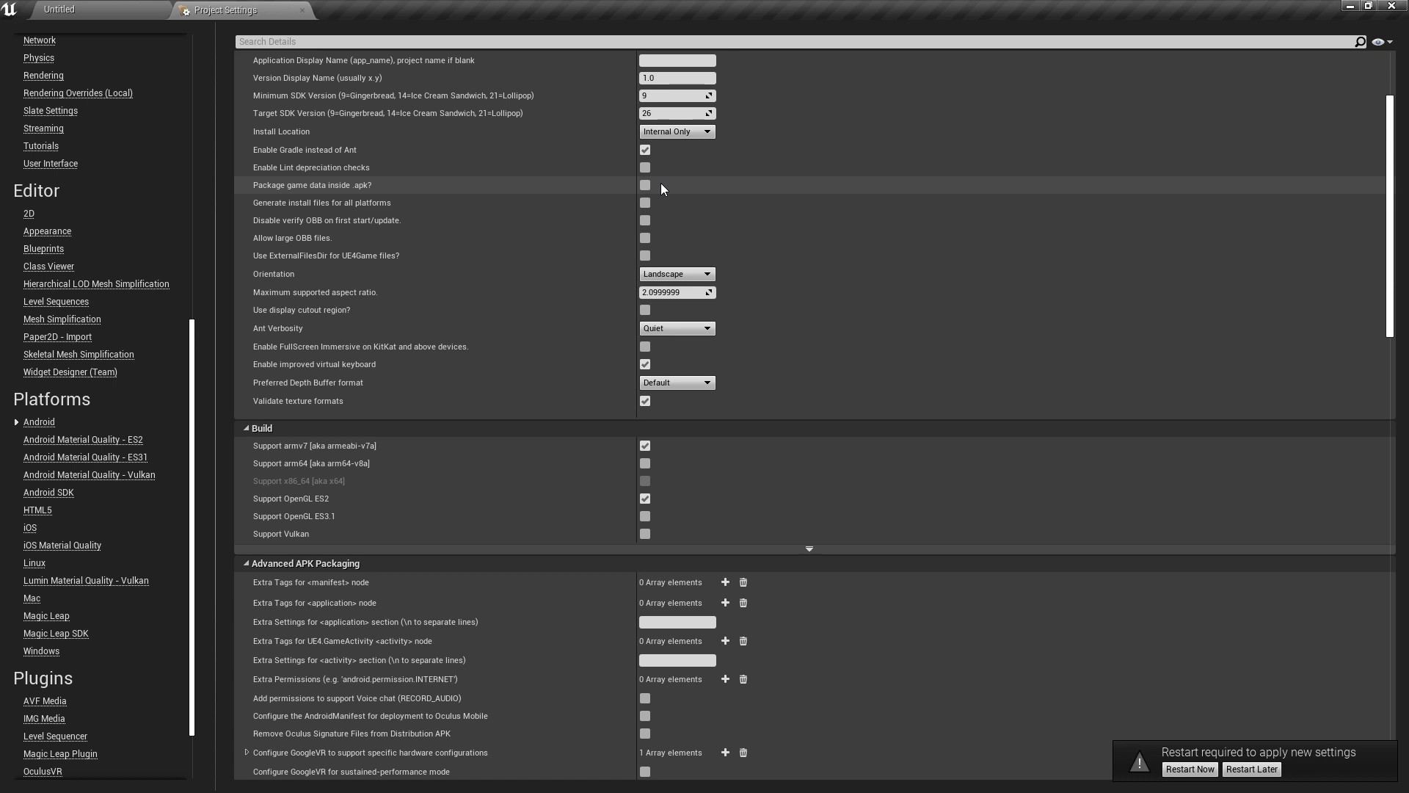
mouse_move(646, 187)
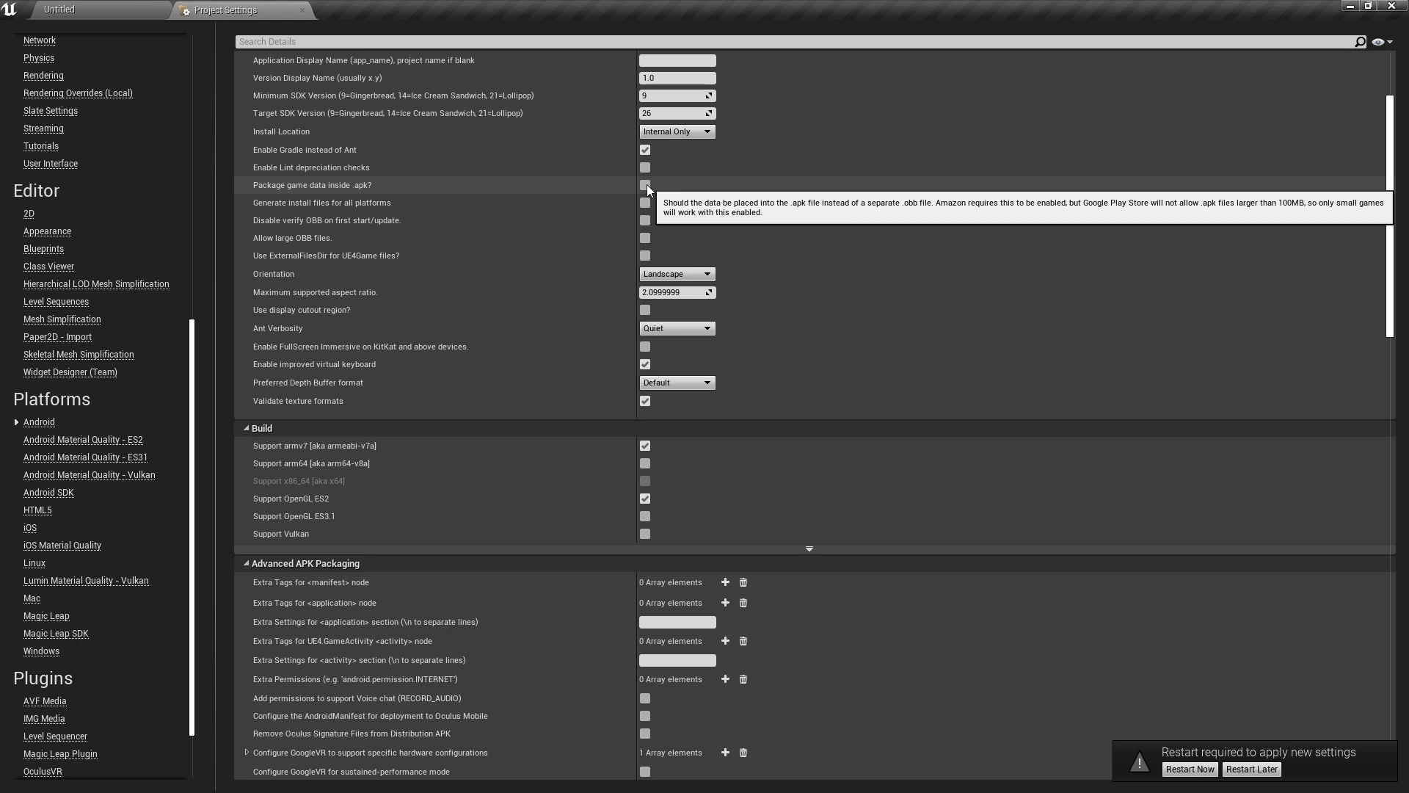
click(646, 185)
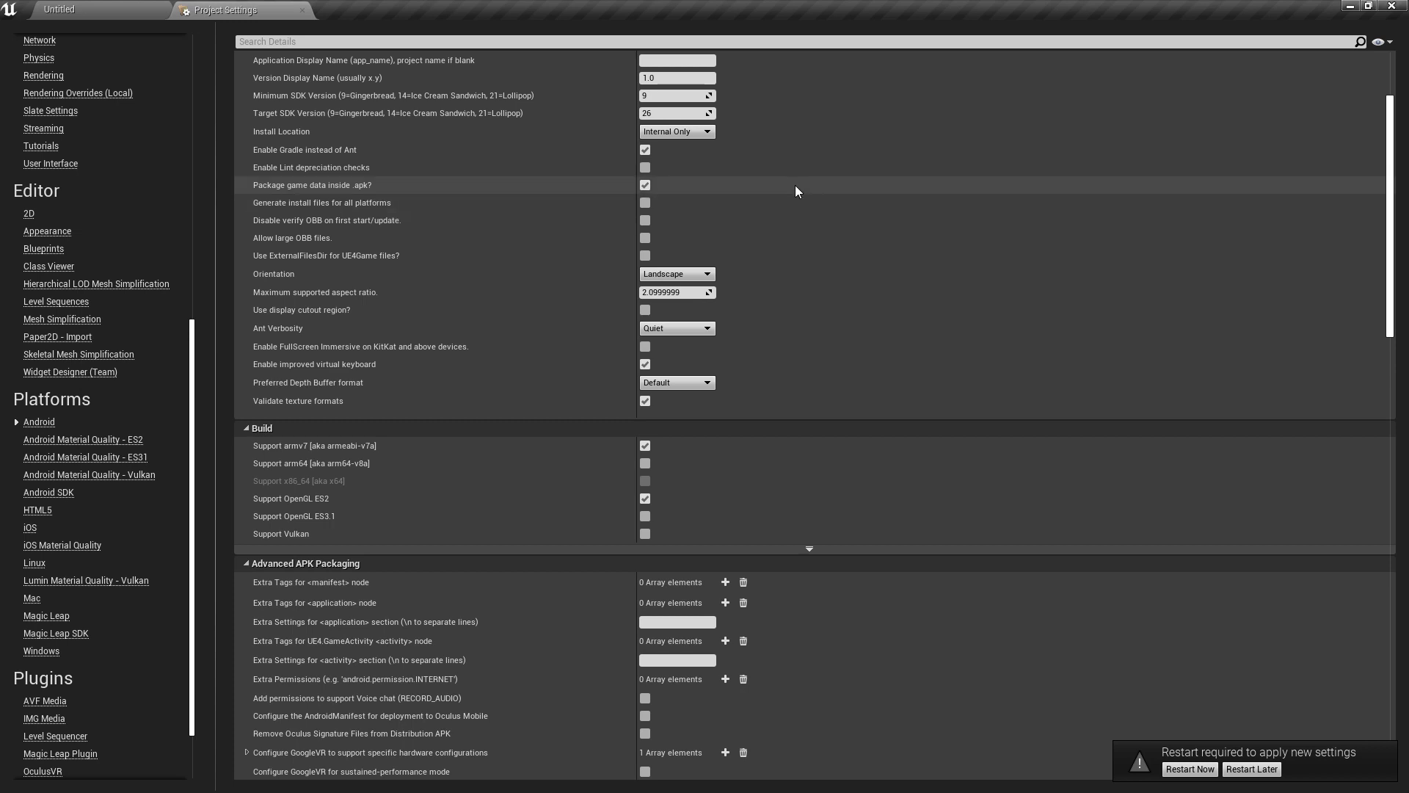
mouse_move(409, 197)
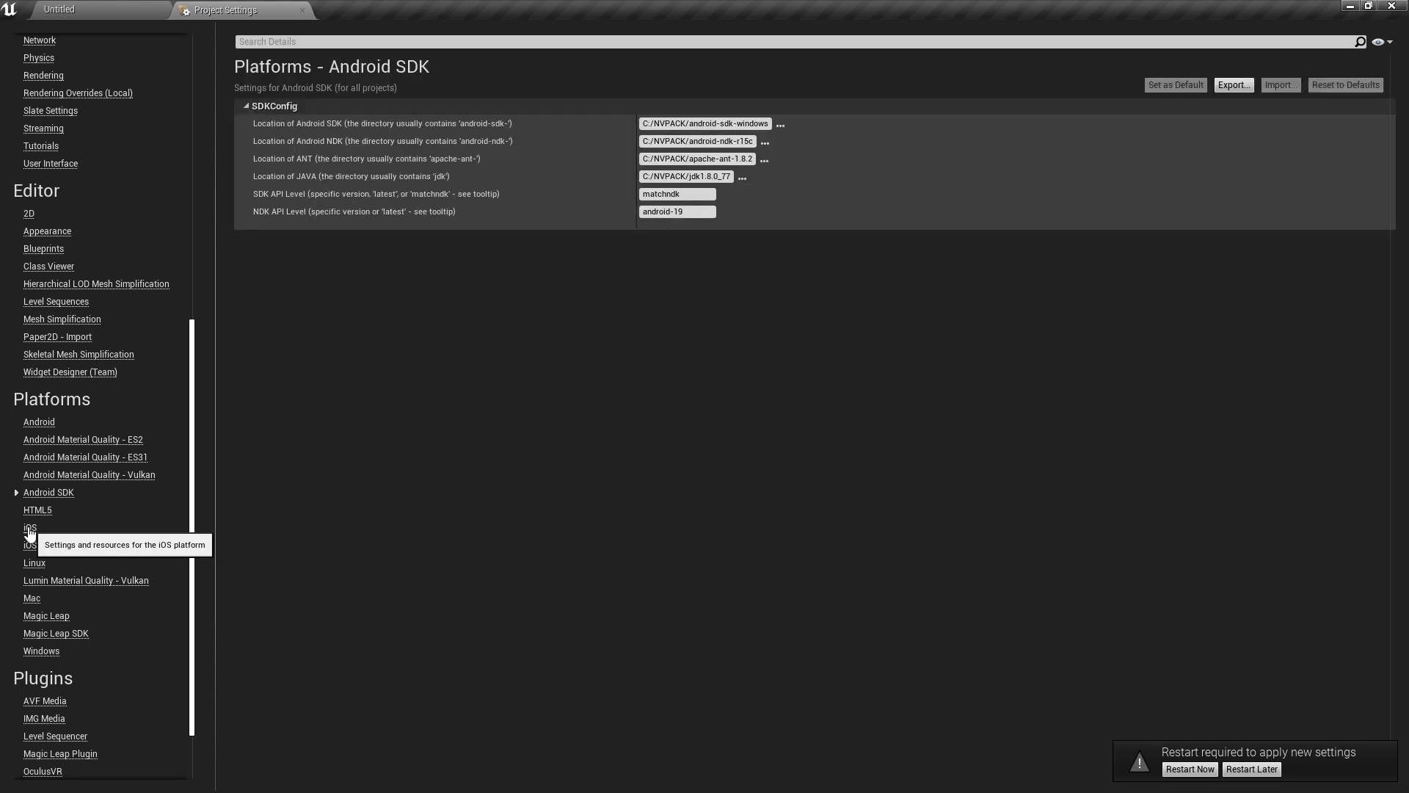
mouse_move(838, 9)
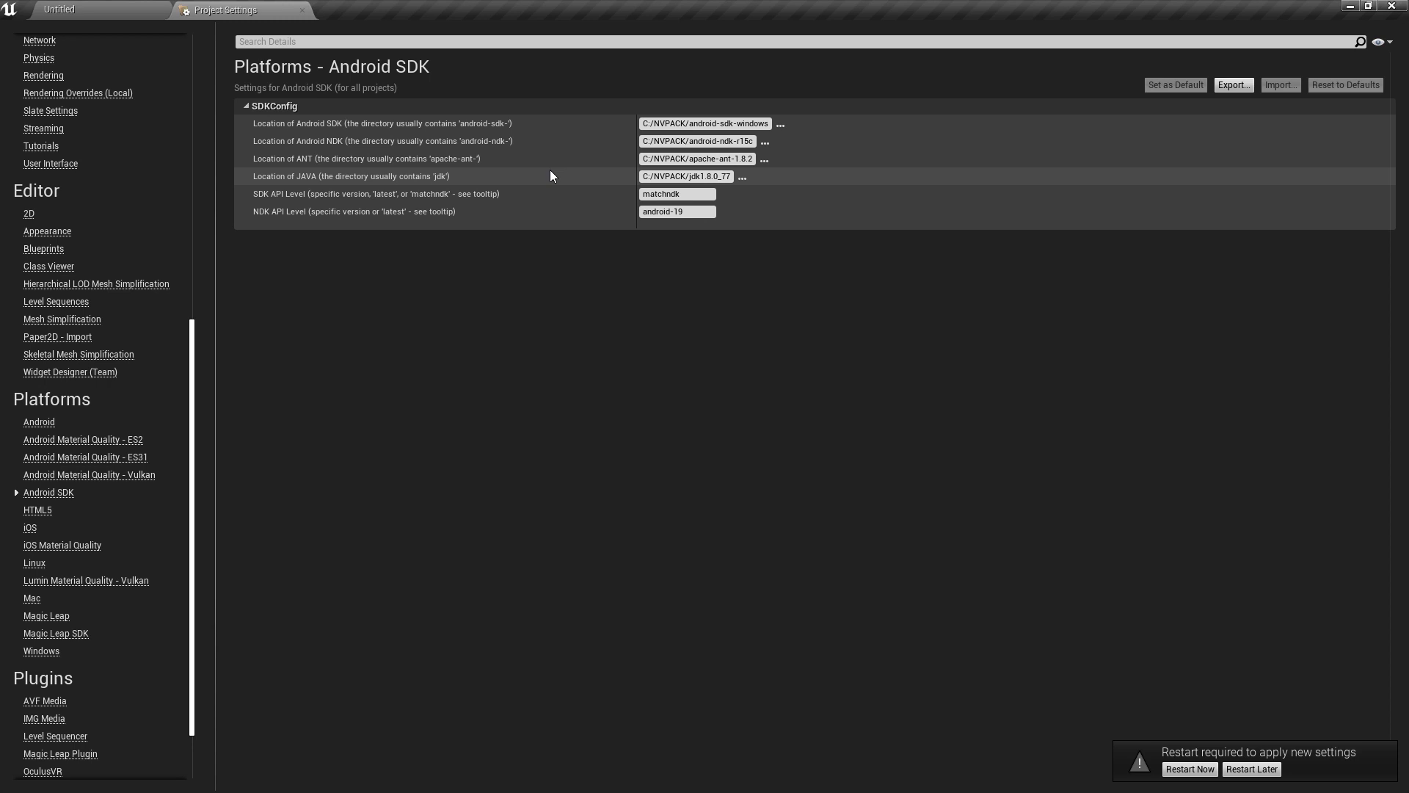
- Close the Project Settings window after reviewing the Android SDK paths
click(59, 9)
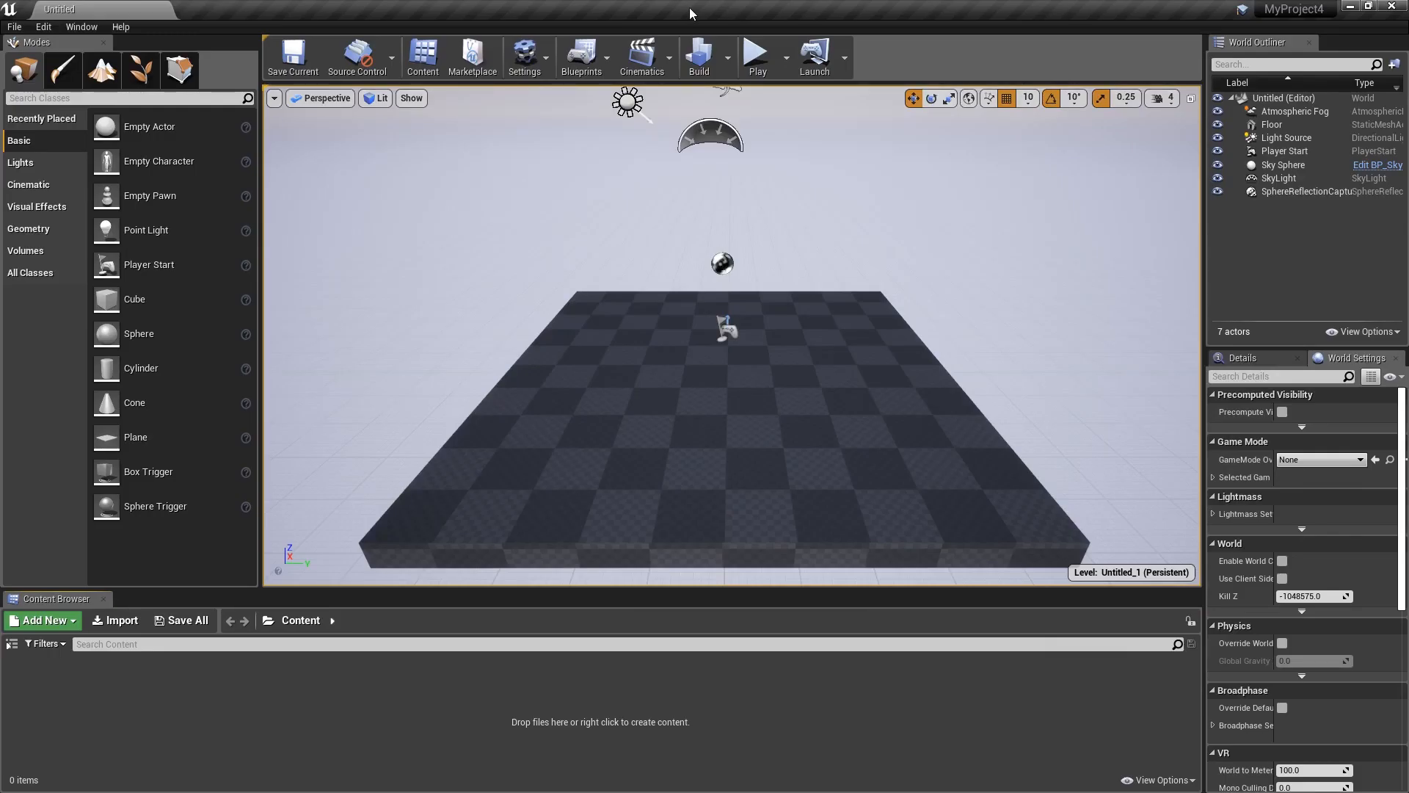
- Bring up the Plugins browser listing the built-in plugins from the Settings menu
click(526, 52)
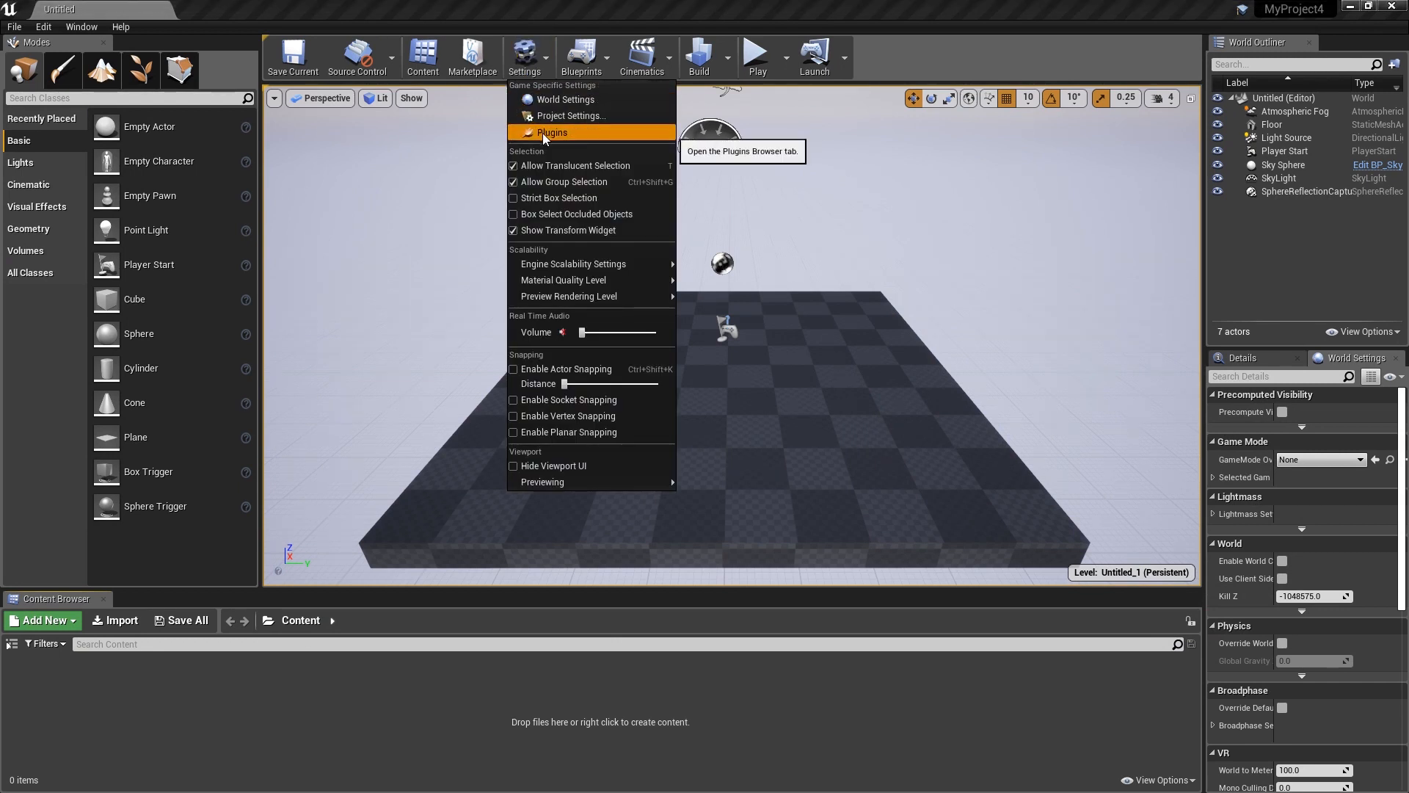
click(552, 132)
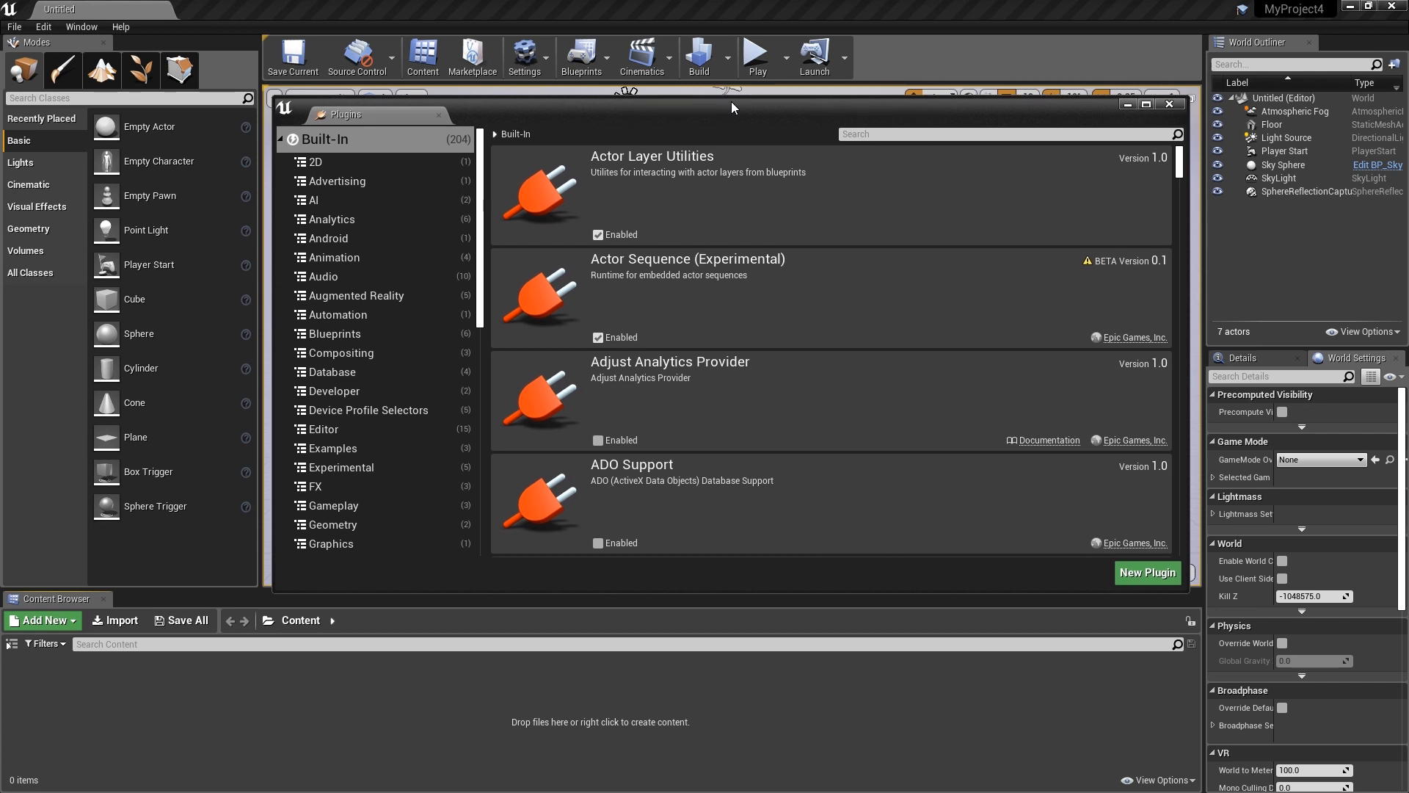
mouse_move(902, 12)
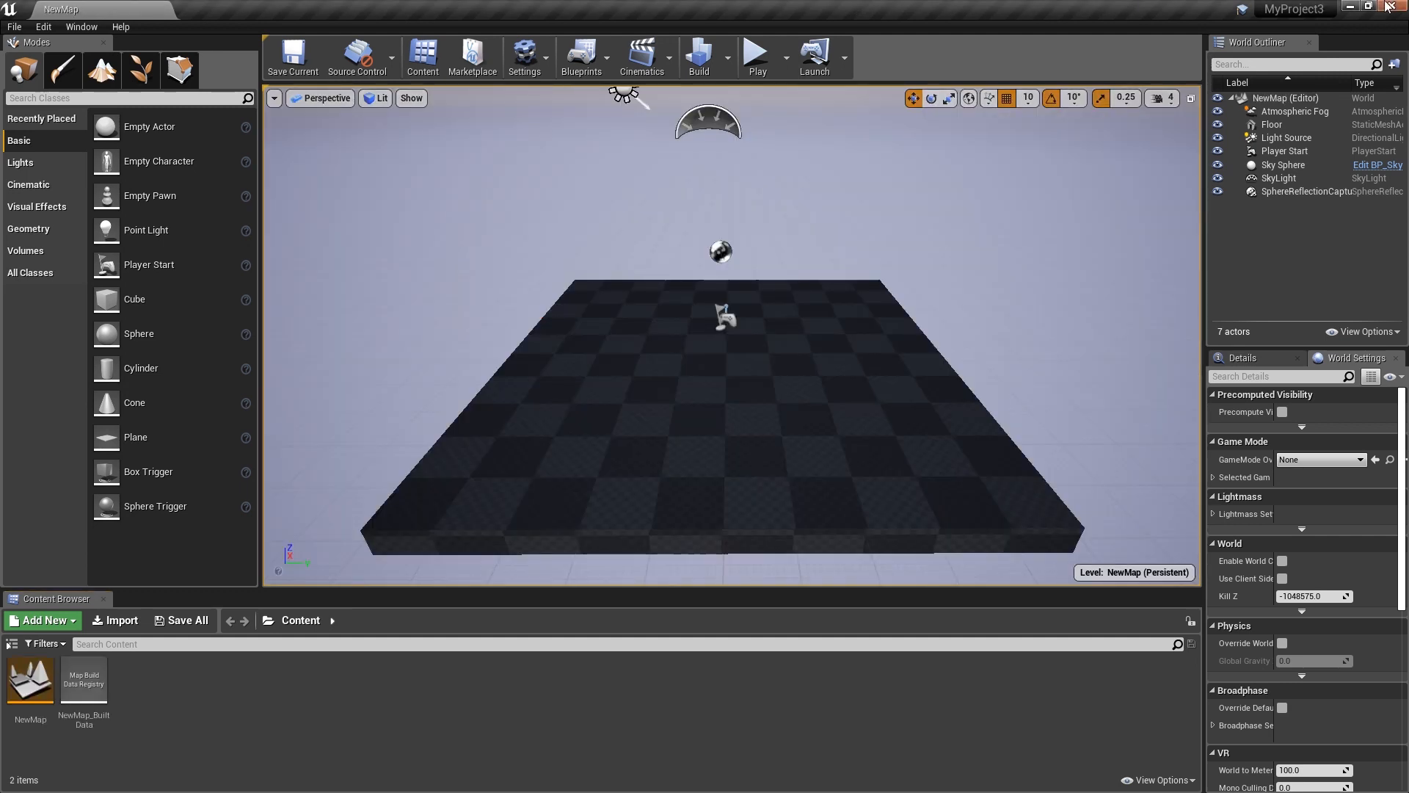
mouse_move(756, 6)
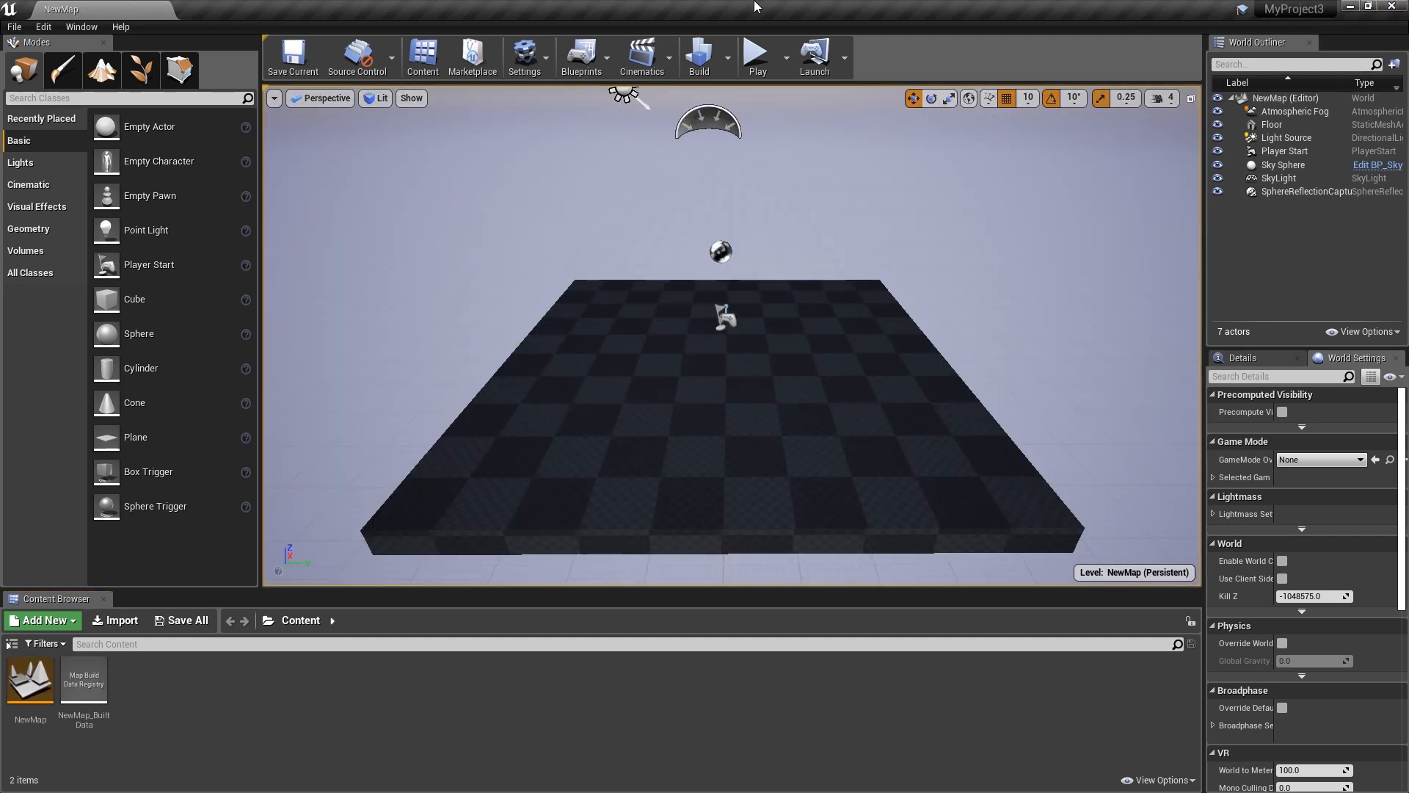